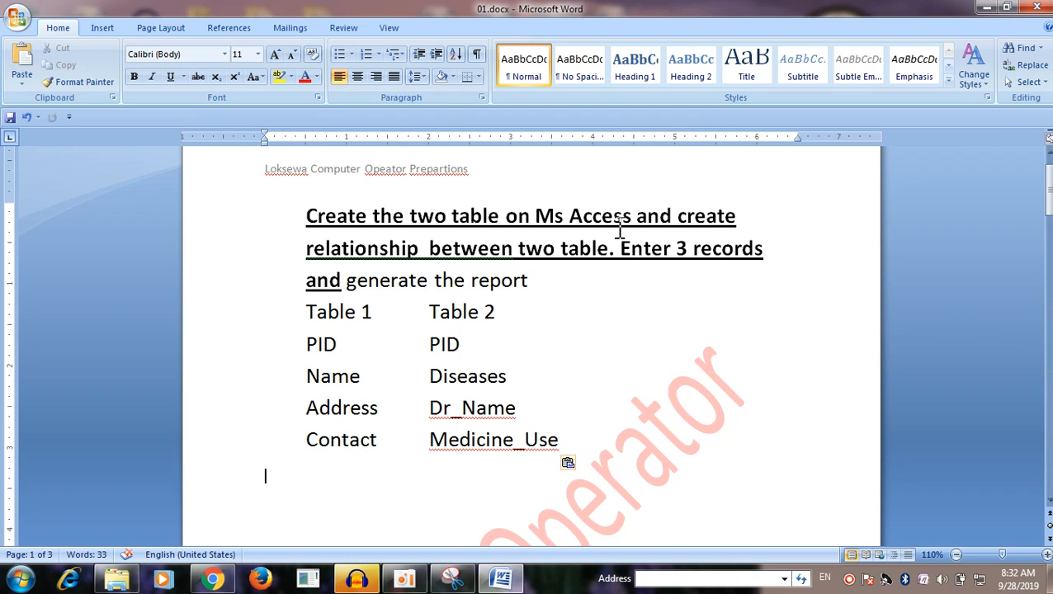
mouse_move(645, 223)
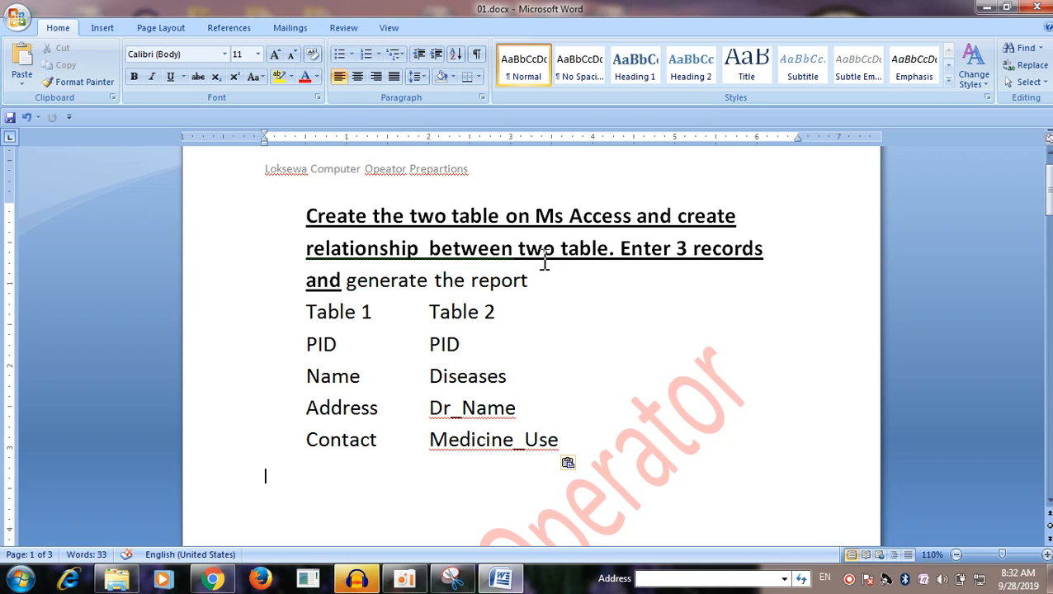
mouse_move(360, 263)
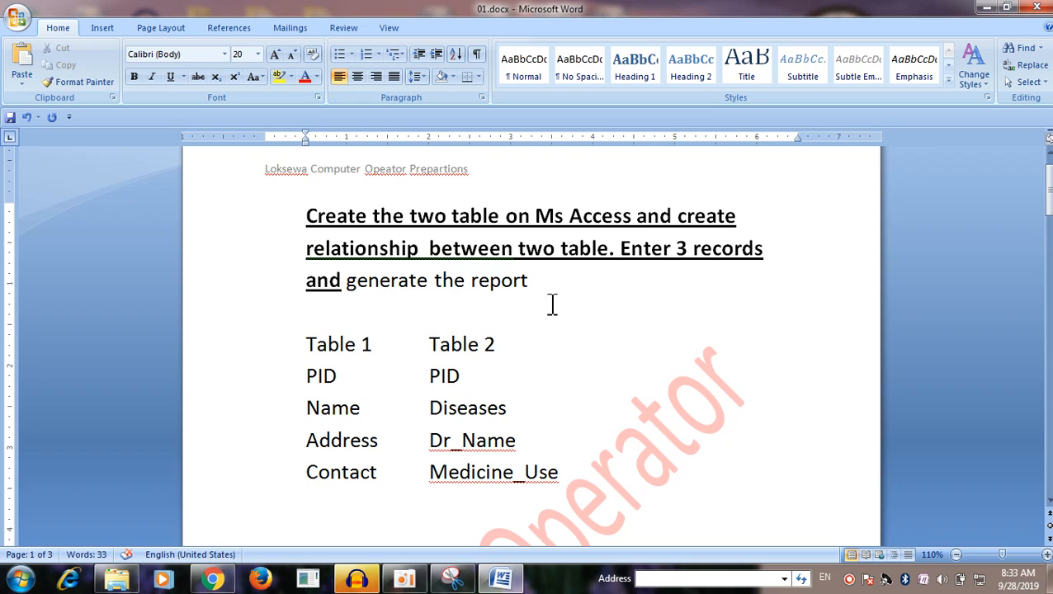
mouse_move(467, 257)
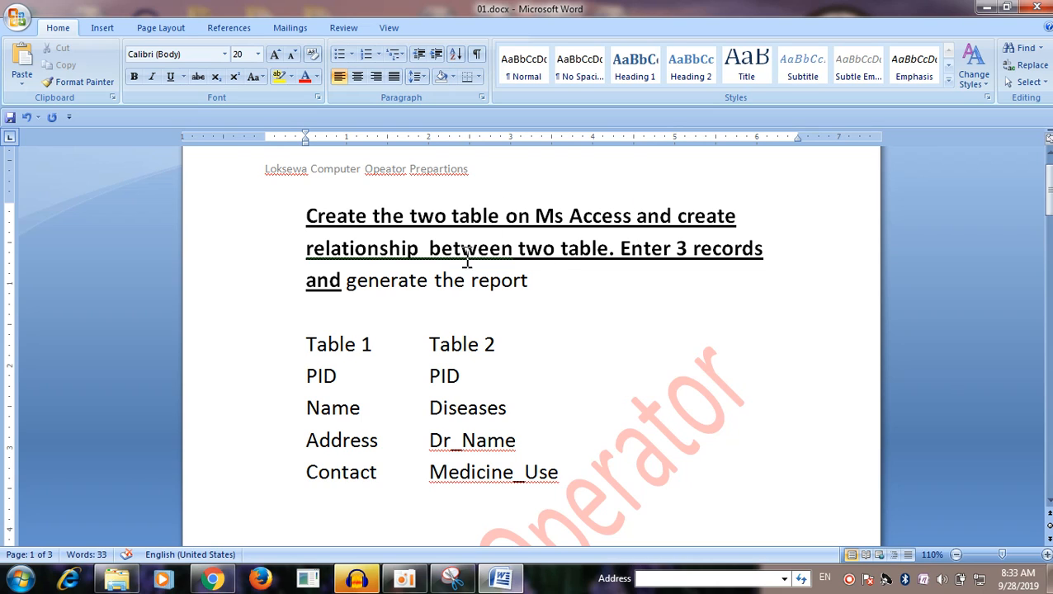
Scroll the Word document past the blank line above the field lists, then minimize Word
scroll("down", 3)
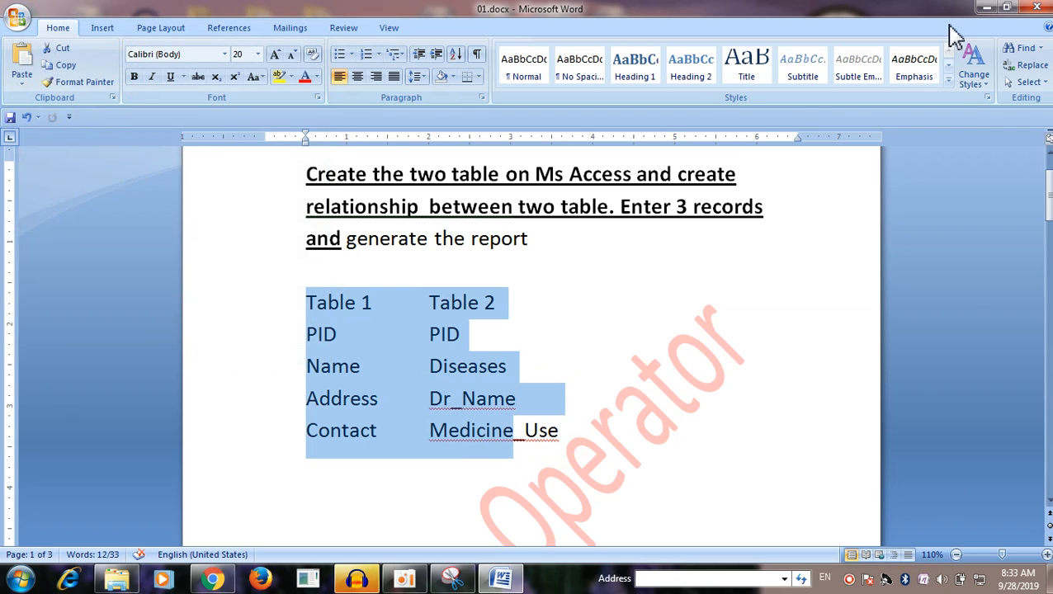
left_click(983, 8)
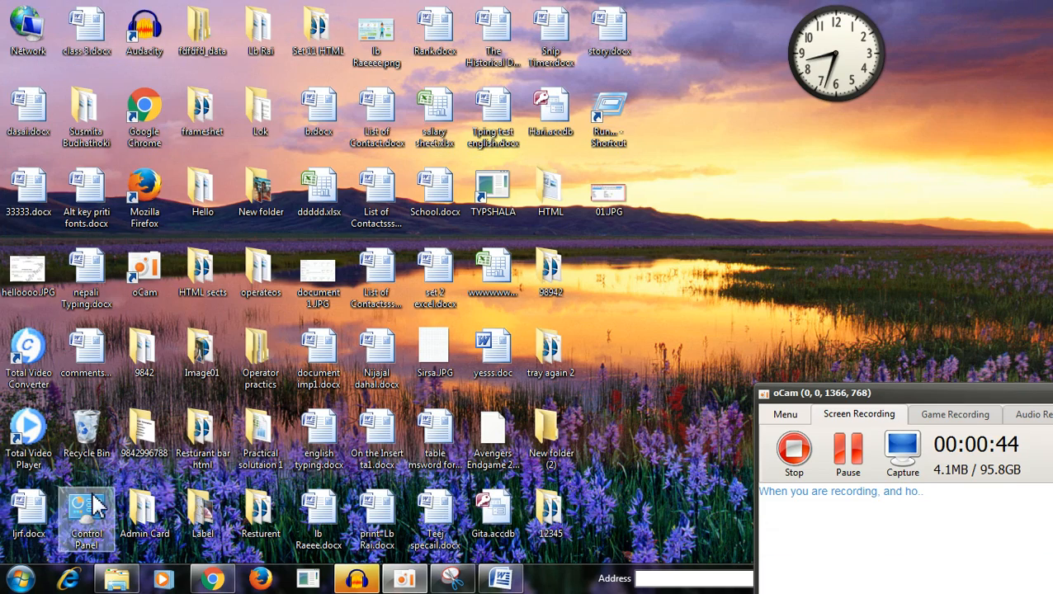
Launch msaccess from the Run box and create blank database Database5
key("Win+r")
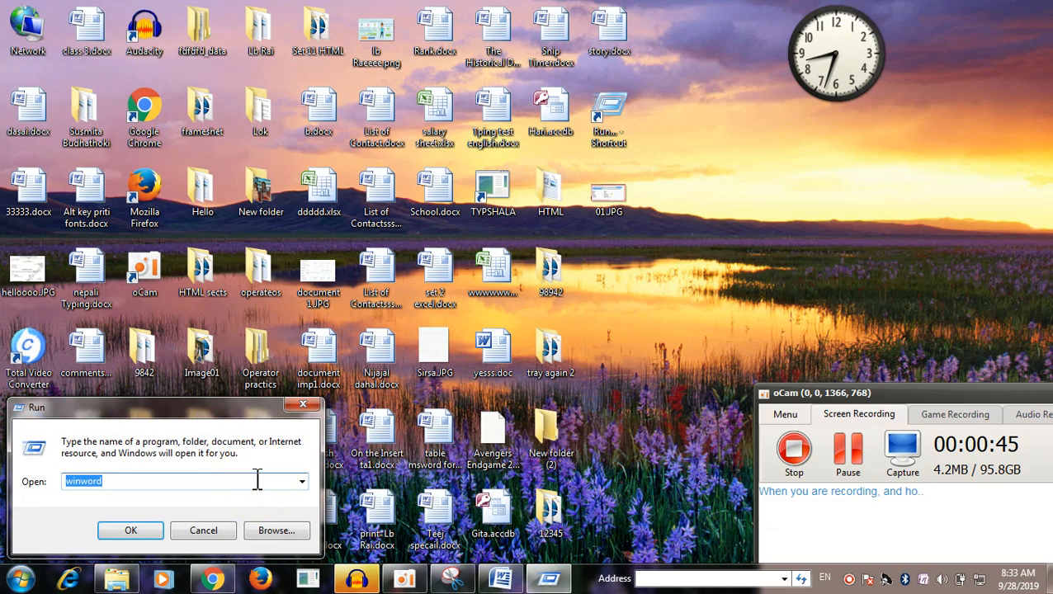
type("msaccess")
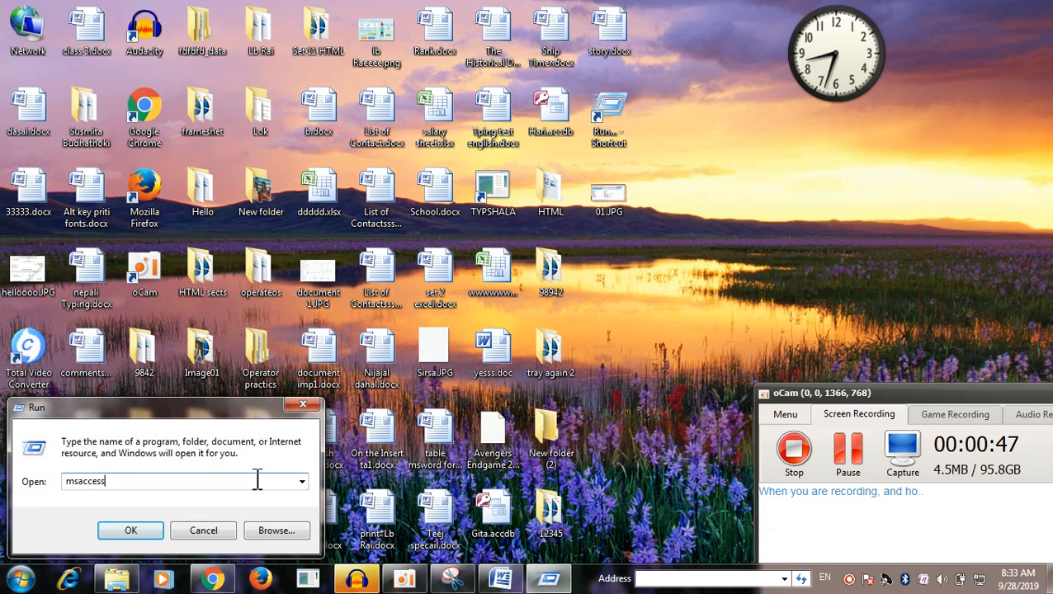
left_click(130, 530)
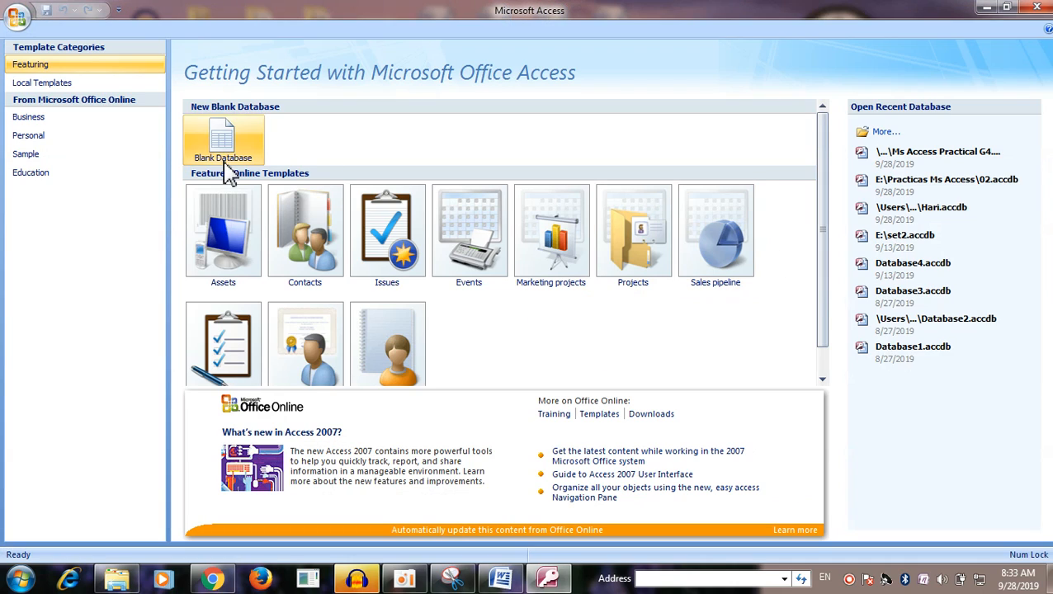
left_click(223, 140)
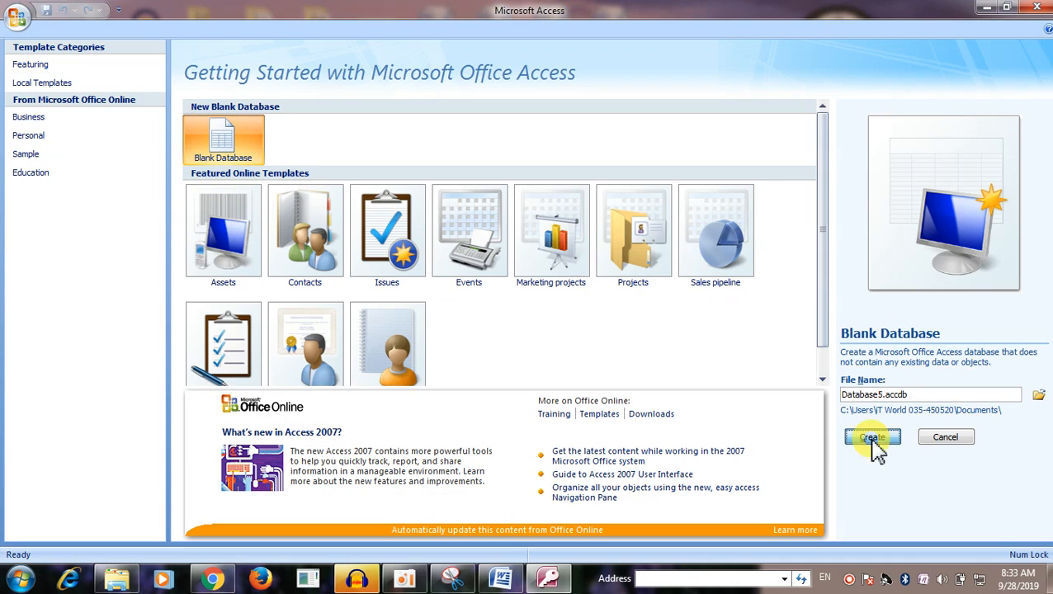
left_click(871, 436)
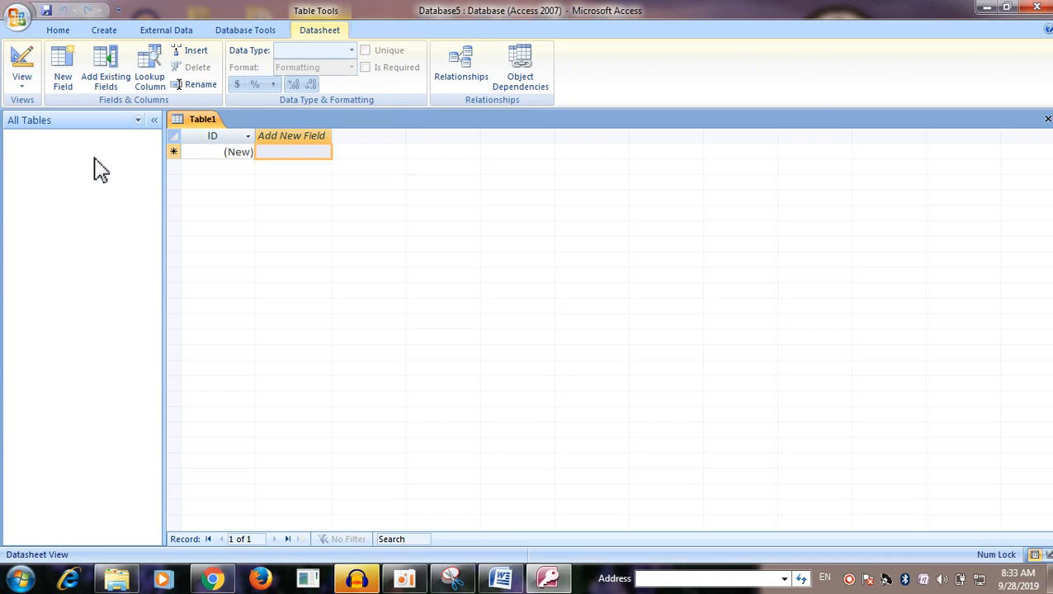
Switch Table1 to Design View, saving it as Table1
right_click(58, 152)
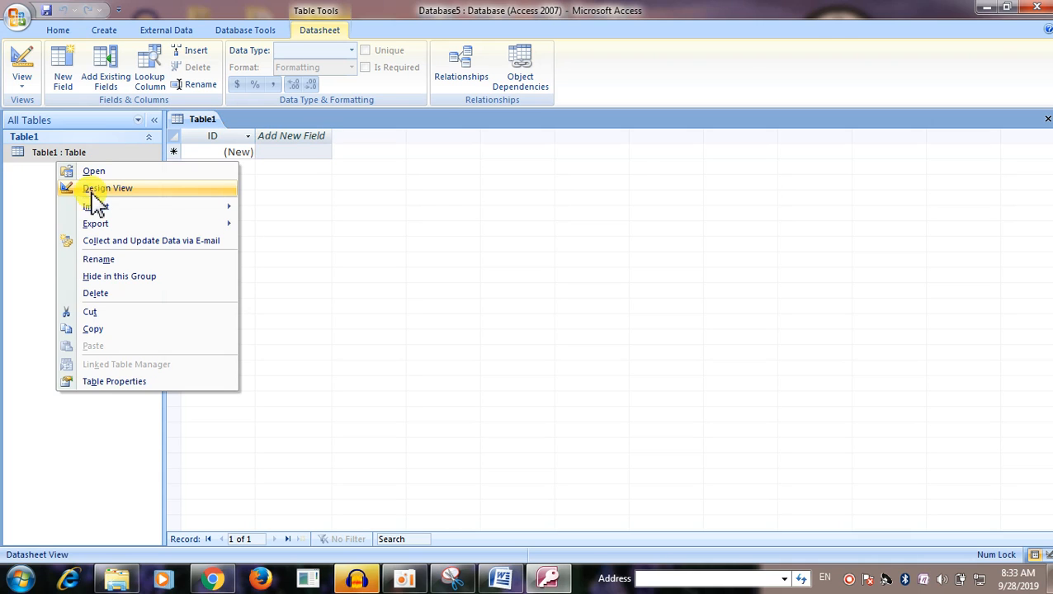
left_click(107, 188)
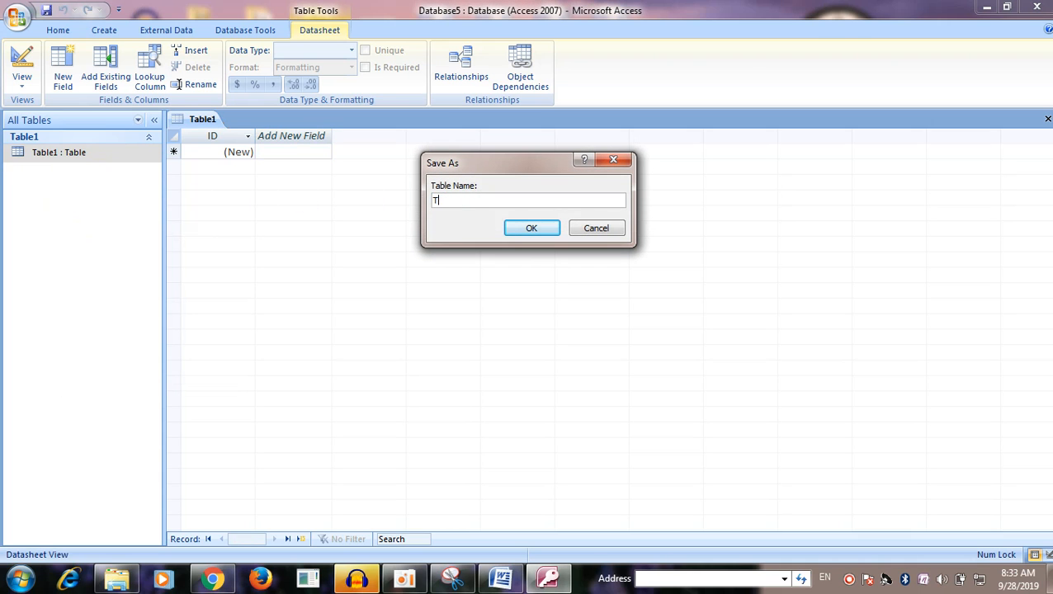
type("able1")
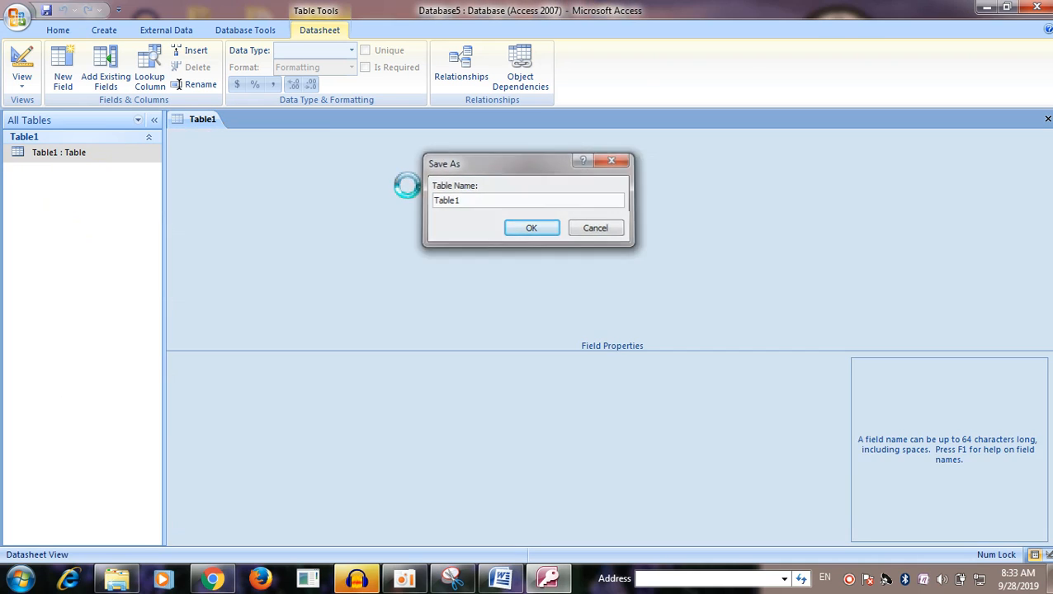
left_click(500, 578)
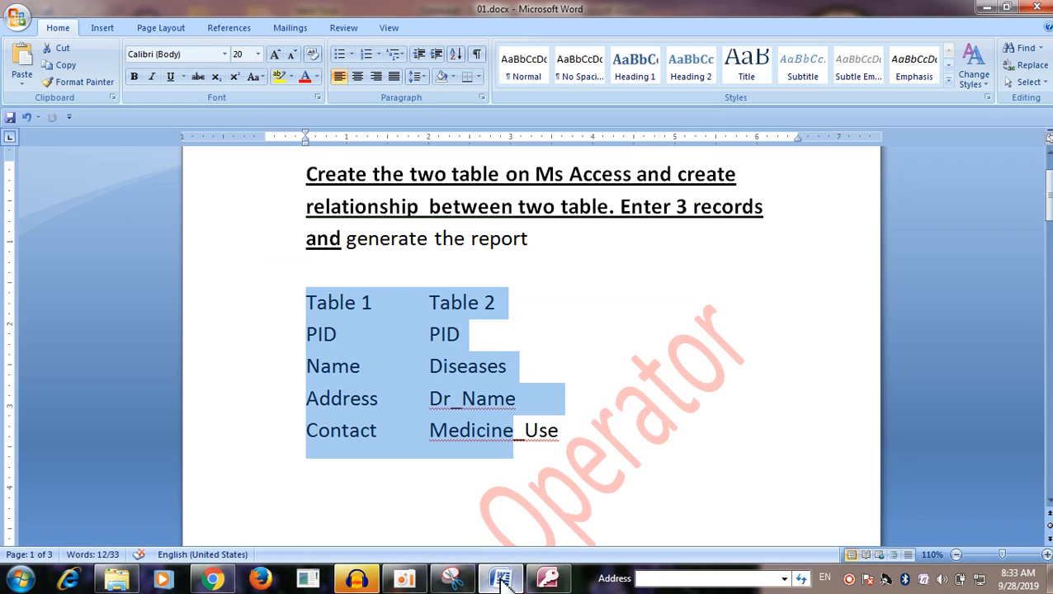
left_click(548, 577)
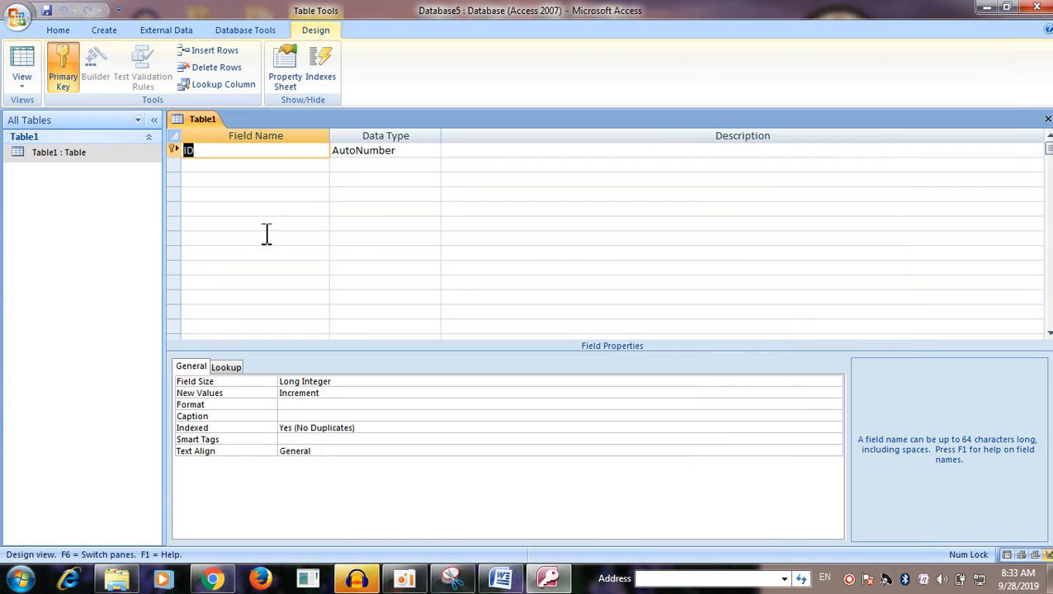
Enter text fields PID, Name, Address and Contact, accepting the reserved-word warning
type("PID")
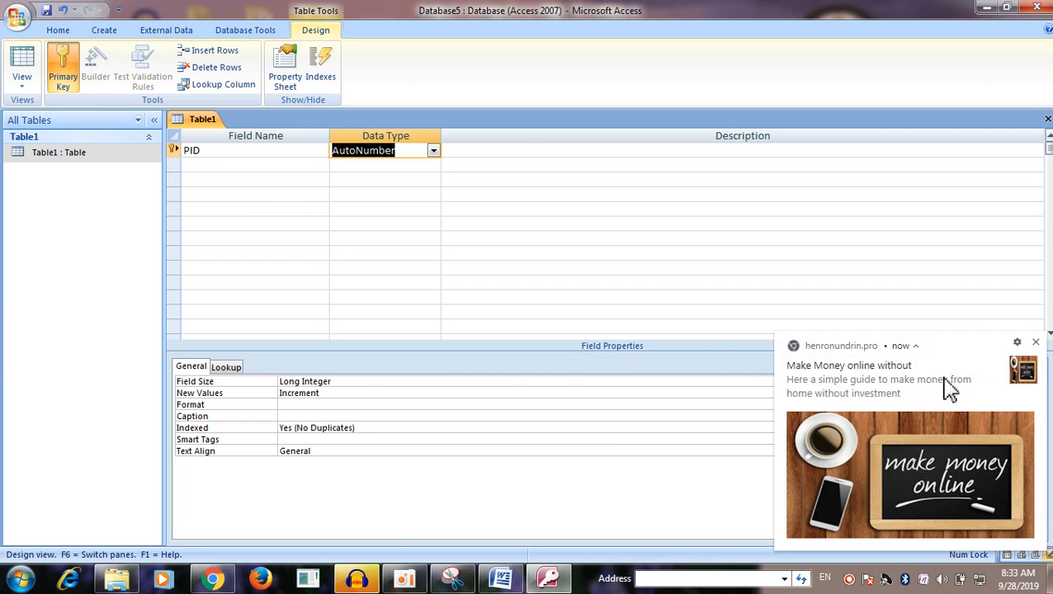
left_click(1035, 341)
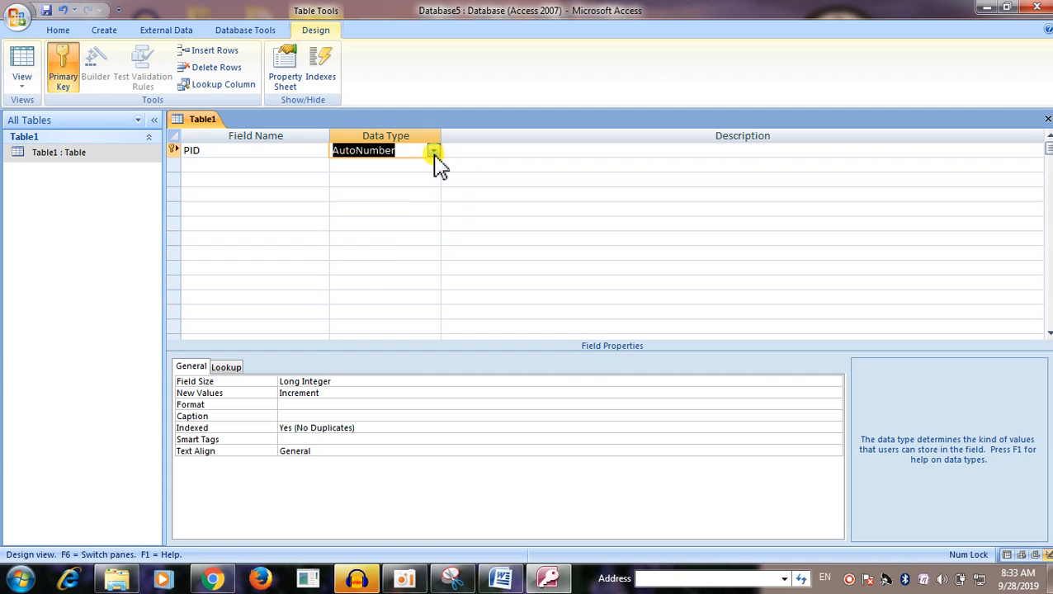
left_click(434, 151)
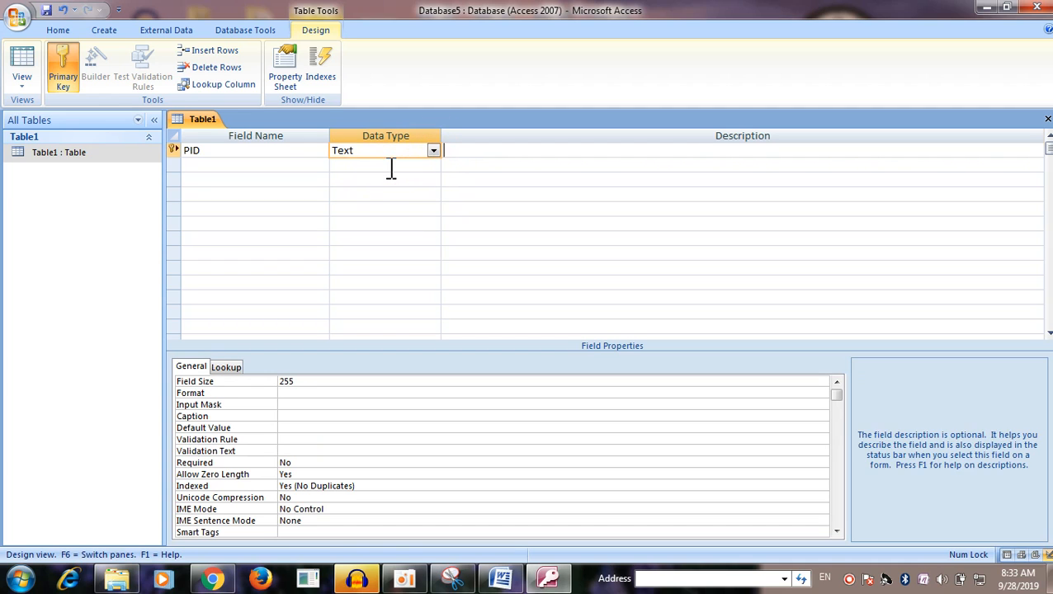
left_click(500, 578)
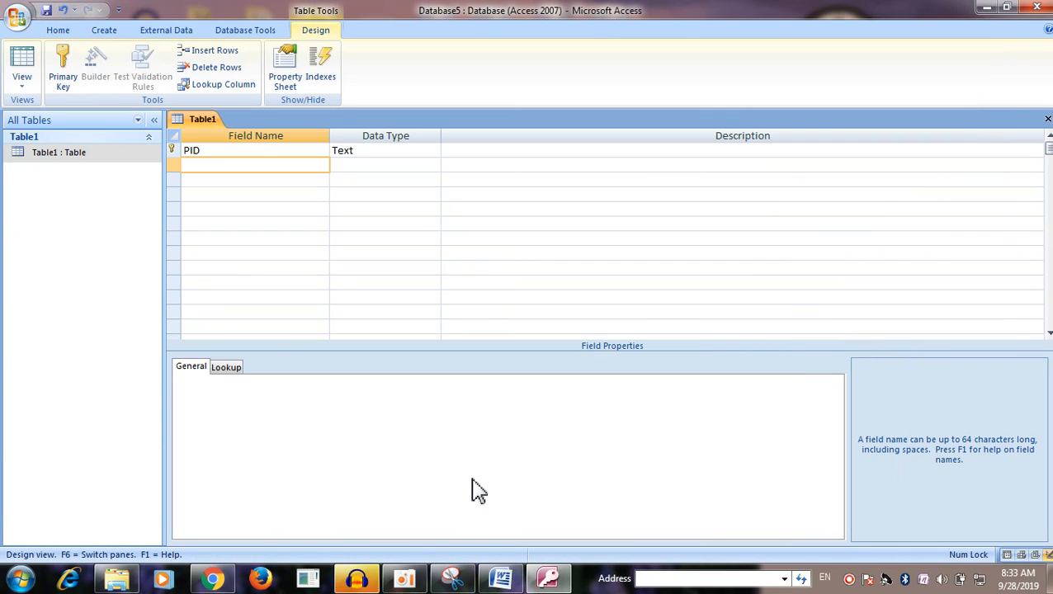
type("Name")
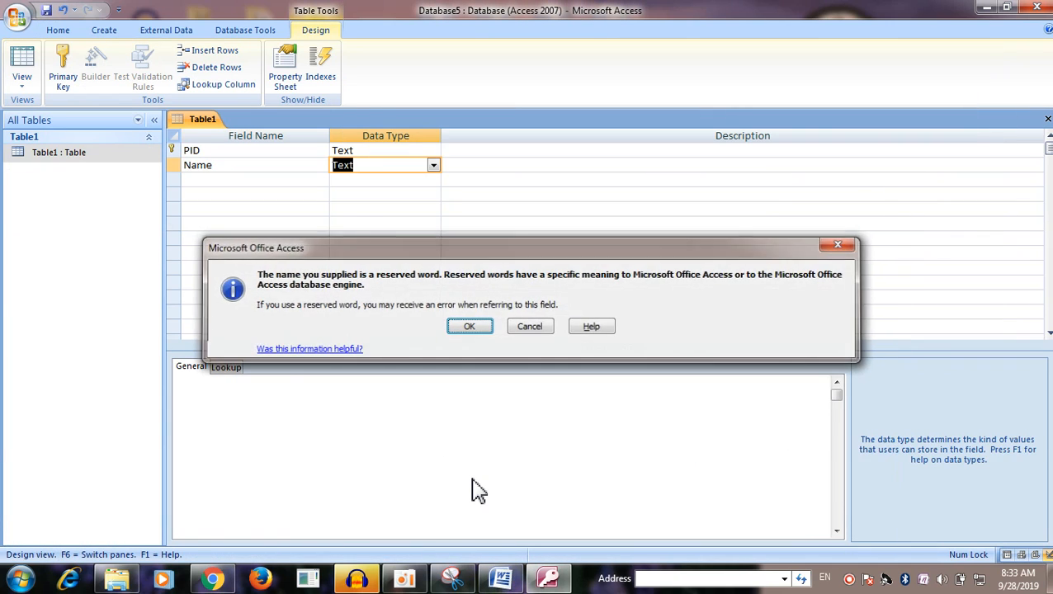
left_click(468, 326)
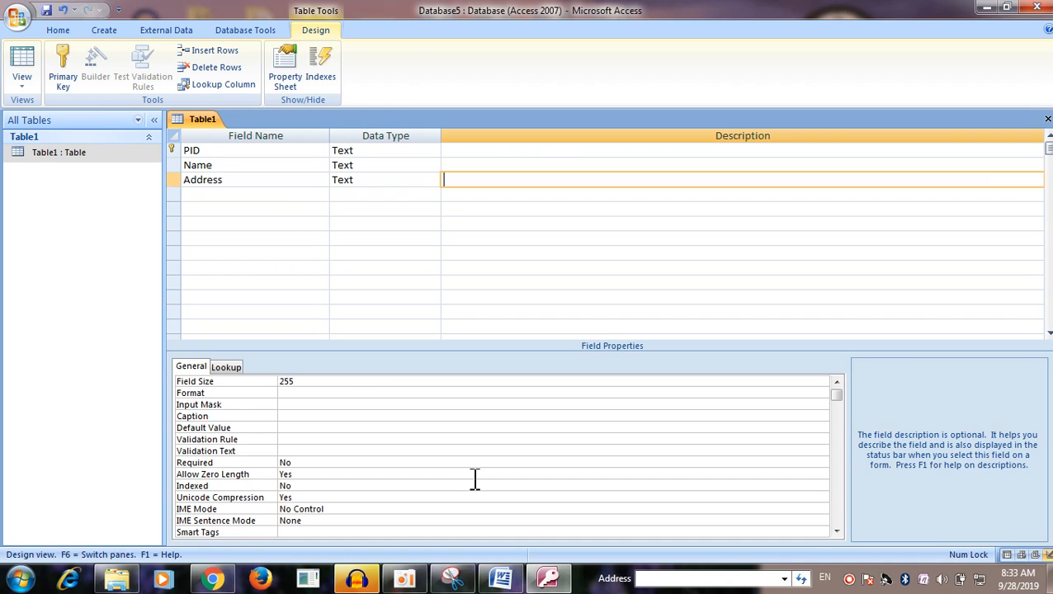
type("Contact")
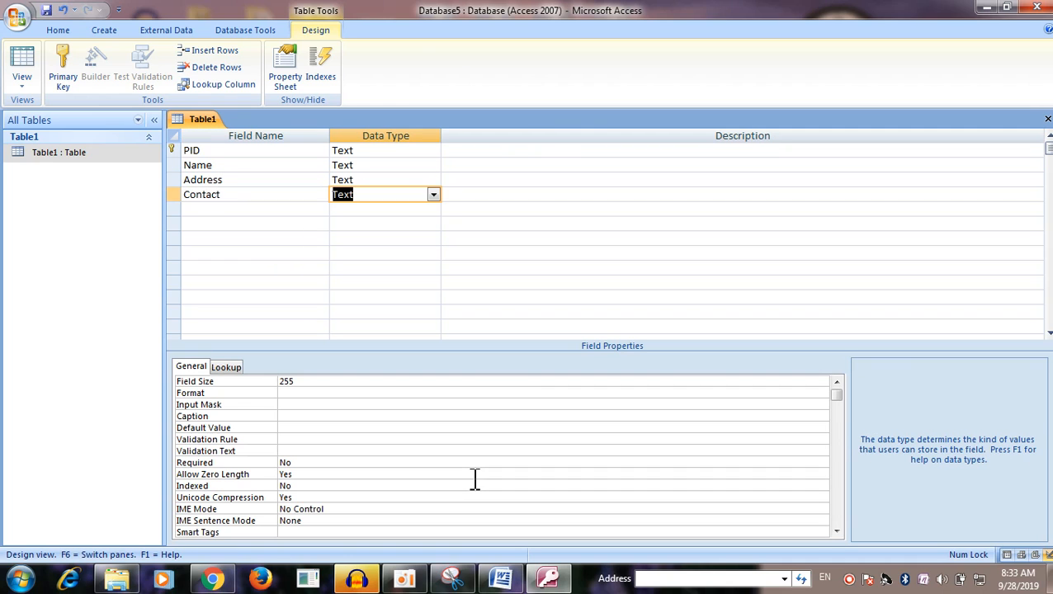
Make PID the primary key and save the Table1 design
left_click(202, 150)
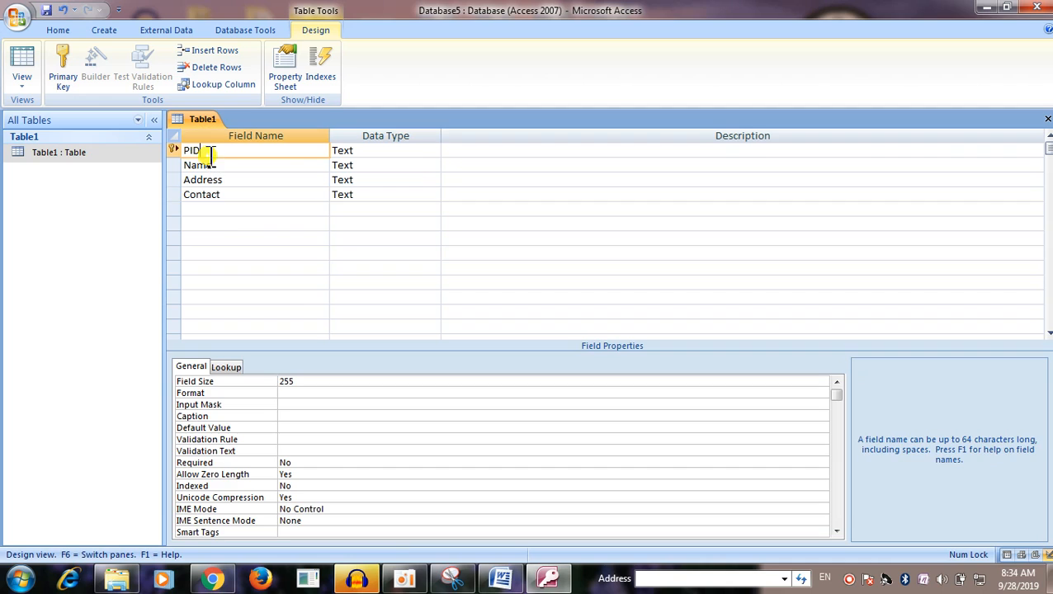
right_click(192, 150)
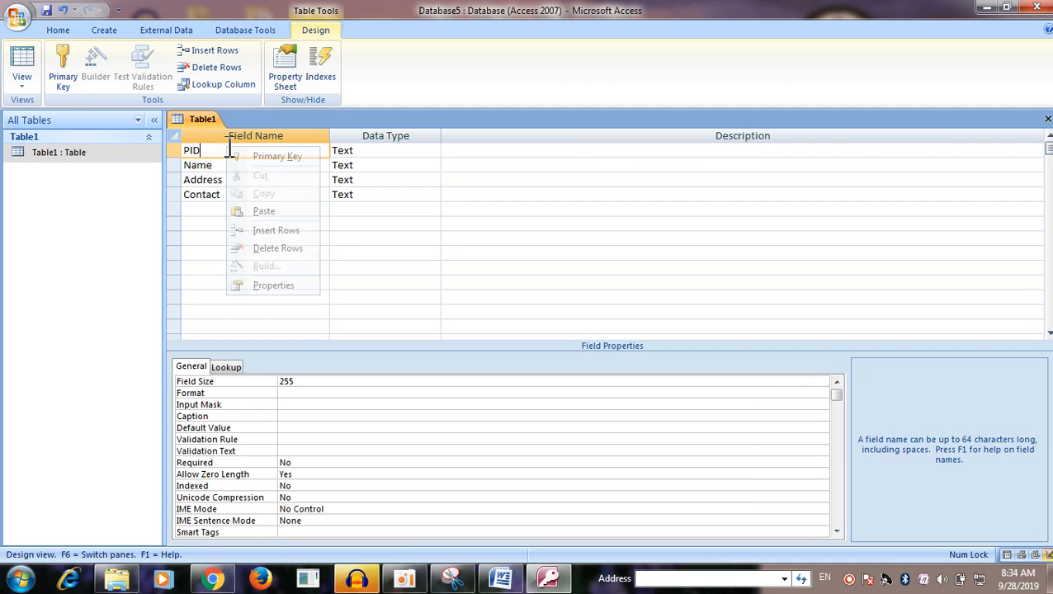
left_click(277, 156)
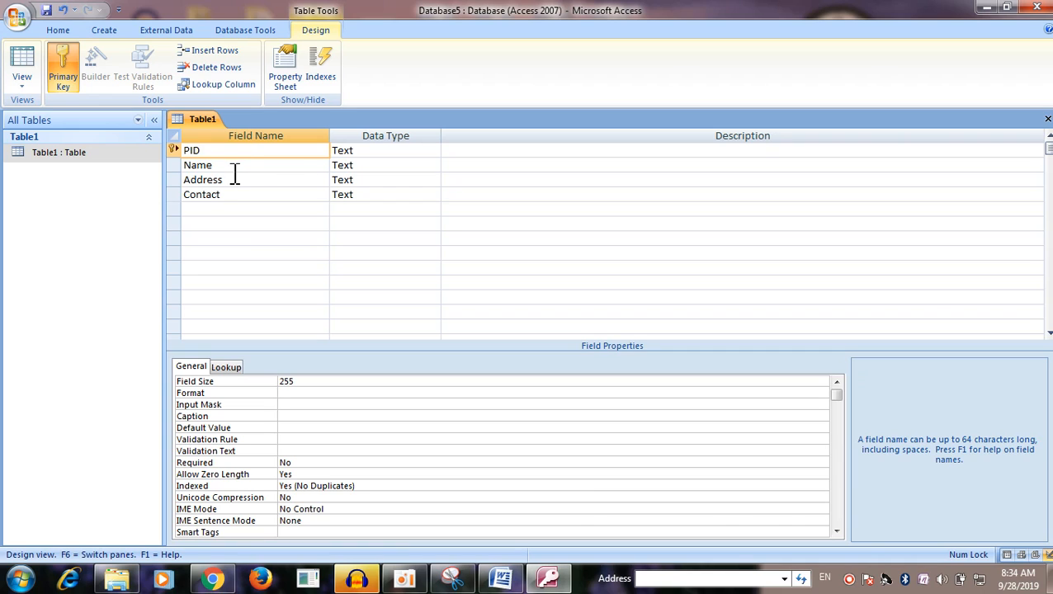
mouse_move(240, 186)
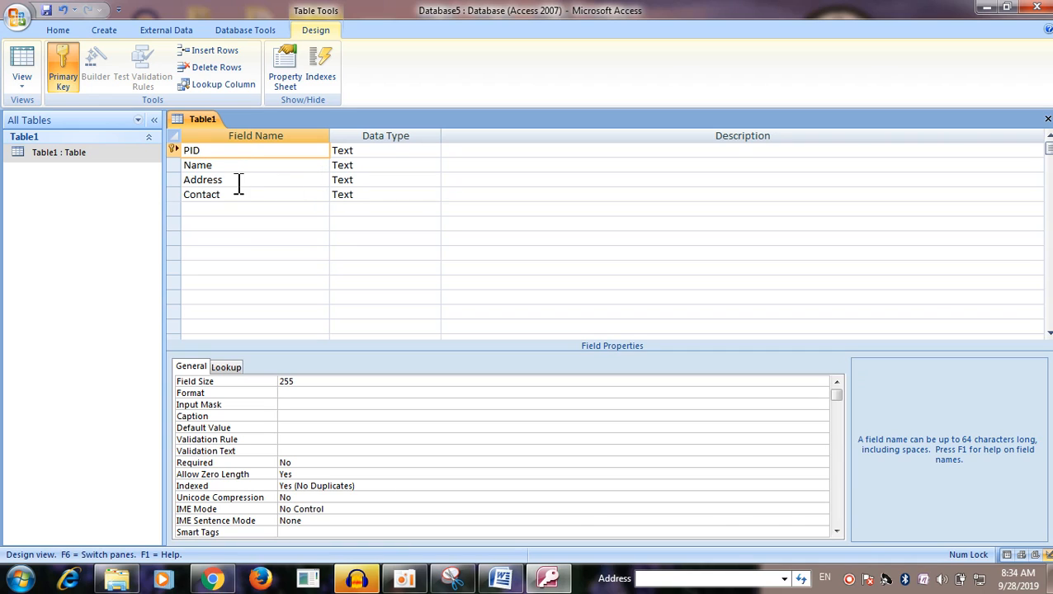
right_click(198, 165)
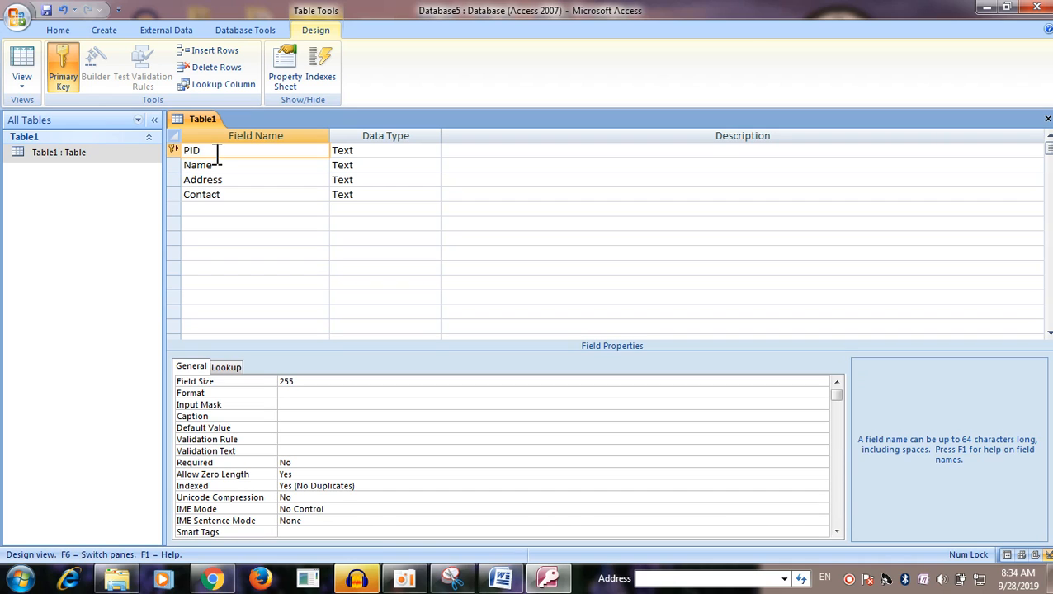
right_click(191, 150)
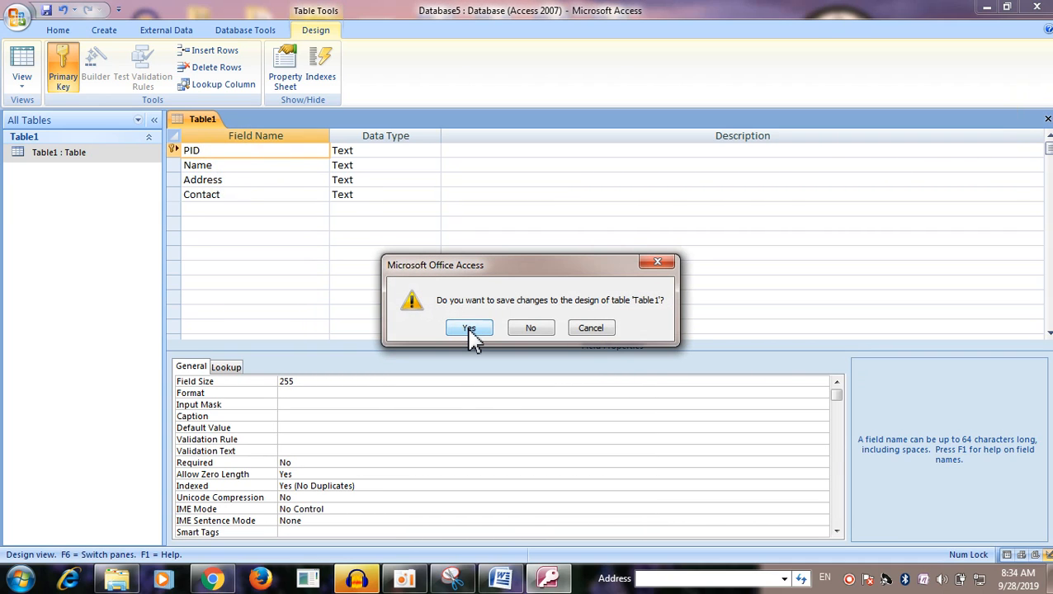
left_click(469, 328)
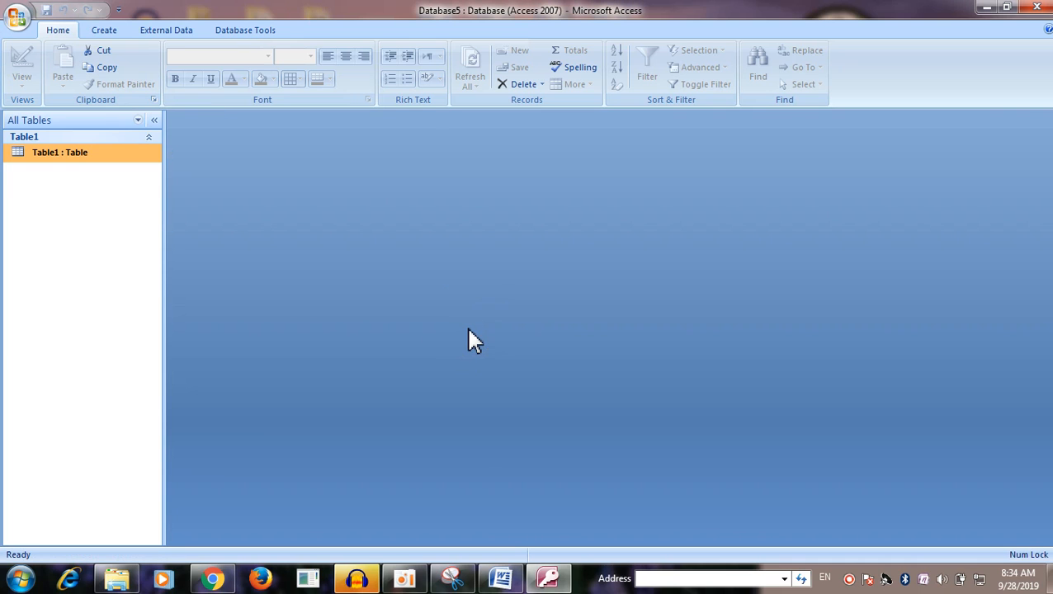
Start a new table in Table Design view from the Create commands
right_click(60, 151)
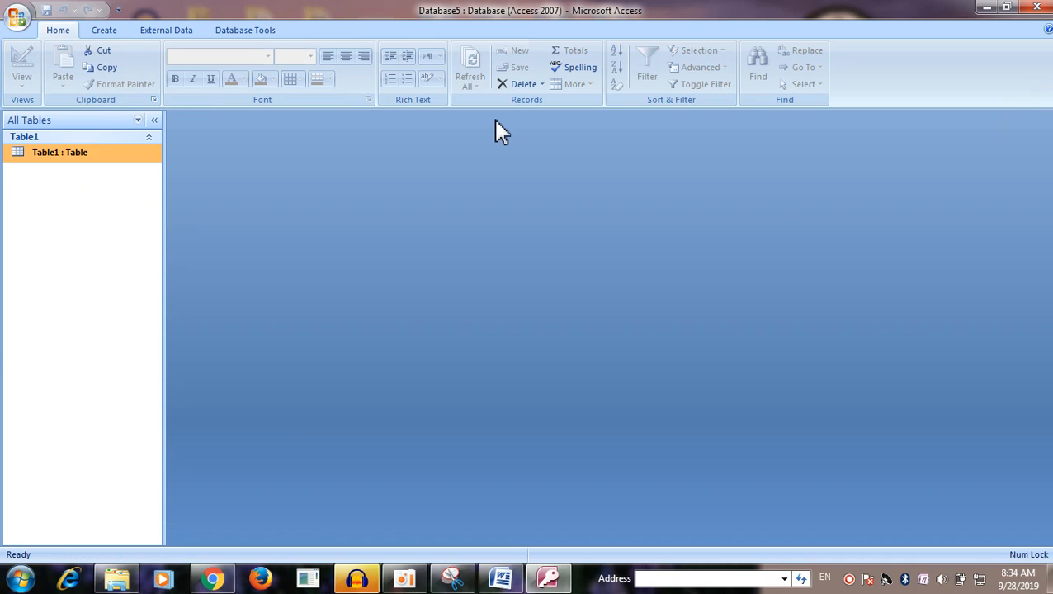
left_click(104, 29)
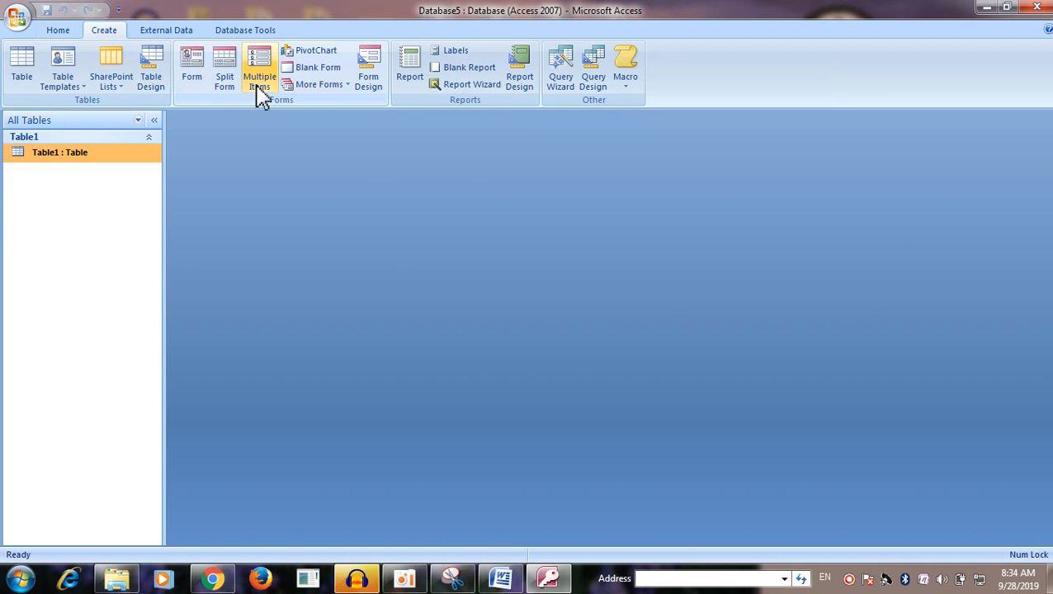
mouse_move(151, 68)
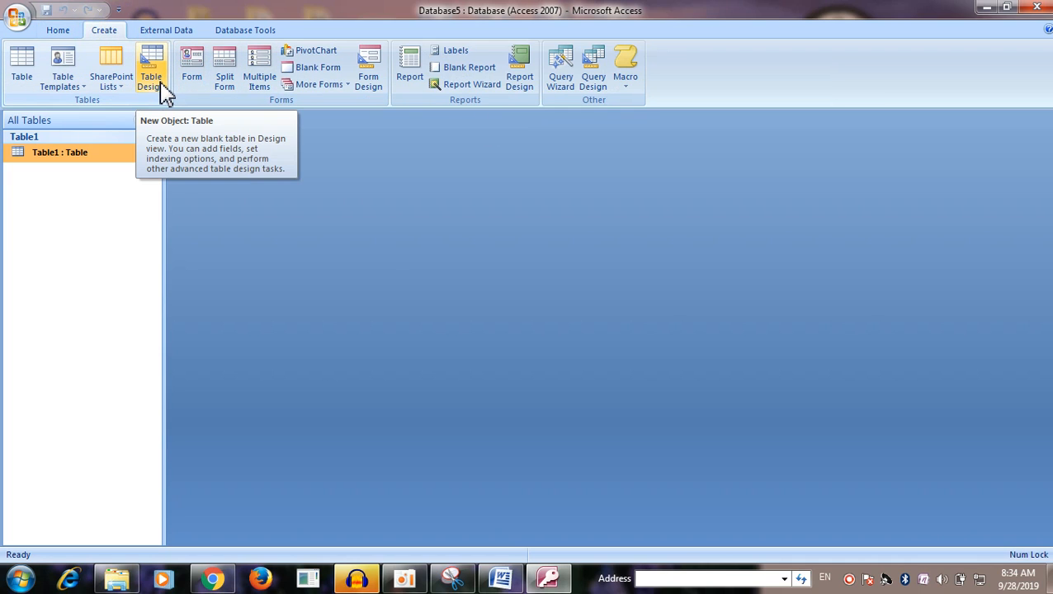
left_click(151, 66)
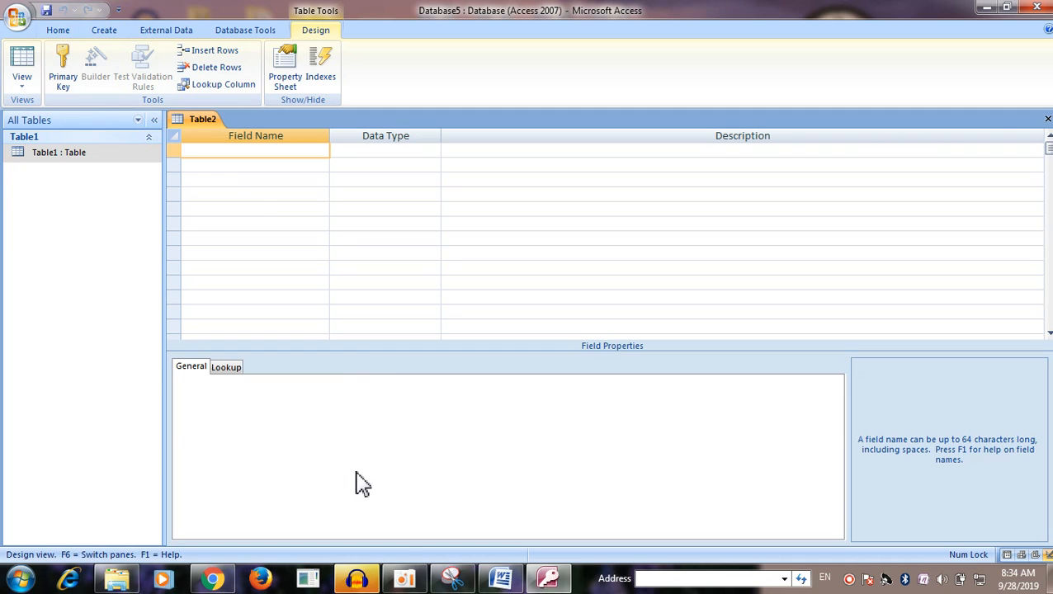
left_click(500, 577)
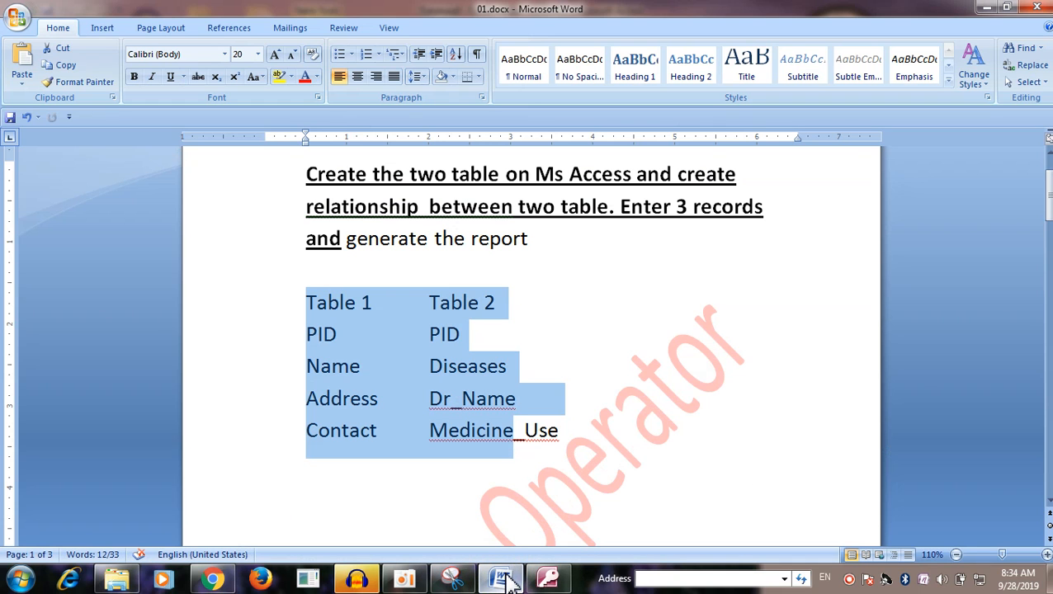
left_click(548, 578)
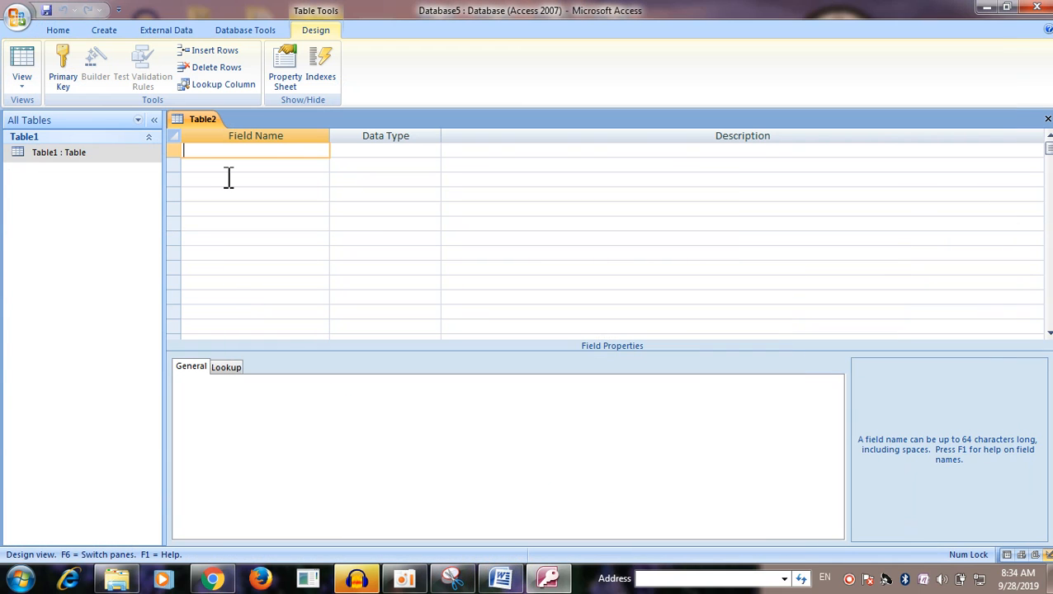
Enter fields PID, Diseases, Dr_Name, Medicine_Use and save as Table2 without a primary key
type("PID")
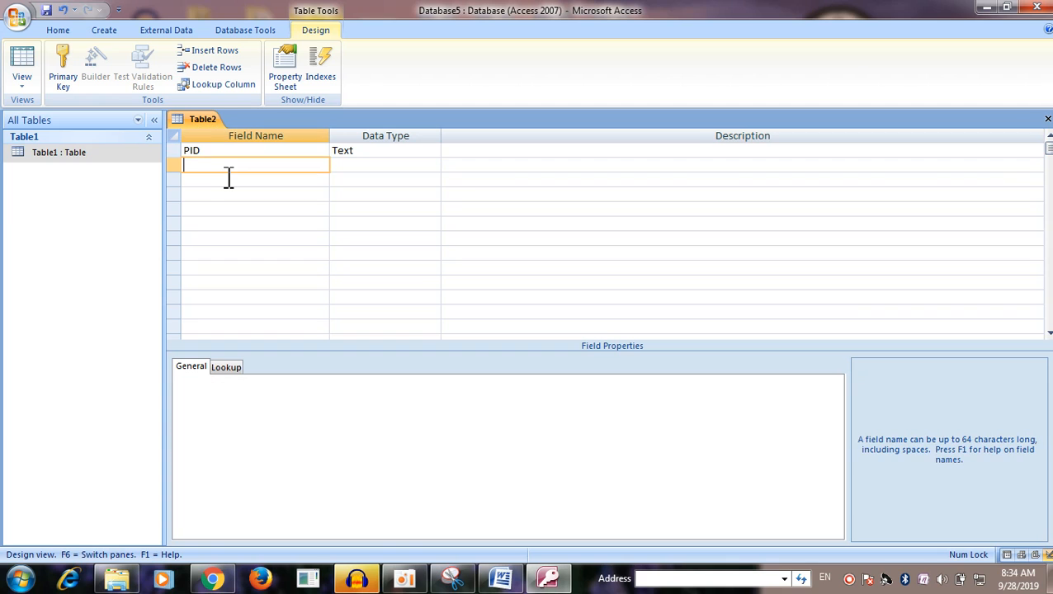
left_click(500, 577)
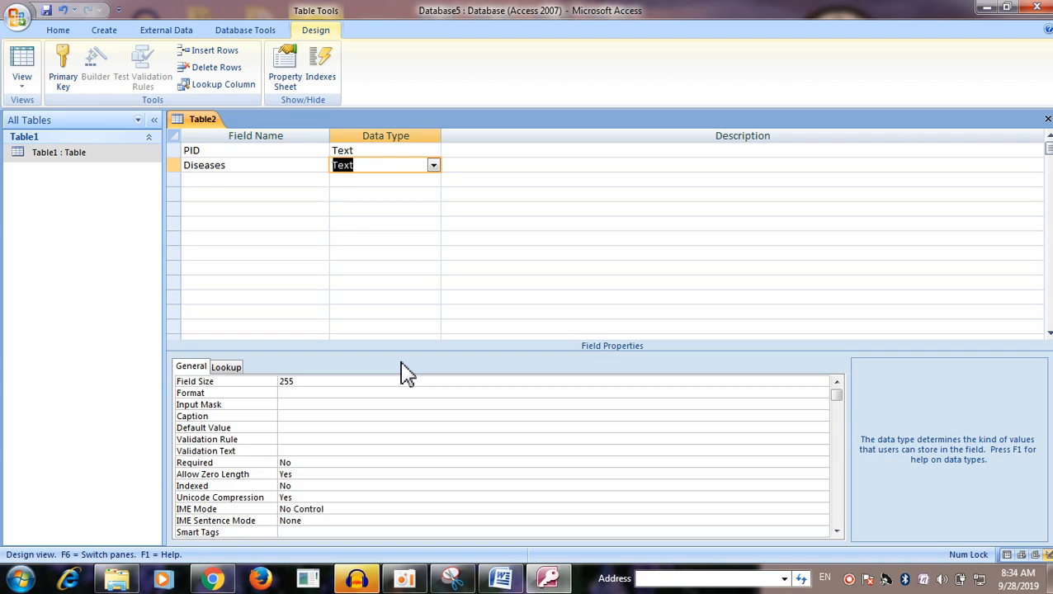
left_click(247, 179)
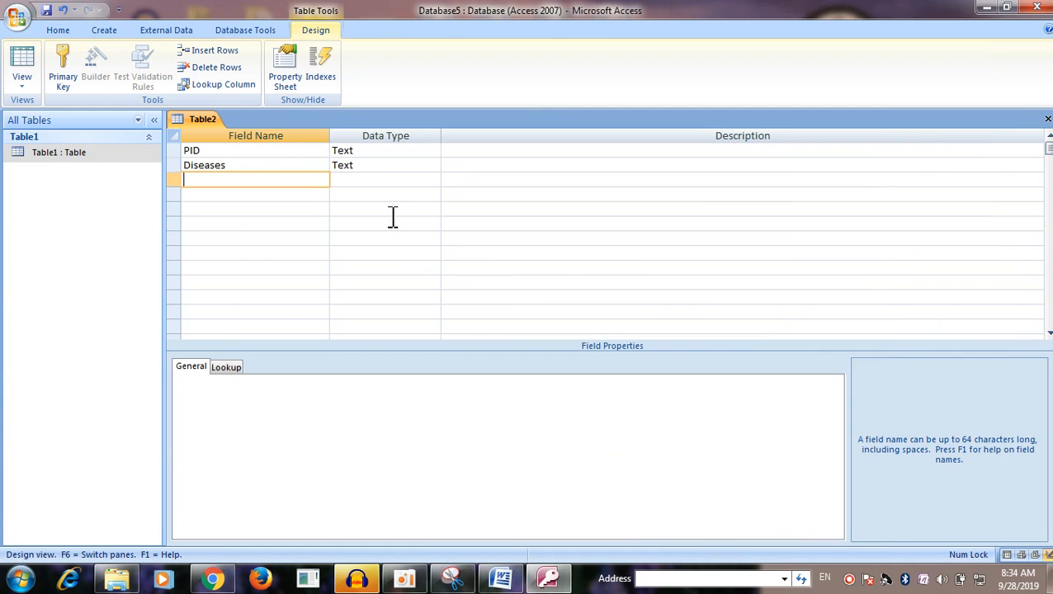
type("Dr_Name")
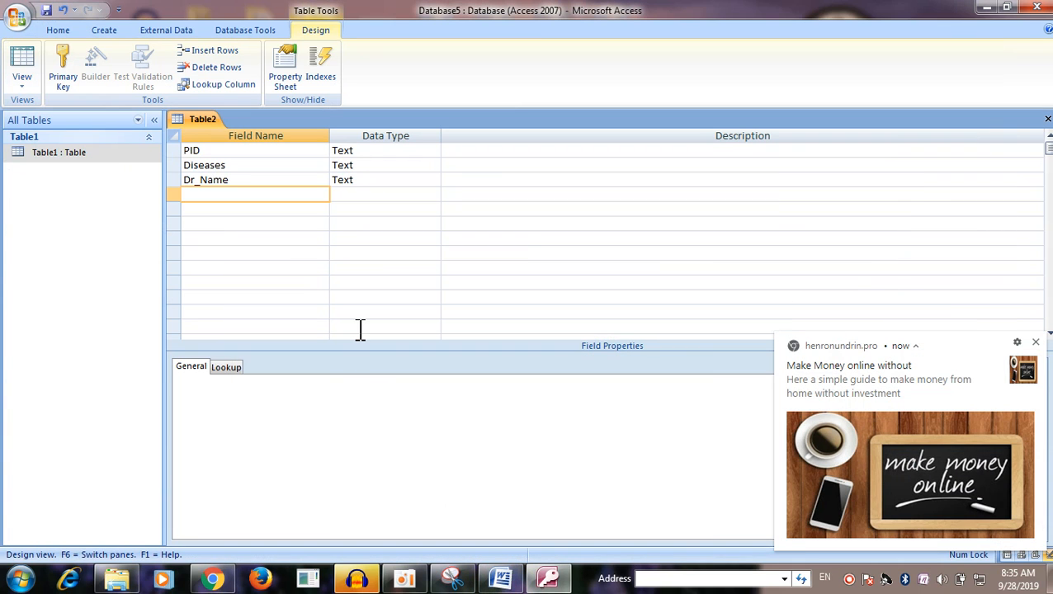
type("Medicine_Use")
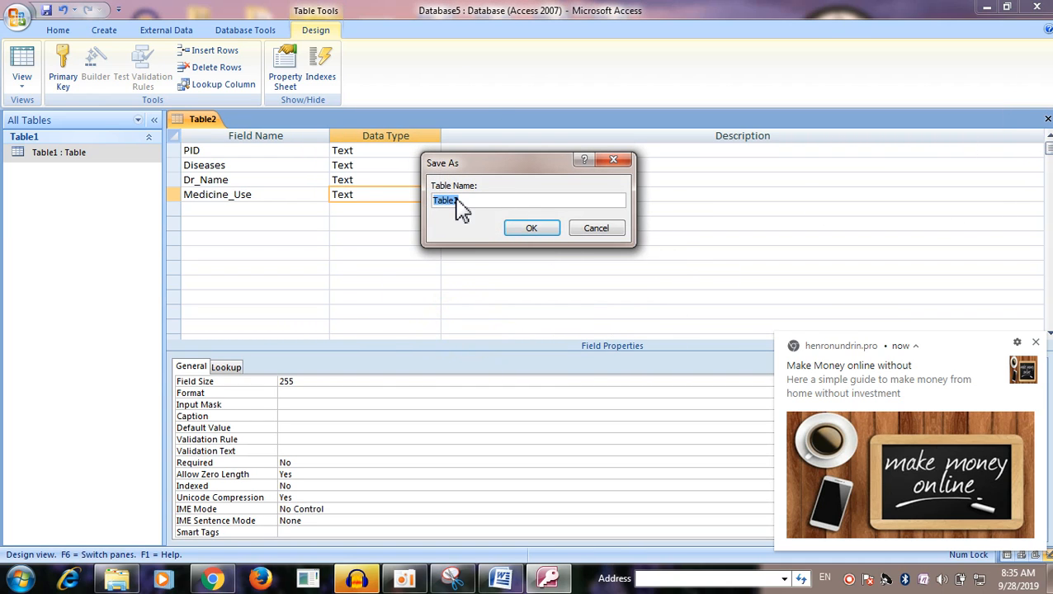
left_click(532, 228)
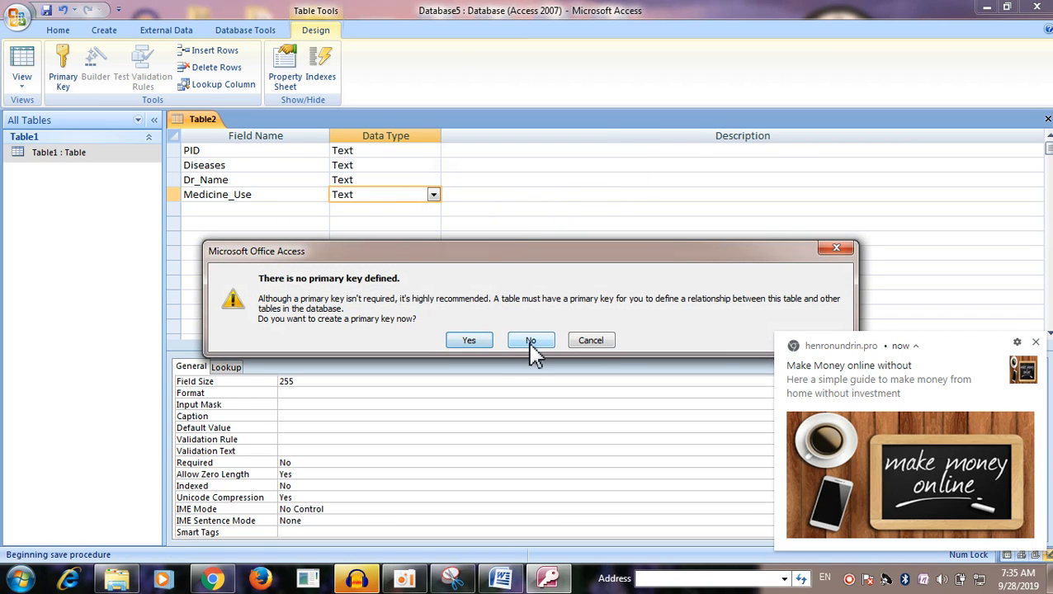
left_click(529, 340)
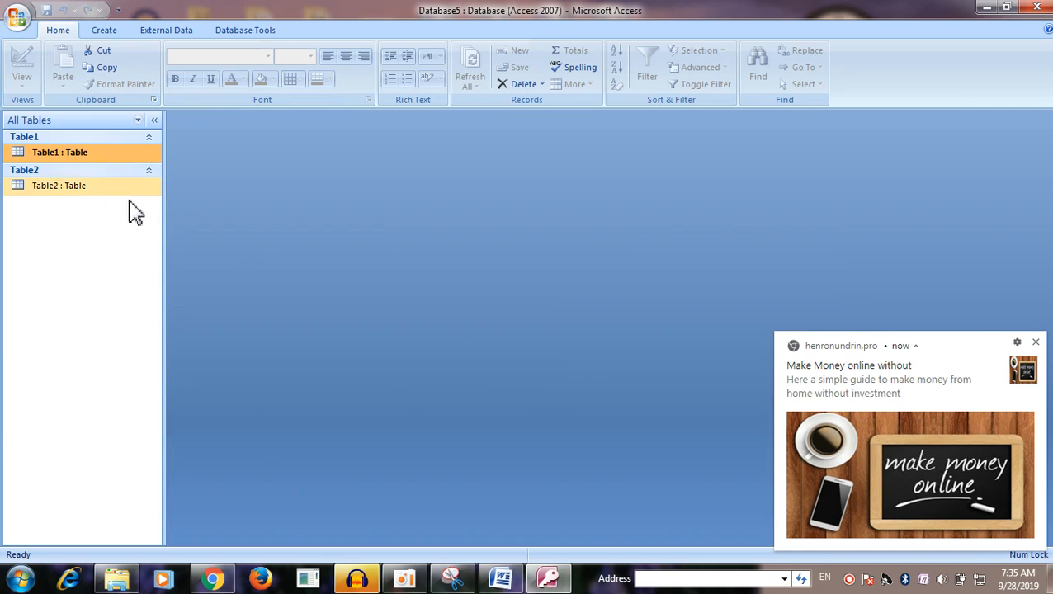
double_click(60, 152)
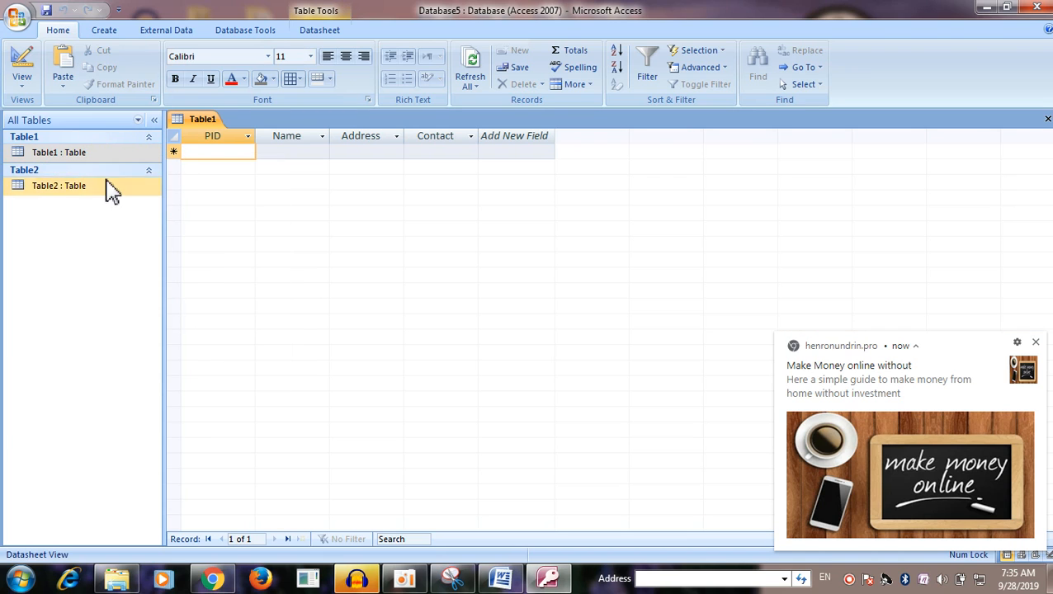
left_click(22, 66)
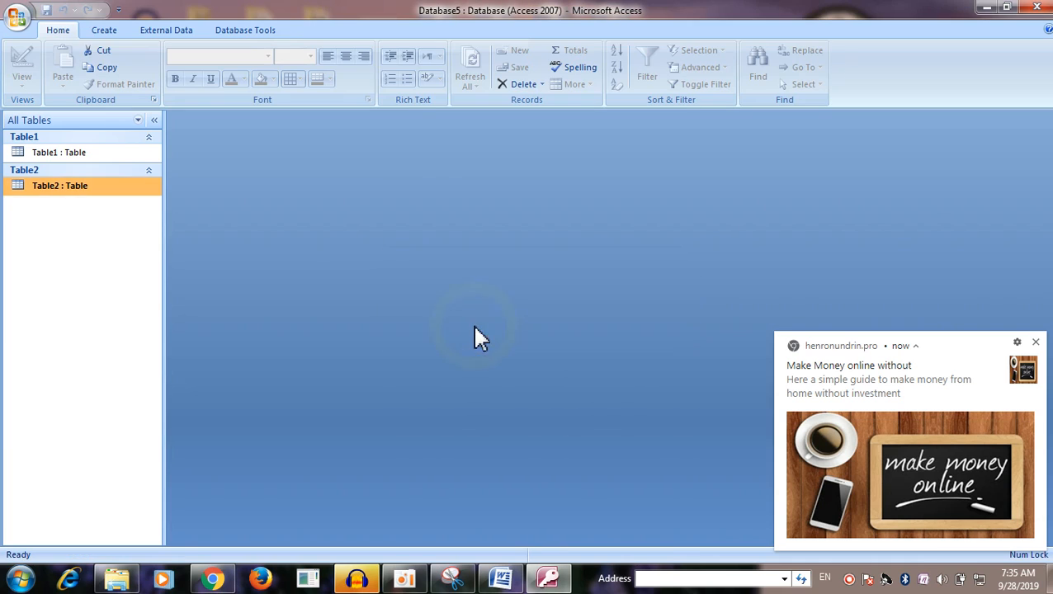
double_click(58, 152)
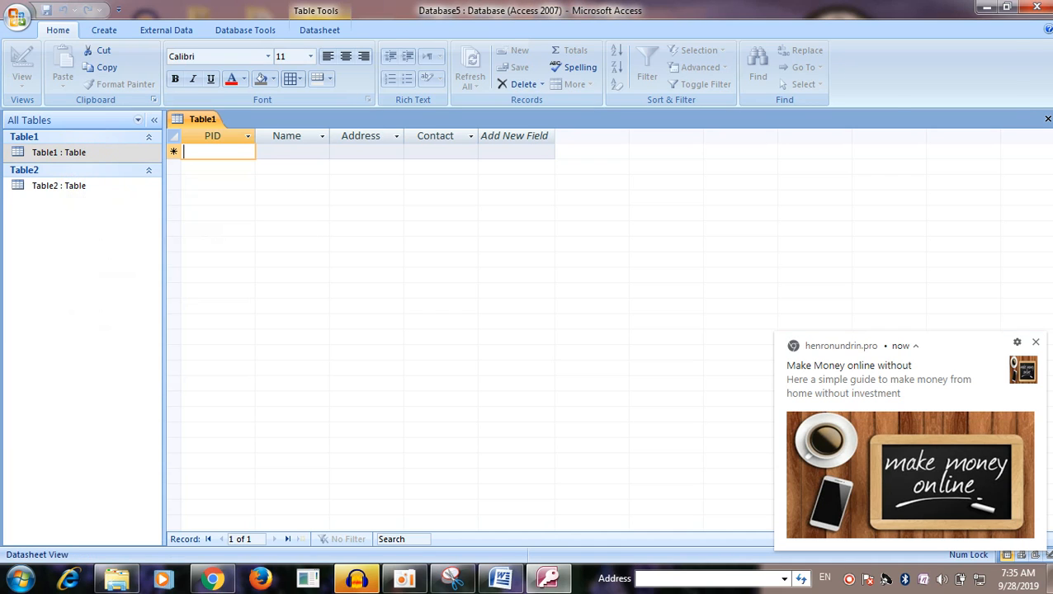
right_click(58, 185)
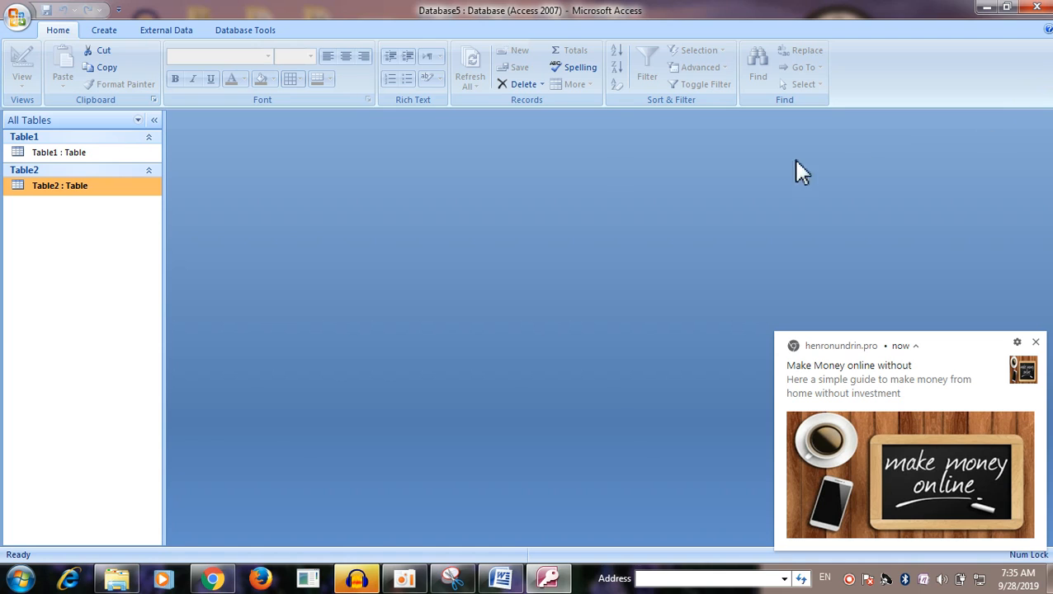
mouse_move(245, 29)
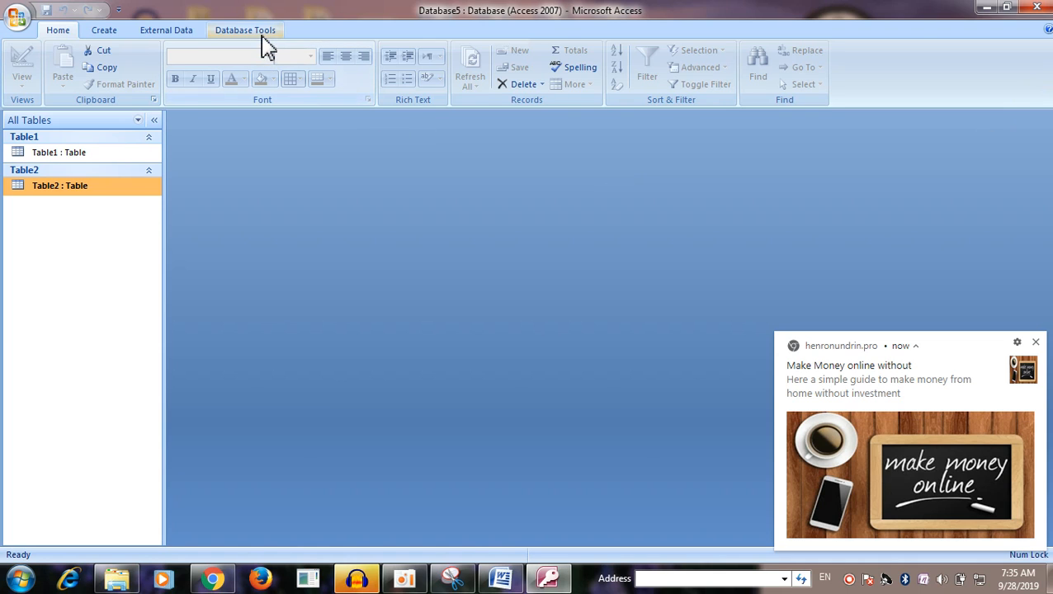
Add both tables, join PID to PID one-to-many, and save the Relationships for Database5 report
left_click(245, 29)
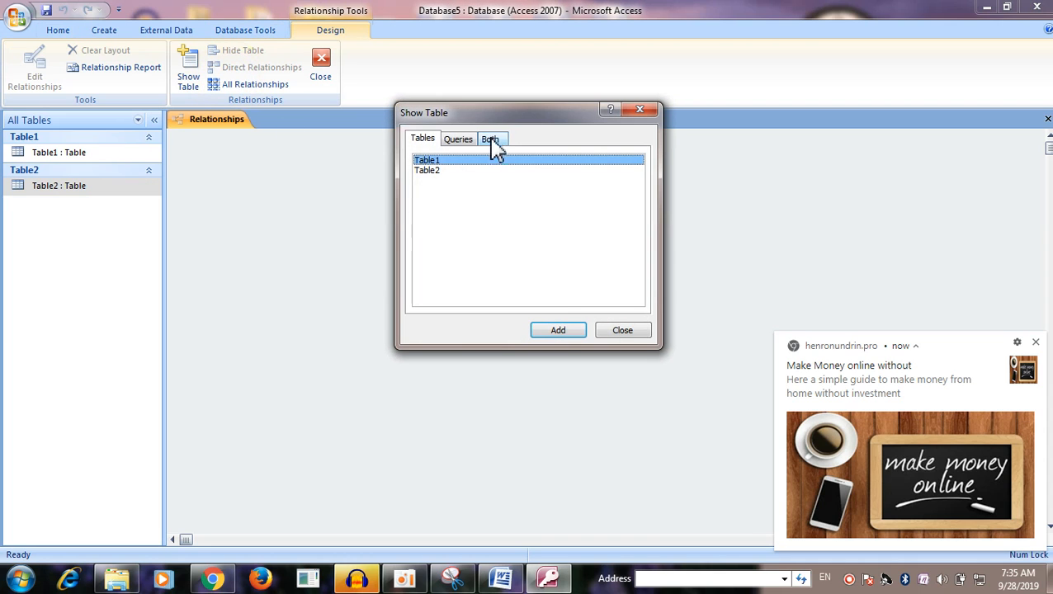
mouse_move(435, 184)
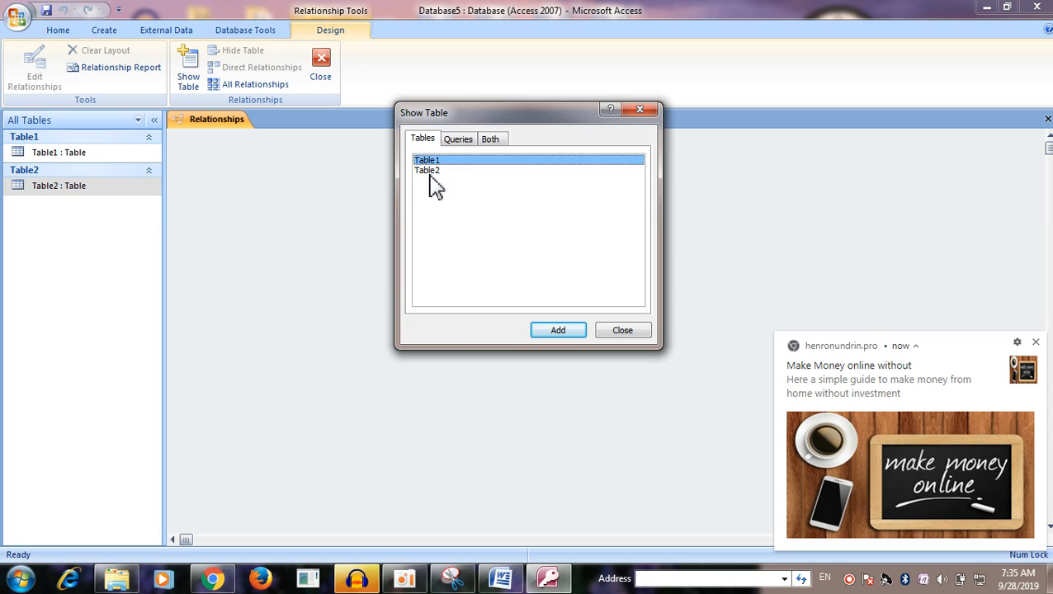
left_click(557, 330)
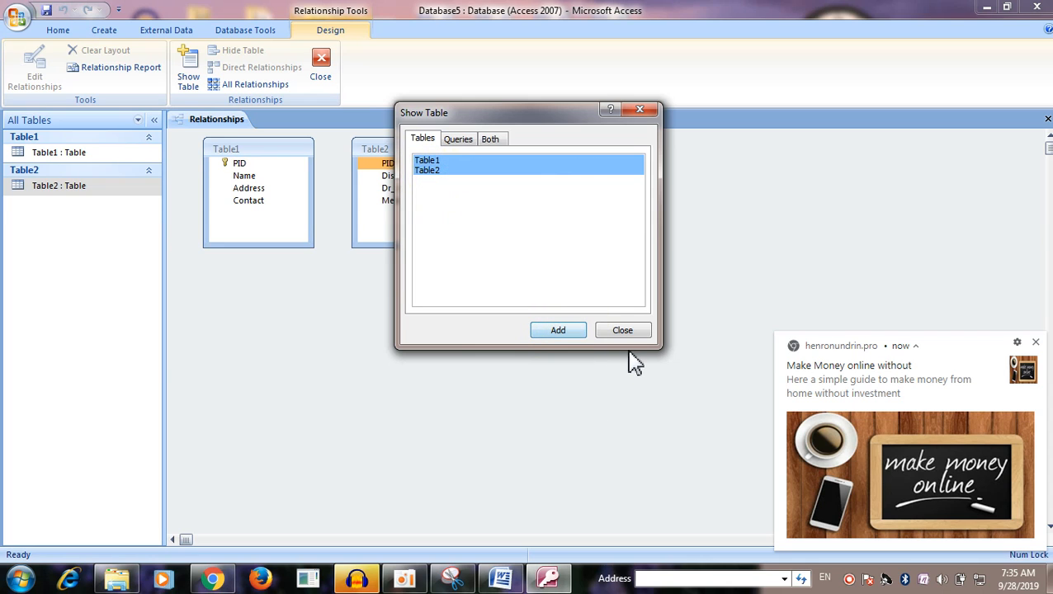
left_click(622, 330)
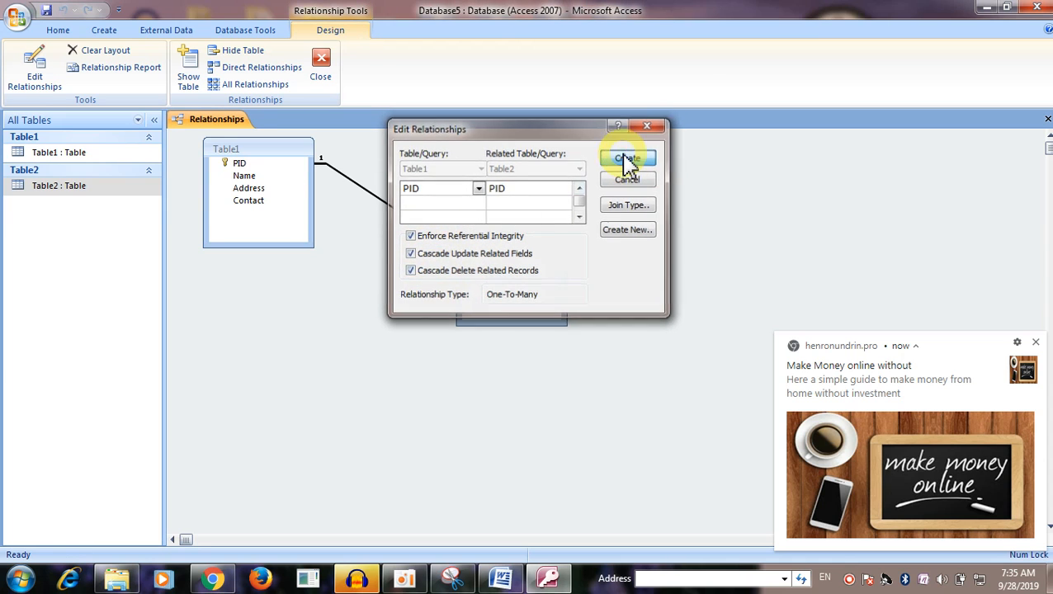
left_click(626, 158)
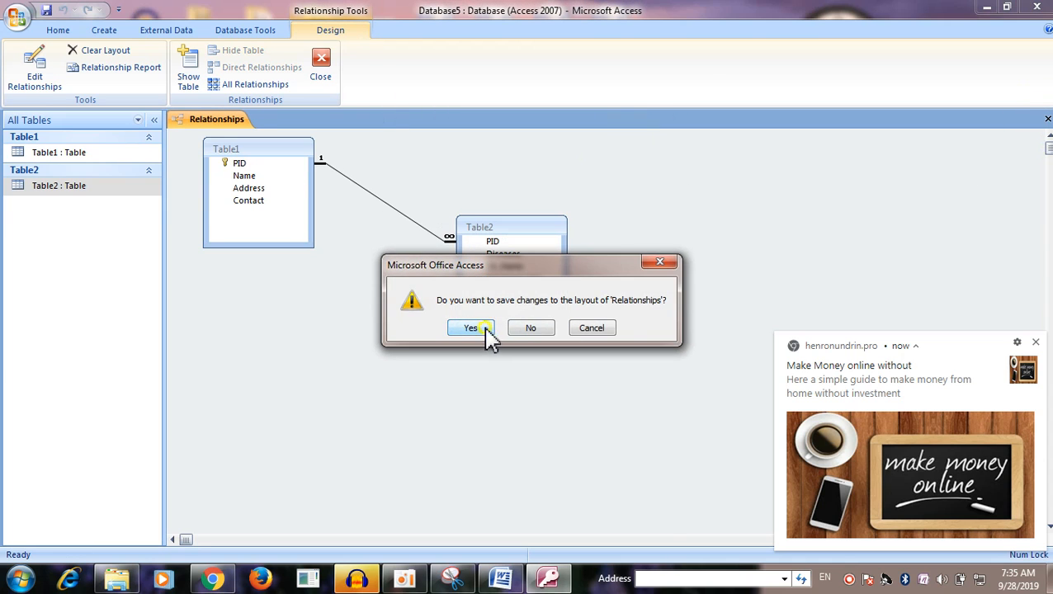
left_click(470, 327)
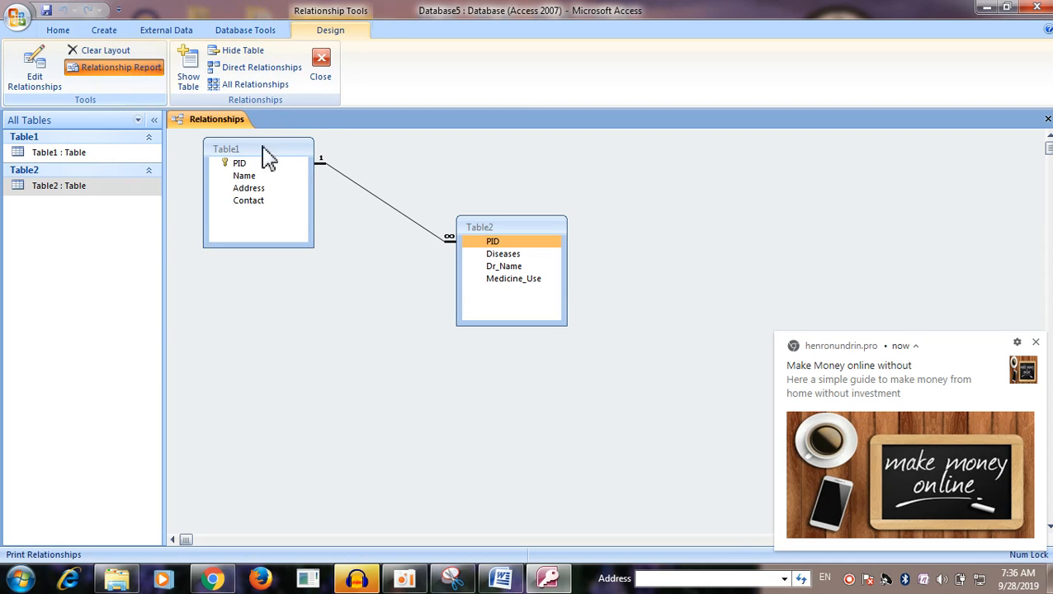
left_click(121, 66)
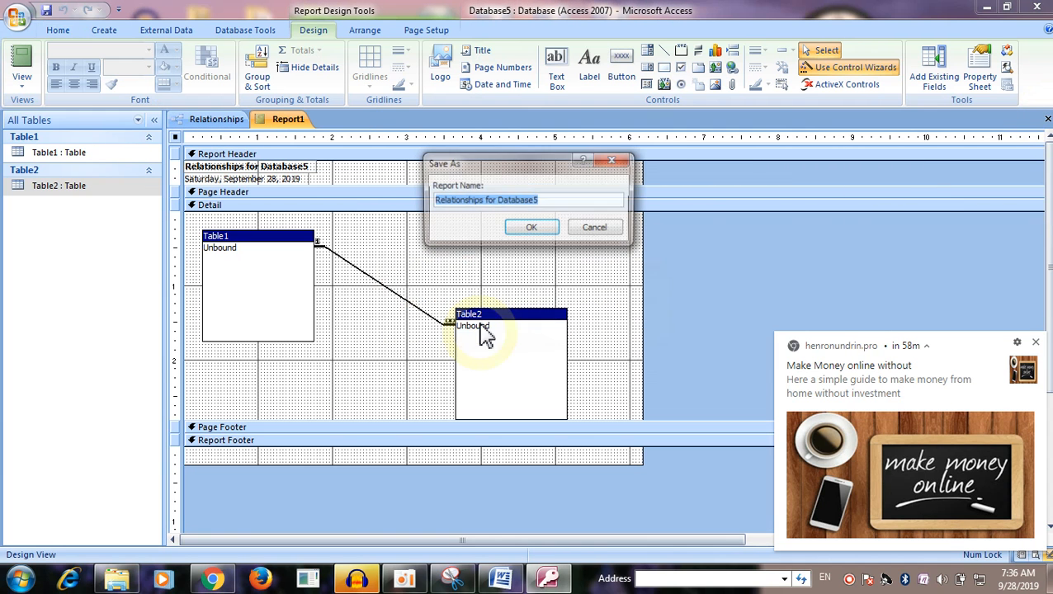
left_click(531, 227)
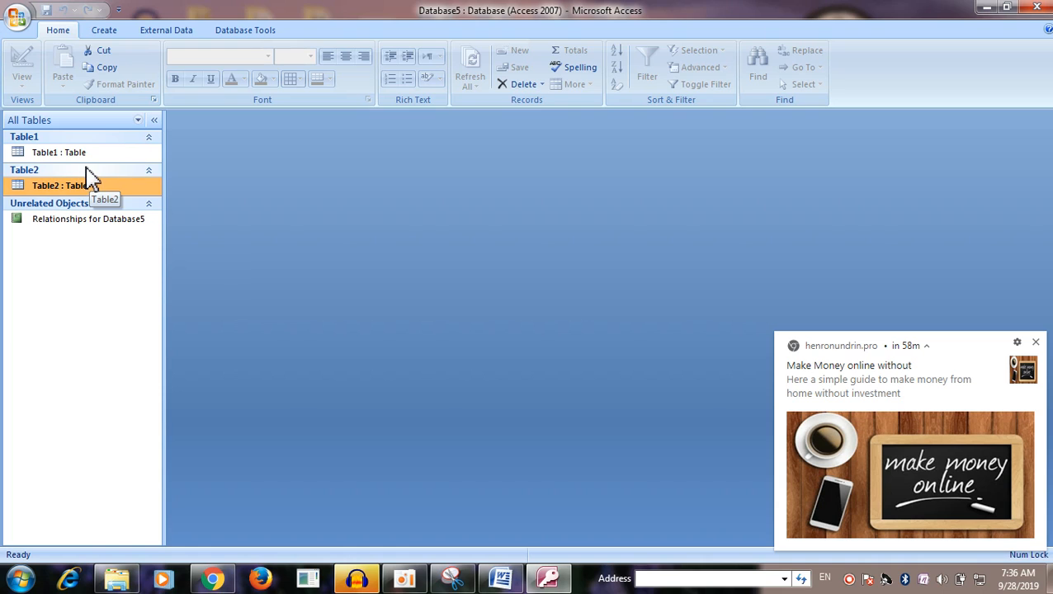
Open Table1 and enter PID 1011, name Prakash, address Katari
left_click(59, 152)
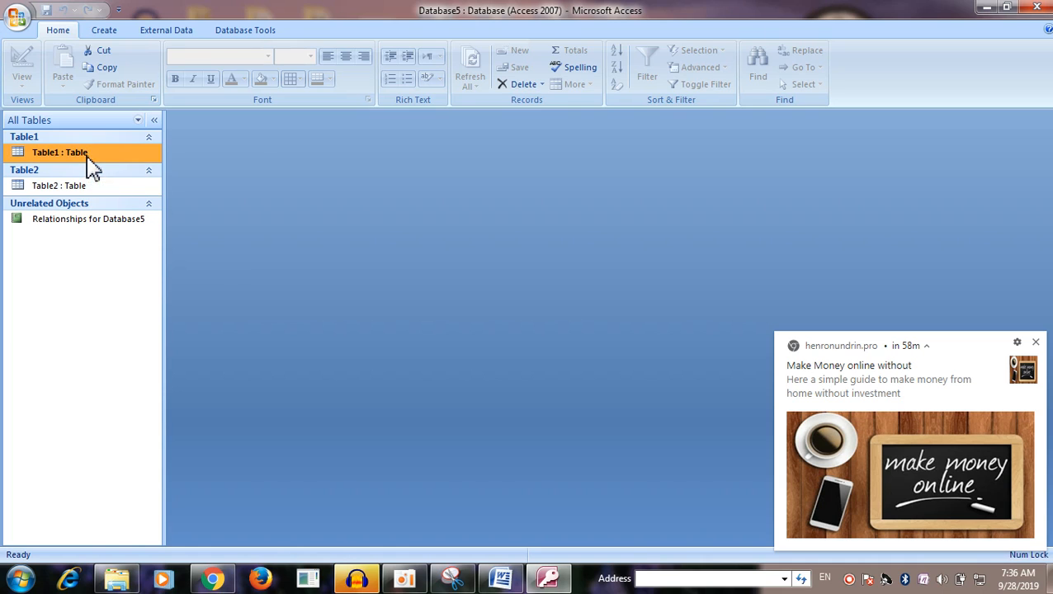
double_click(59, 152)
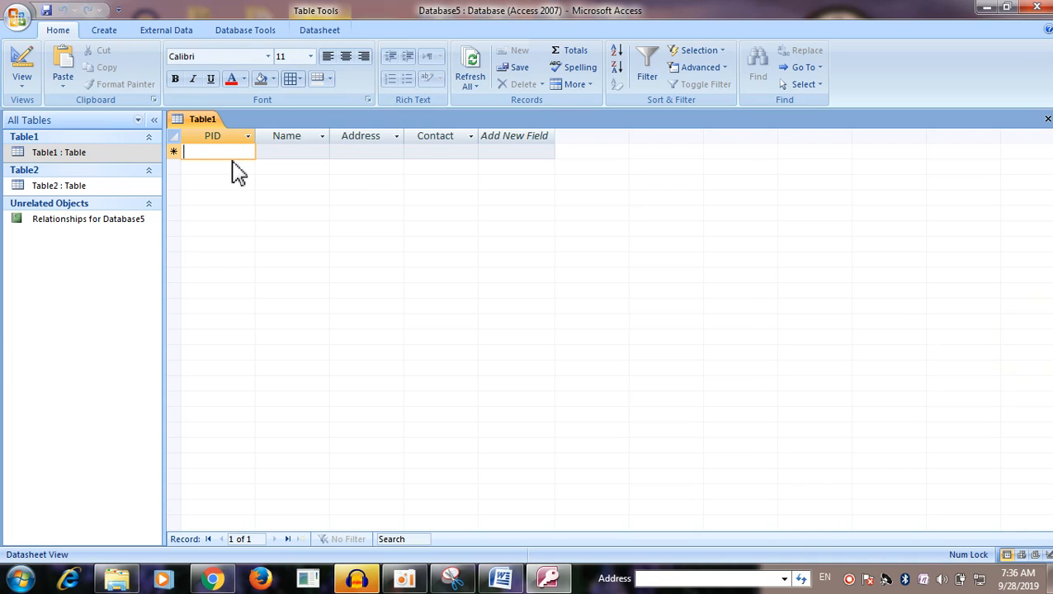
mouse_move(233, 156)
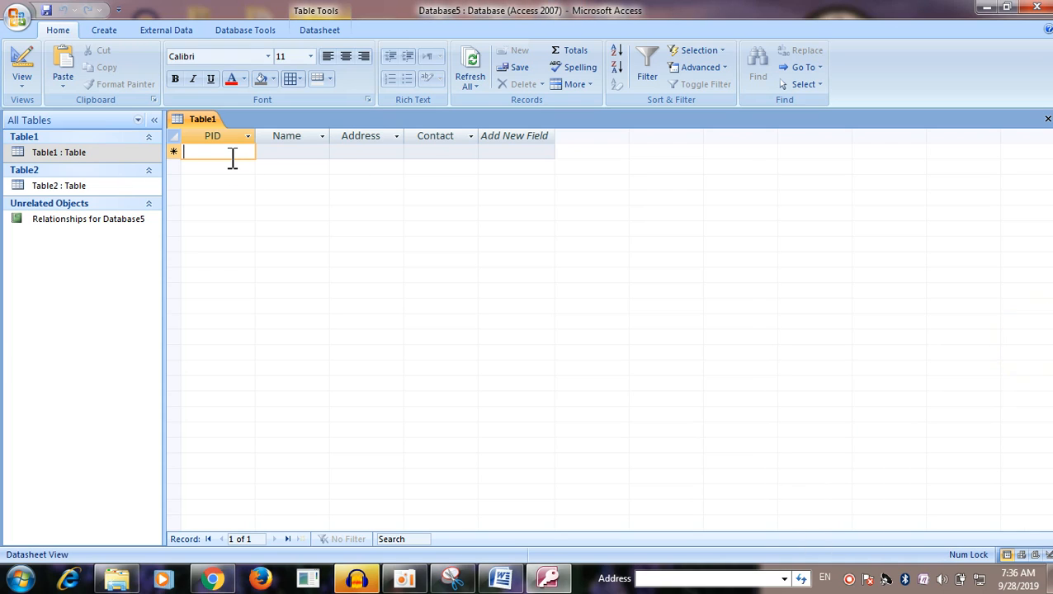
type("1011")
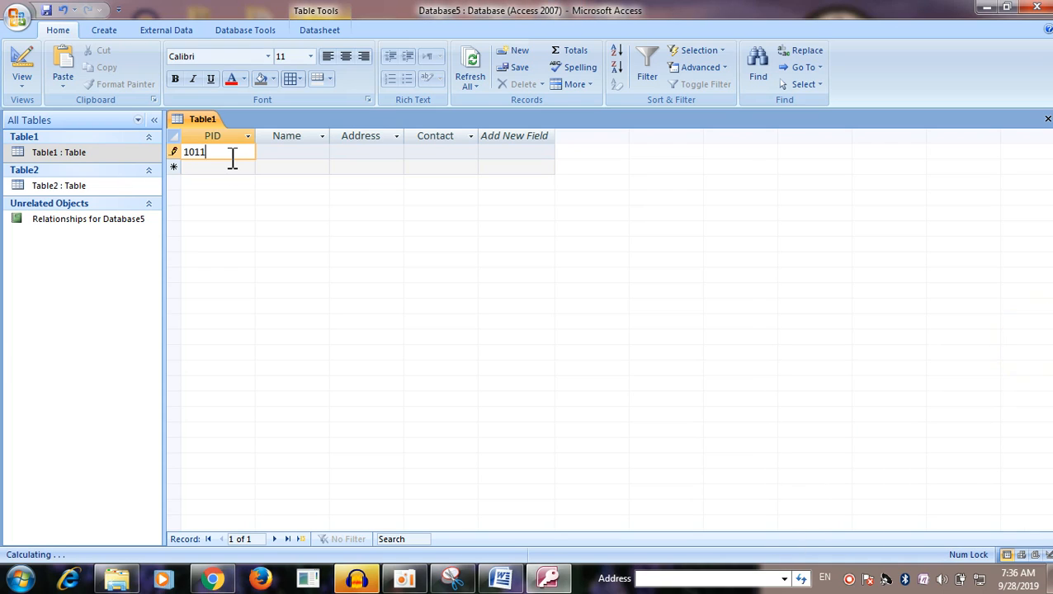
type("Pa")
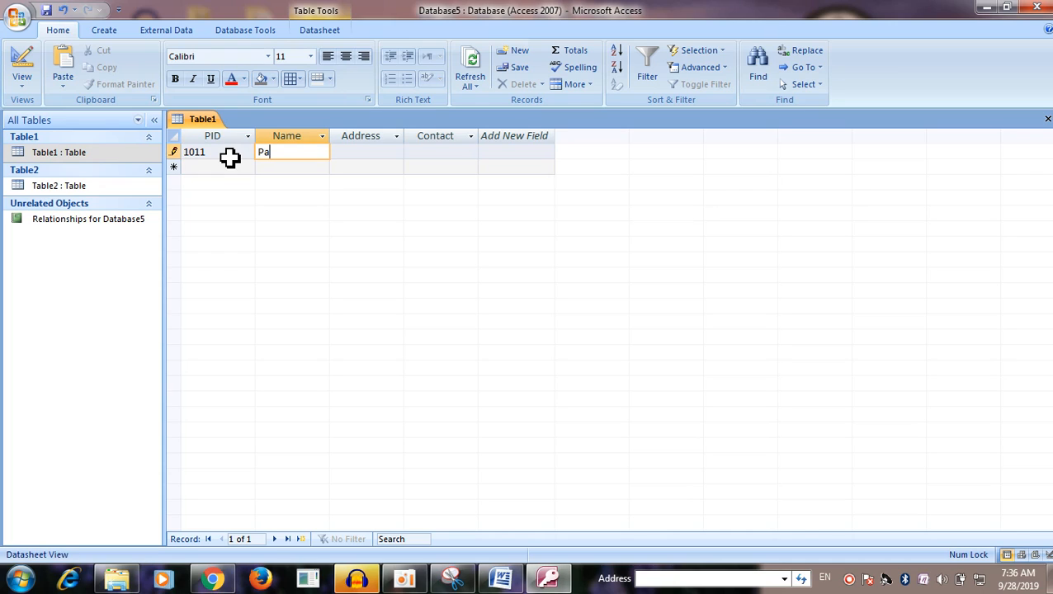
type("rakas")
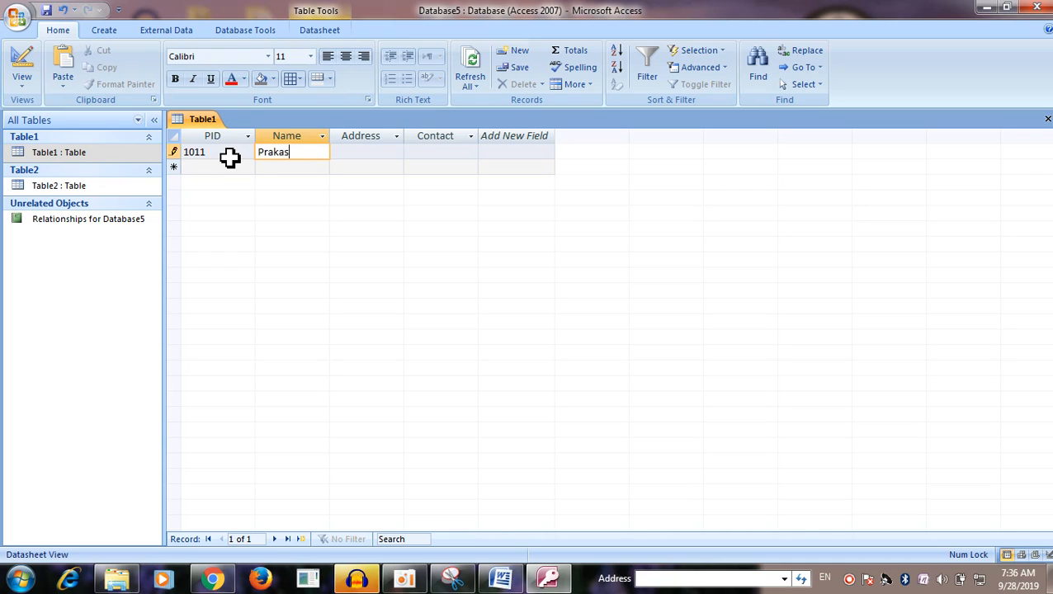
key("Tab")
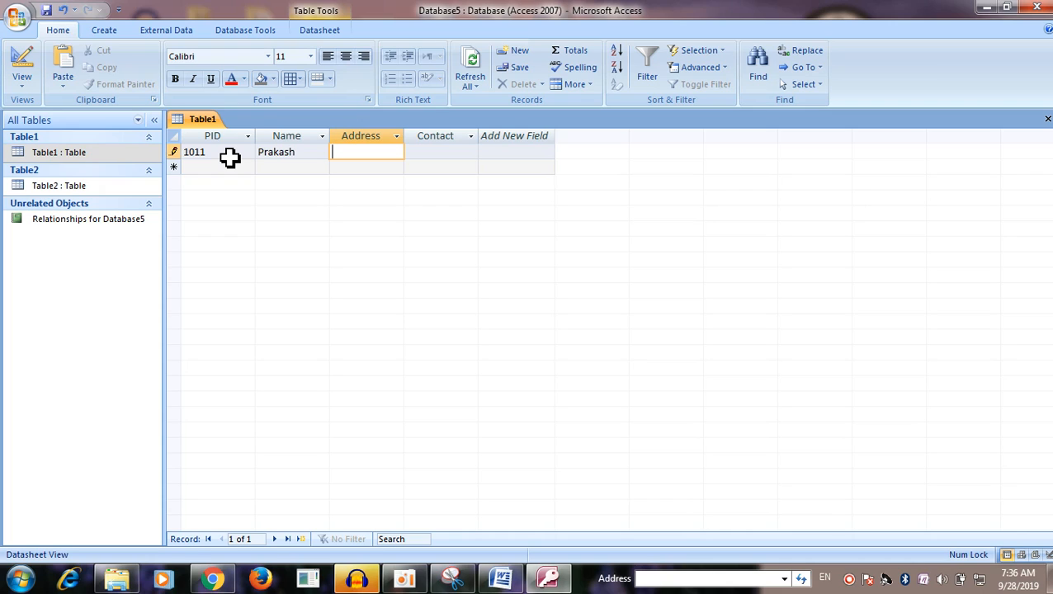
type("Katari")
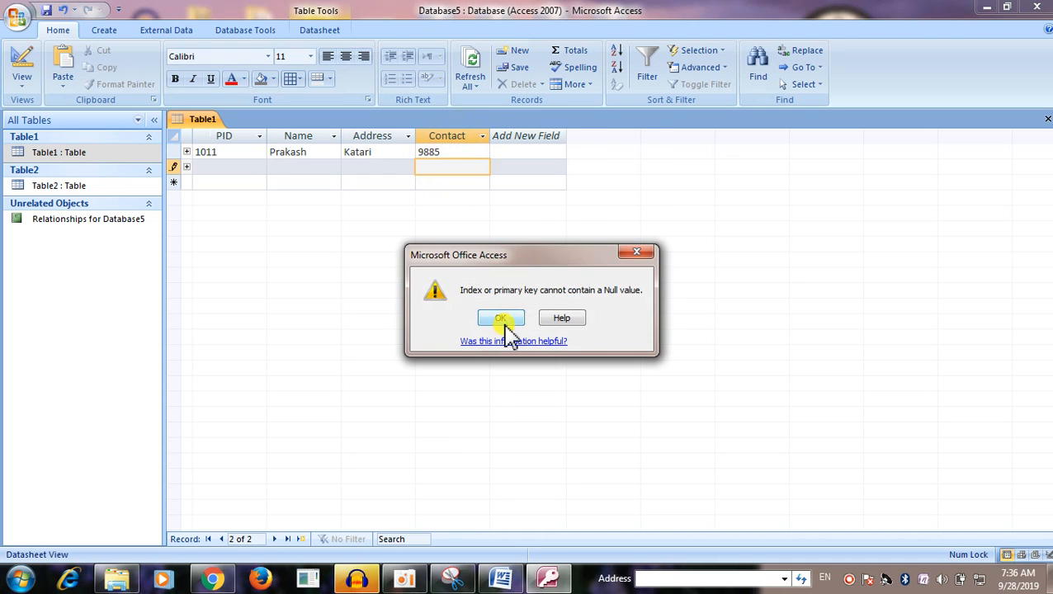
left_click(500, 318)
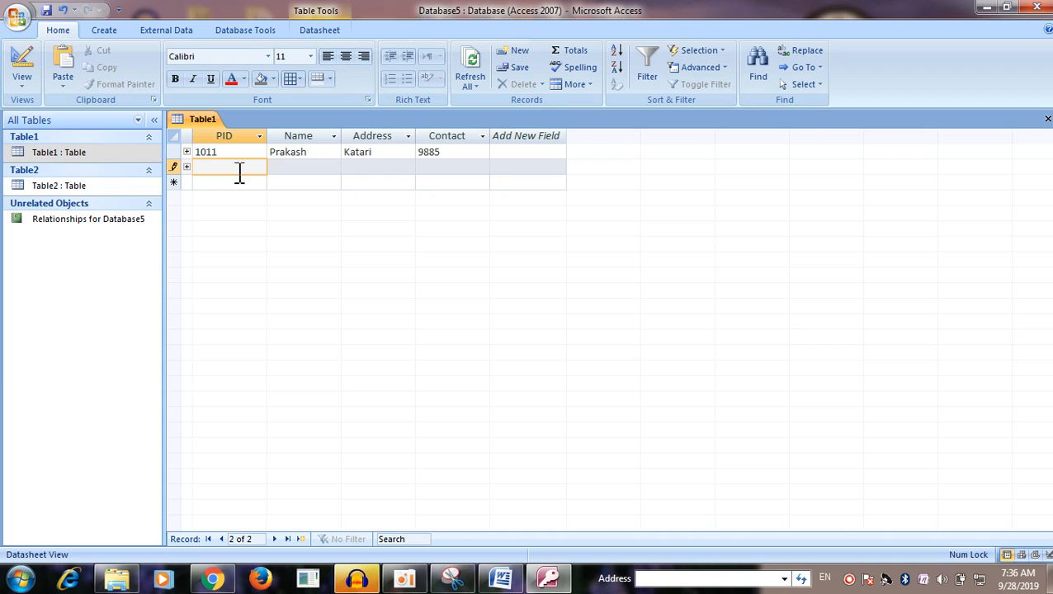
mouse_move(273, 162)
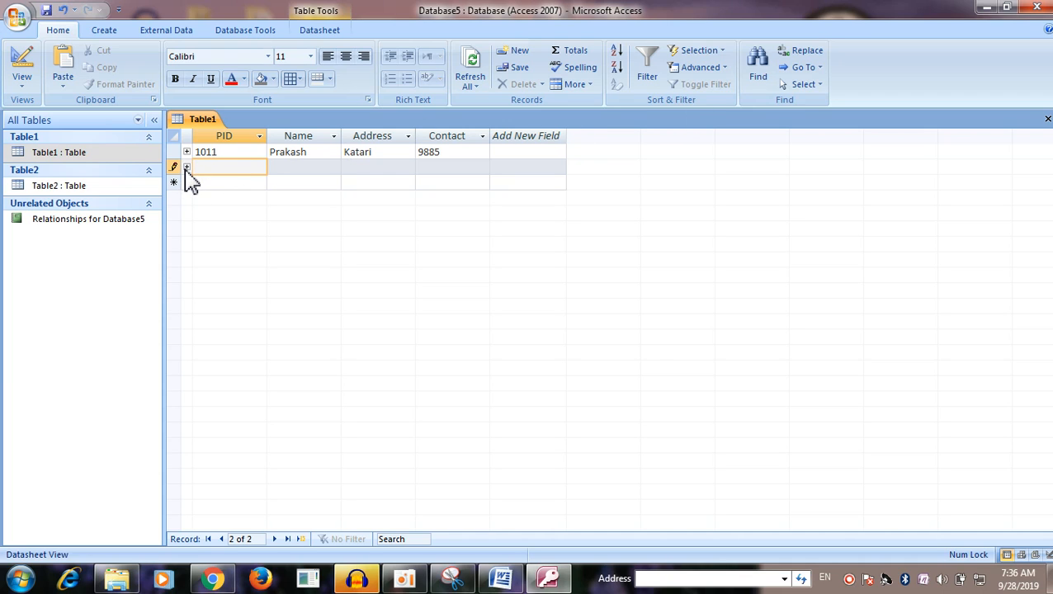
mouse_move(1044, 130)
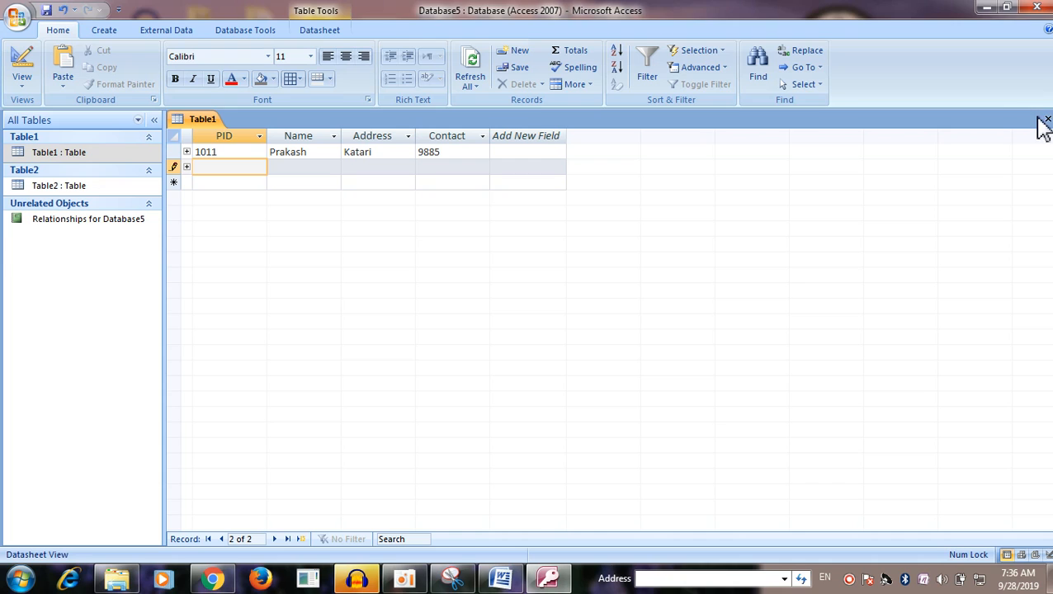
left_click(1046, 121)
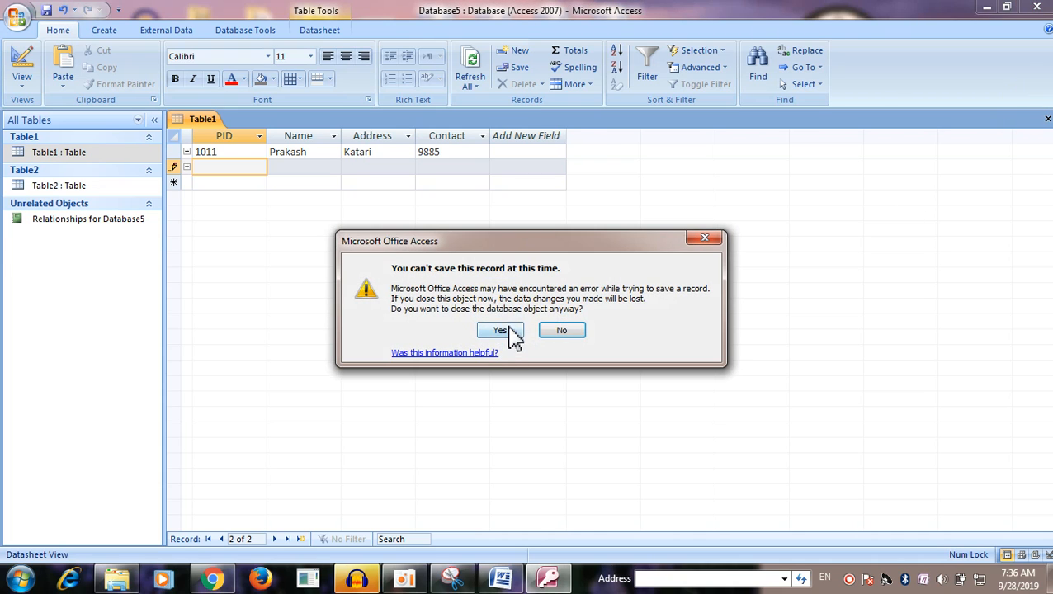
left_click(499, 330)
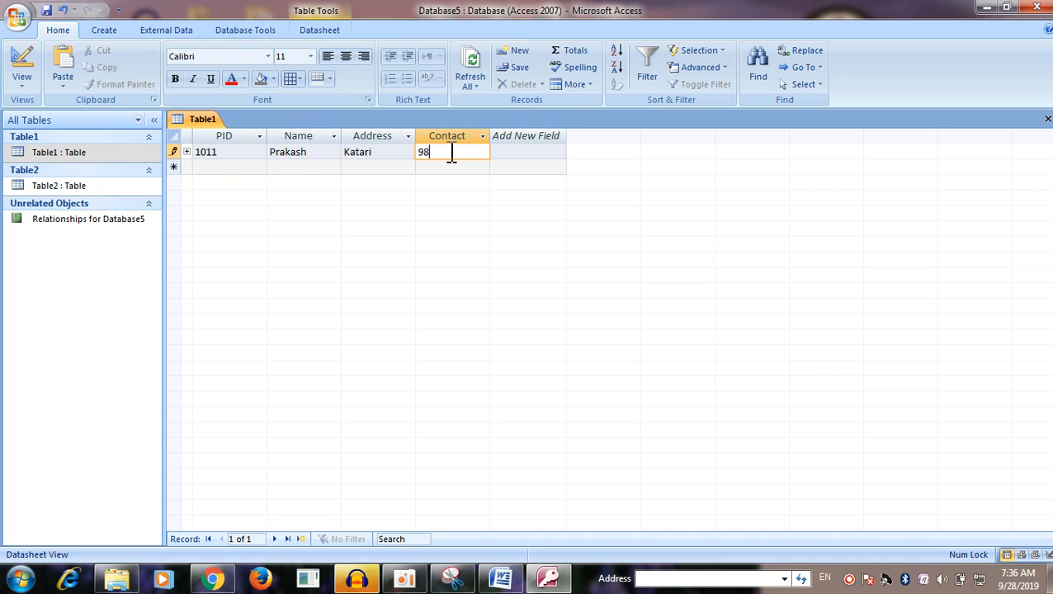
type("42996758")
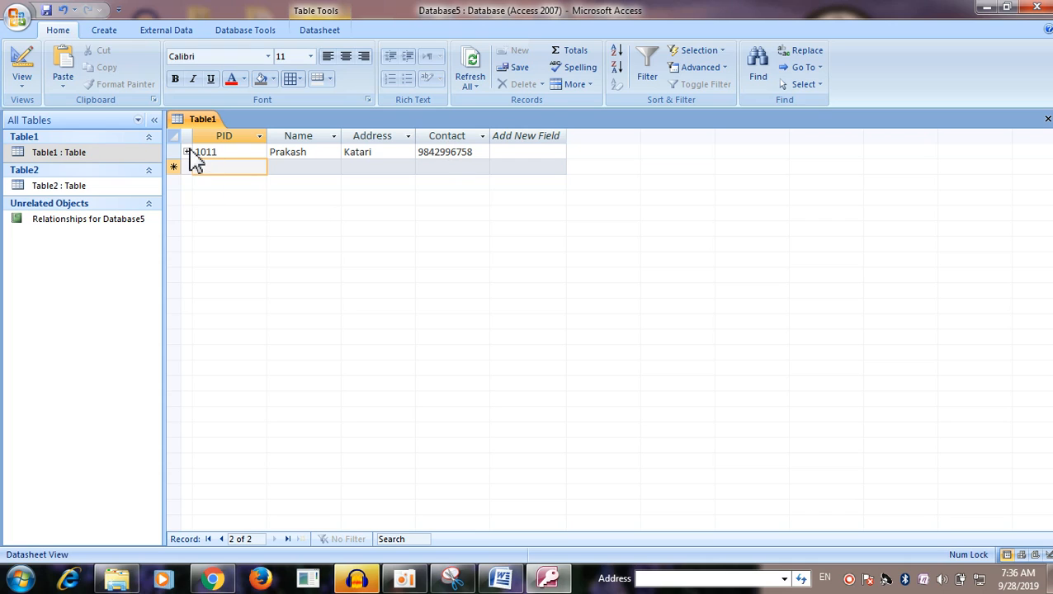
Add a subdatasheet record for patient 1011: TV, Dr.Thapa, Nims
left_click(187, 152)
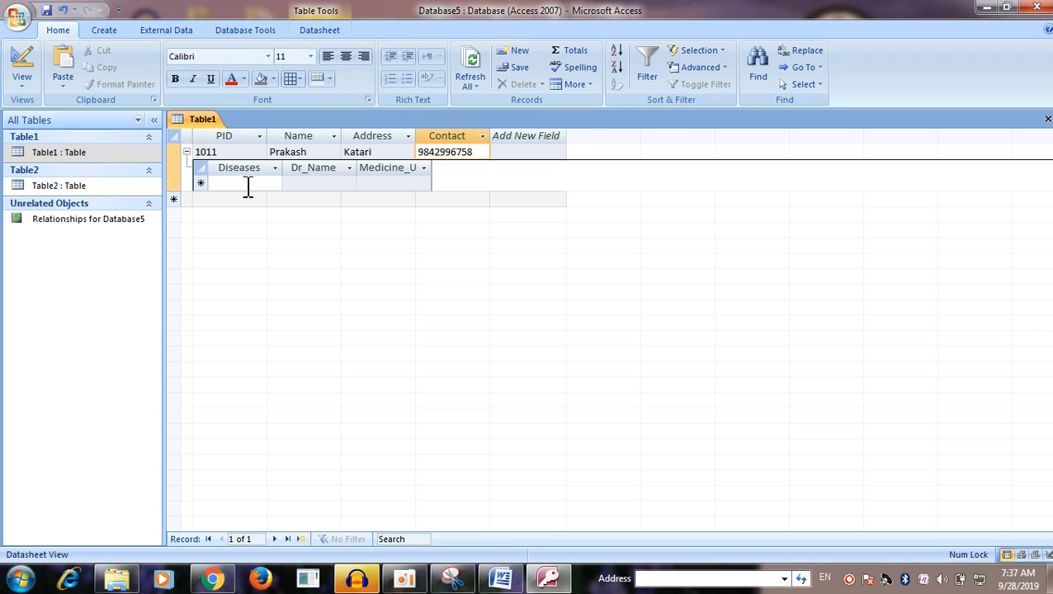
left_click(240, 182)
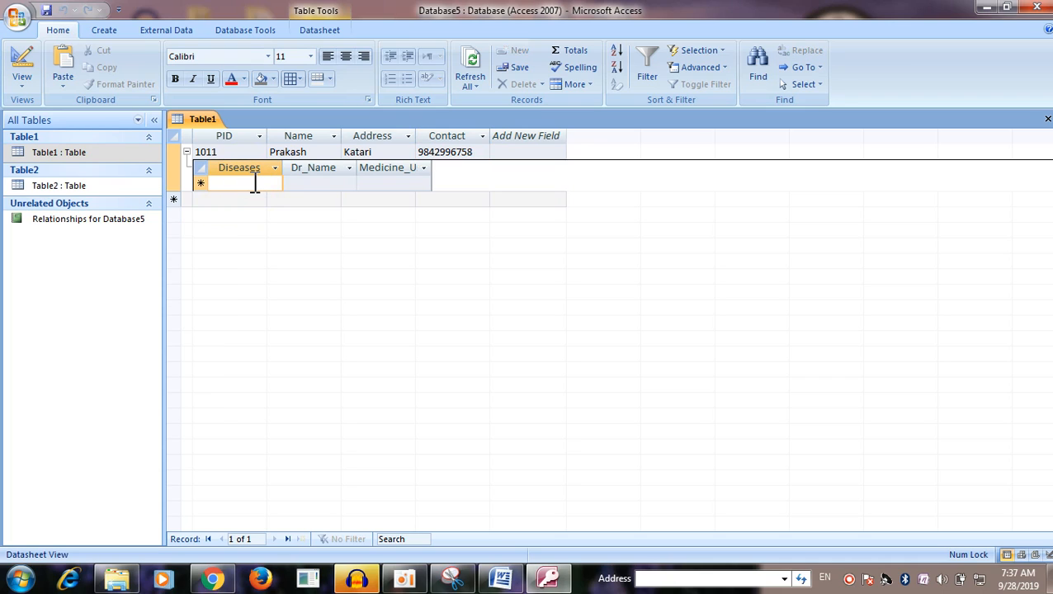
type("TV")
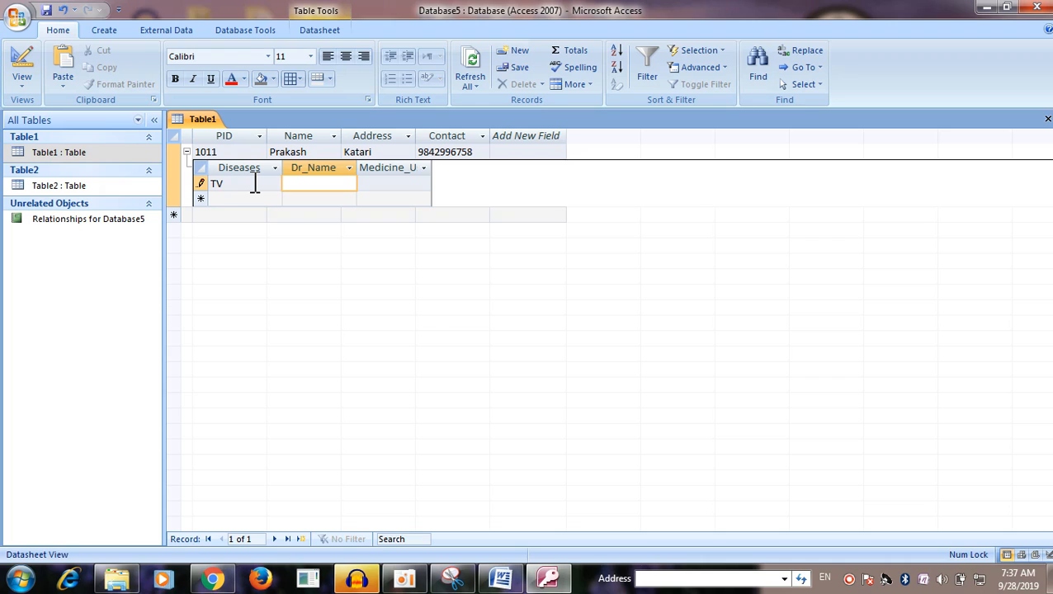
type("Dr.")
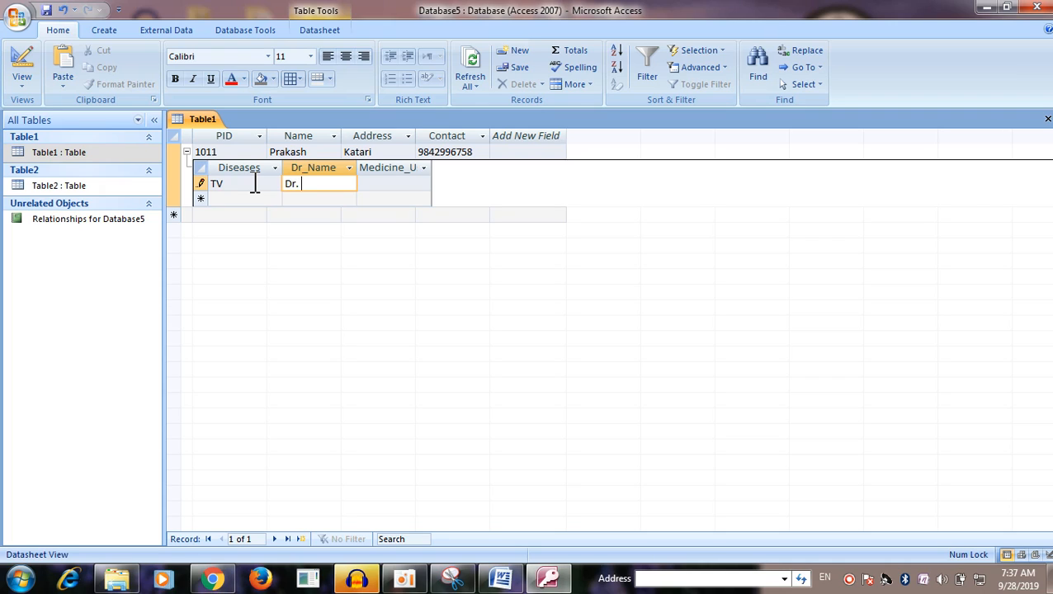
type("Thapa")
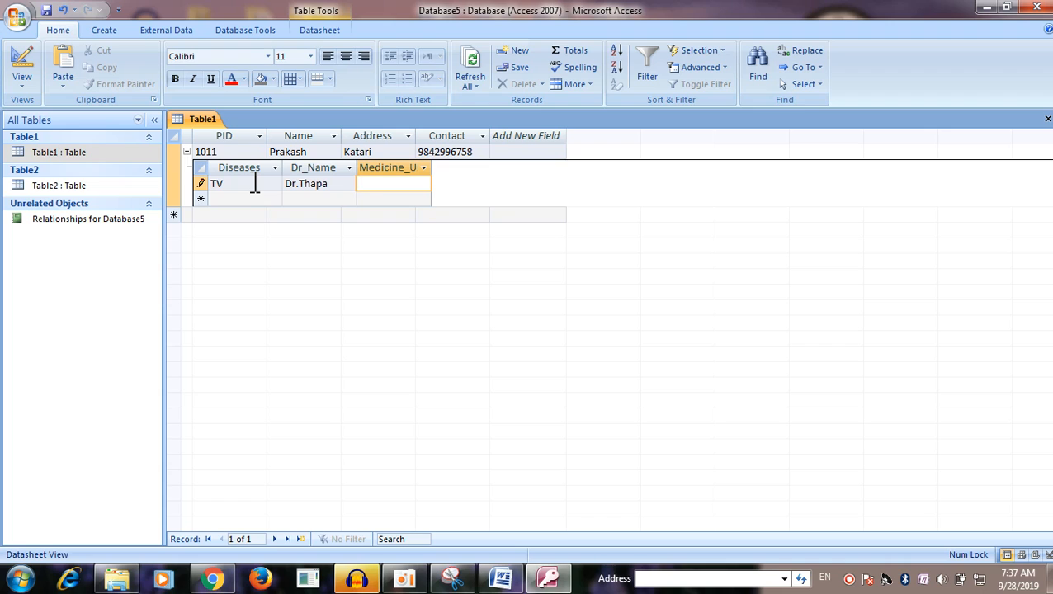
type("Nims")
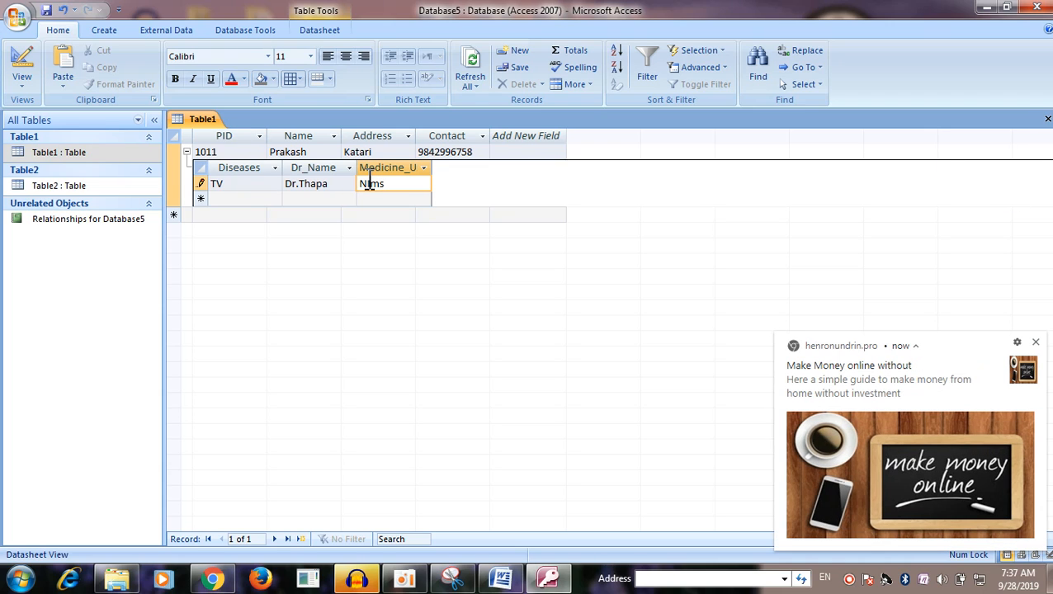
left_click(187, 152)
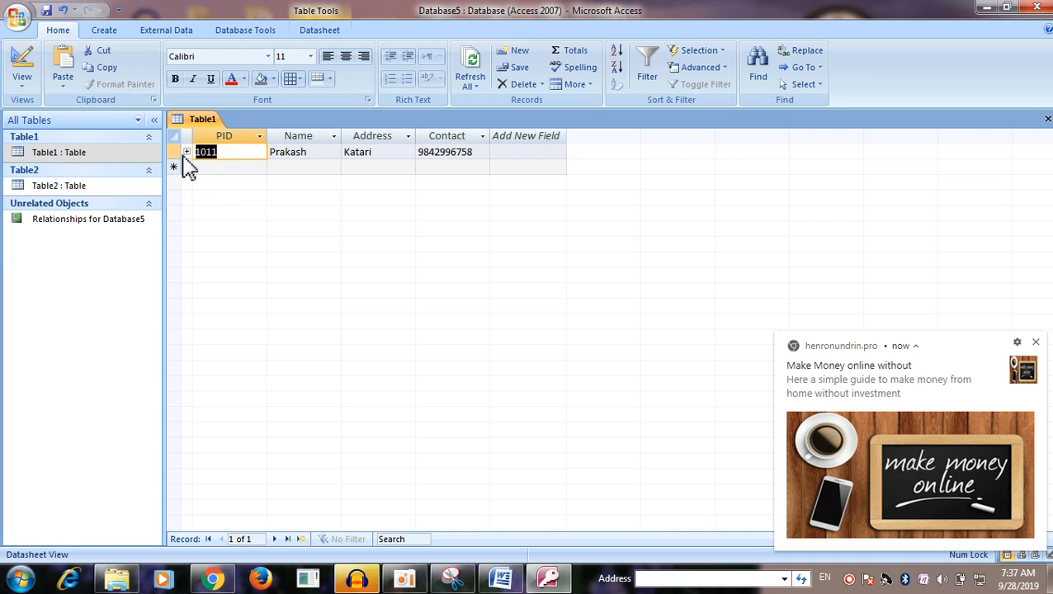
Start a new patient row with PID 1011 and name Goma
left_click(211, 166)
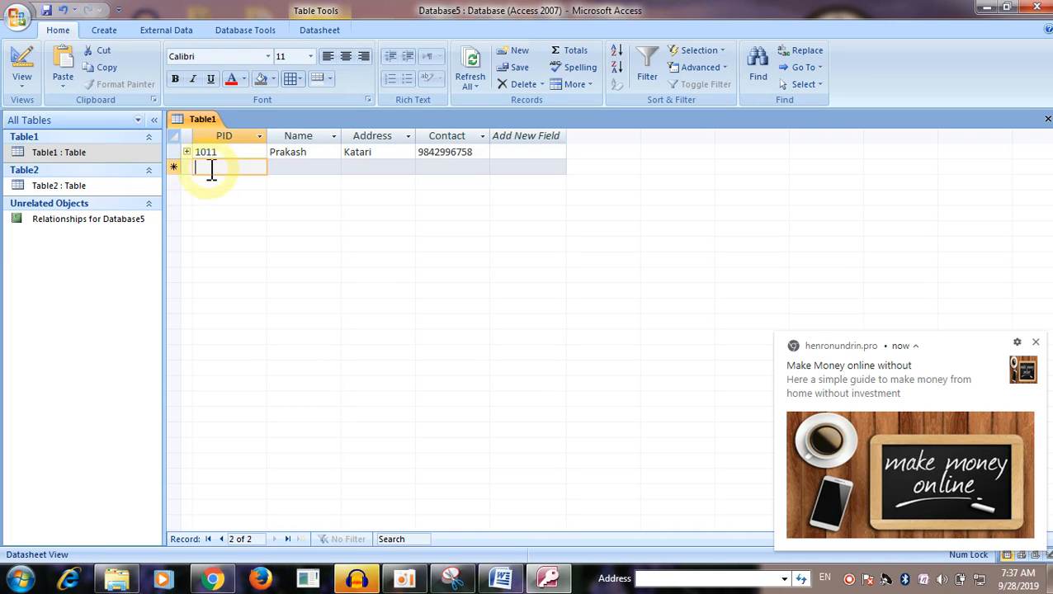
type("1011")
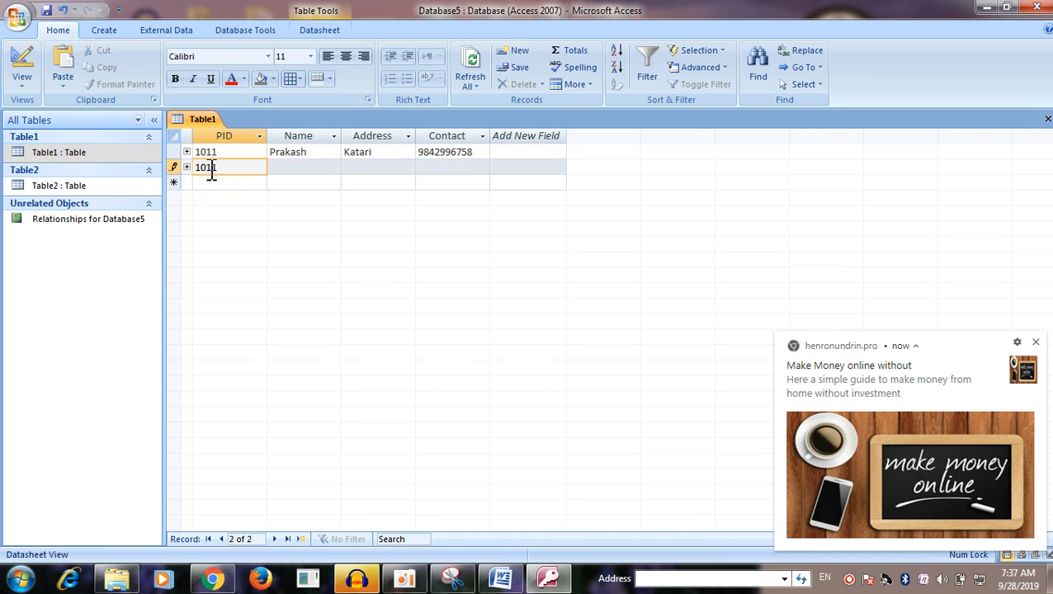
left_click(304, 167)
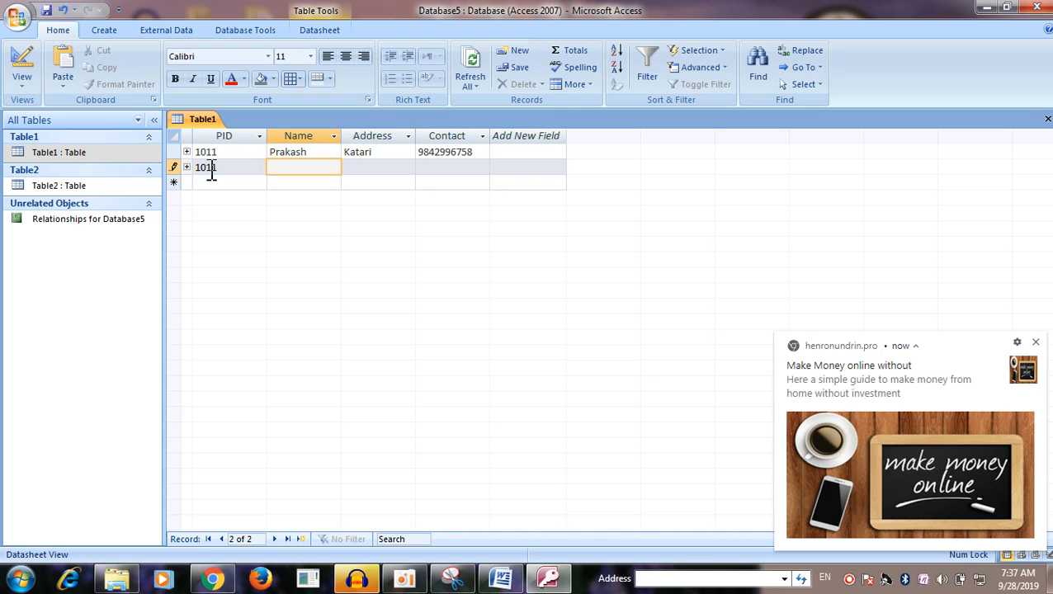
type("Goma")
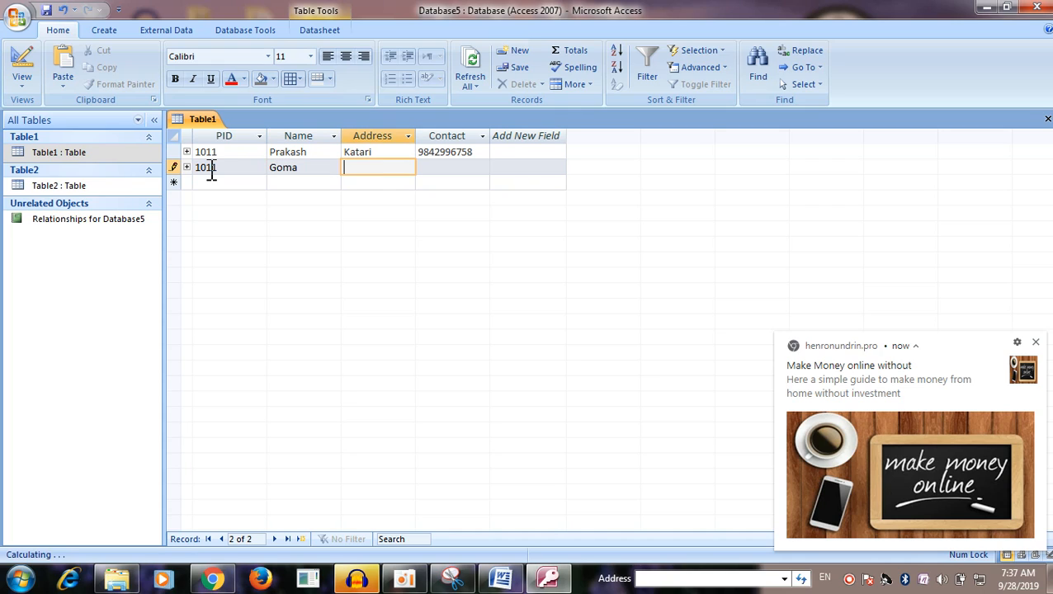
Fill the duplicate 1011 row with Sindhuli and a contact, then dismiss the duplicate-key error twice
type("Sind")
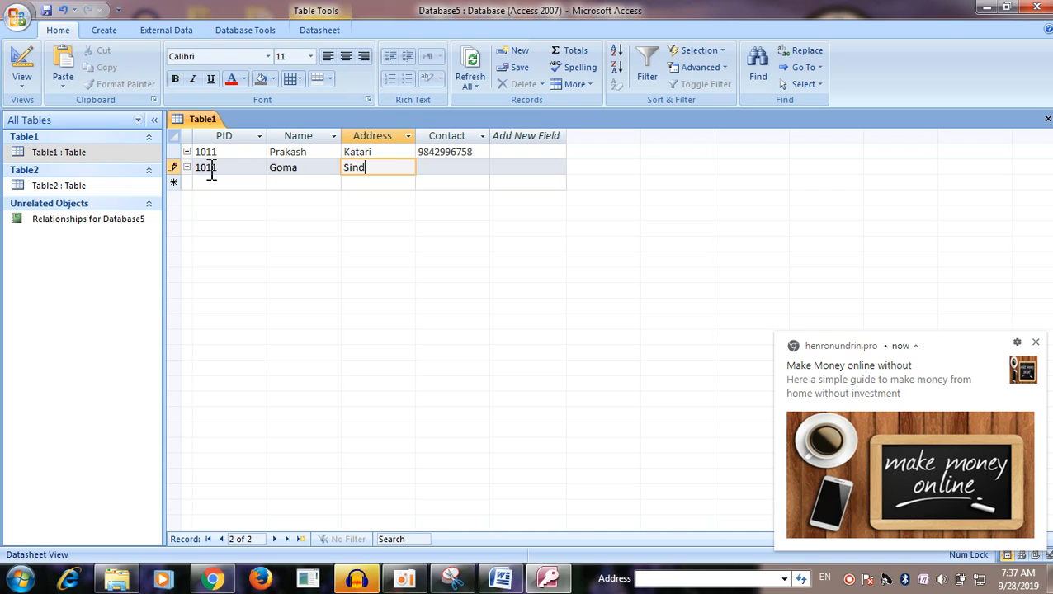
type("985747474")
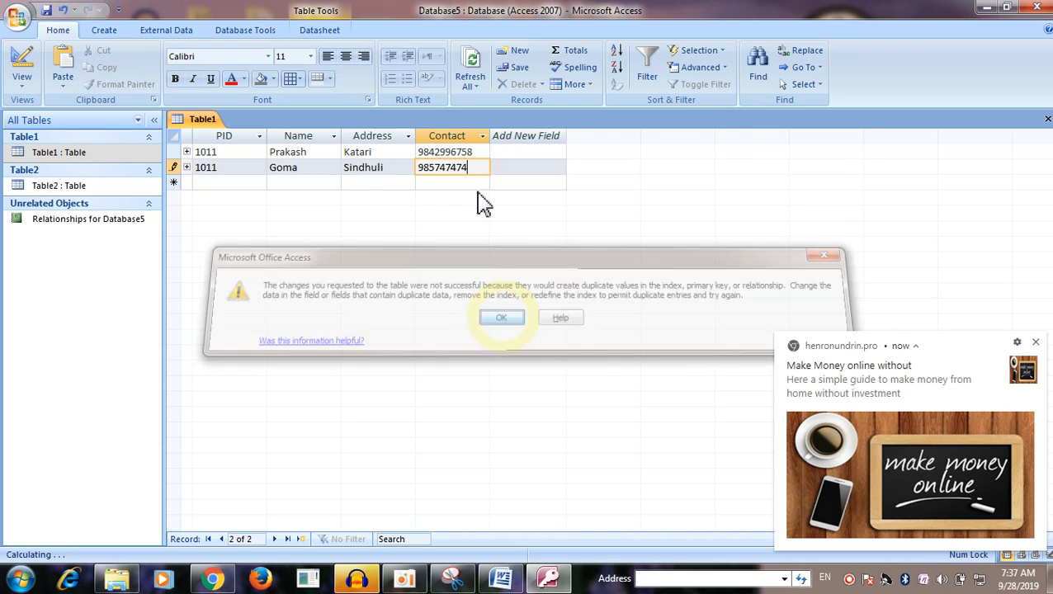
left_click(501, 317)
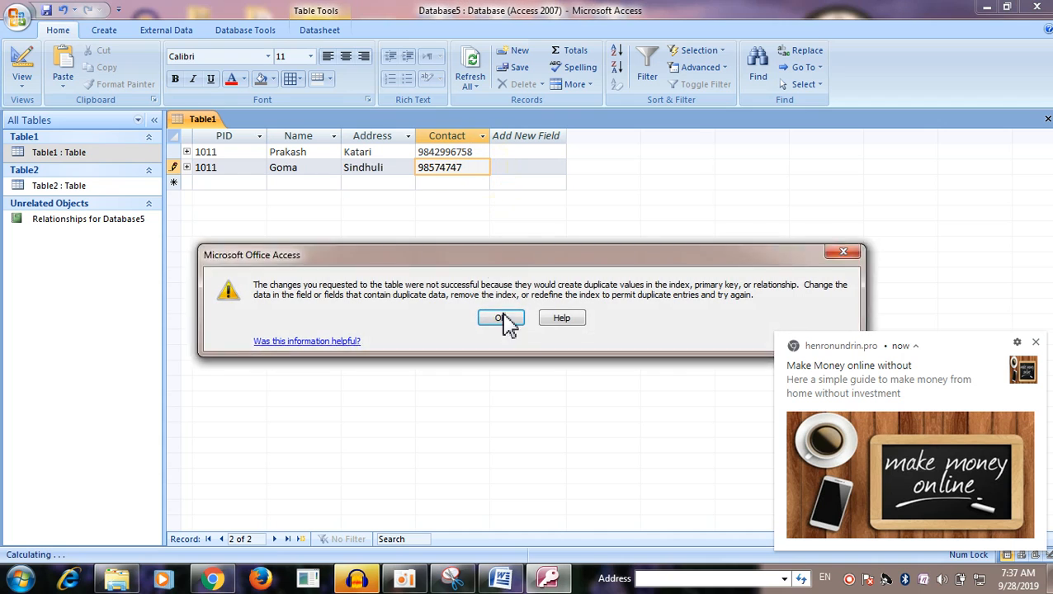
left_click(501, 317)
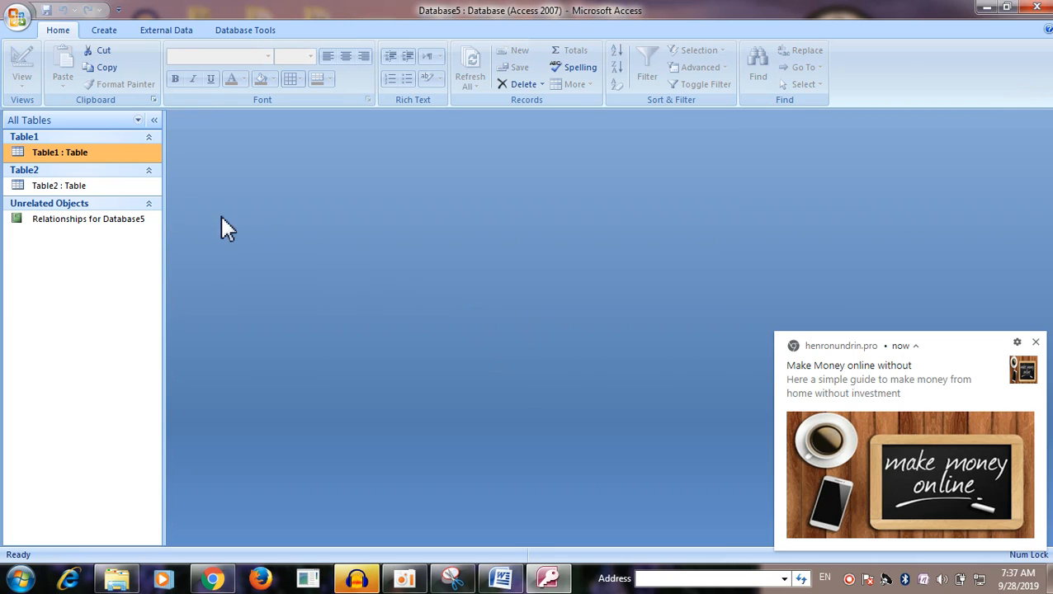
Reopen Table1 and enter patient 1002 hemant from Sidhuli
double_click(59, 152)
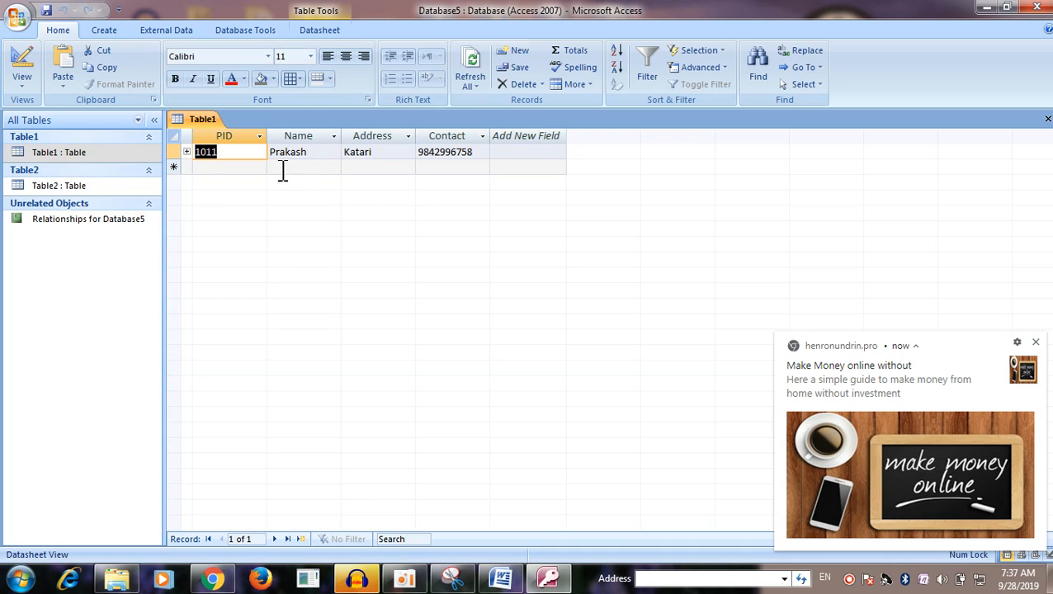
type("1002")
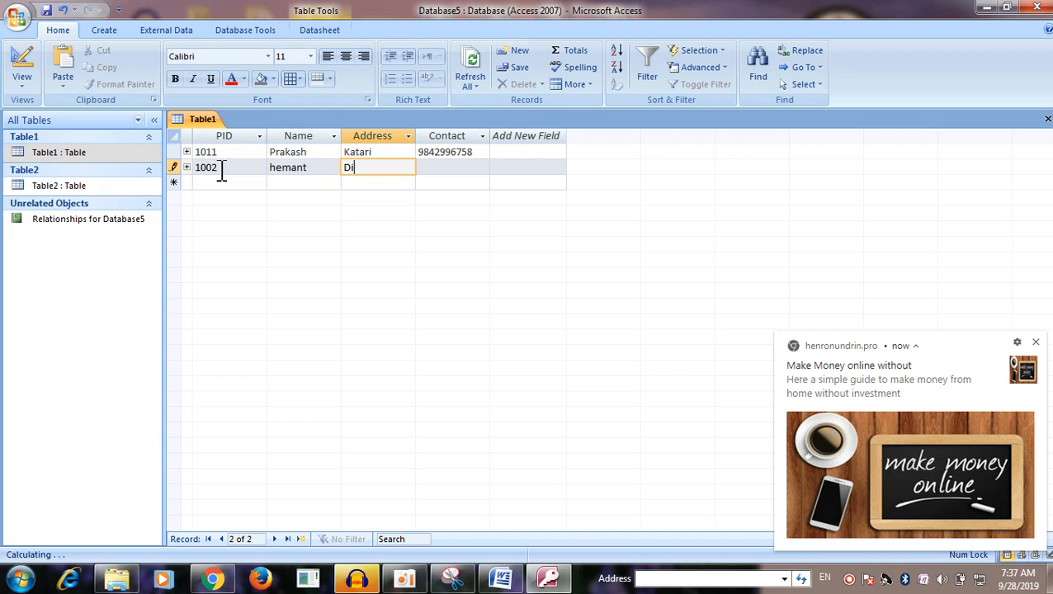
type("Sidhuli")
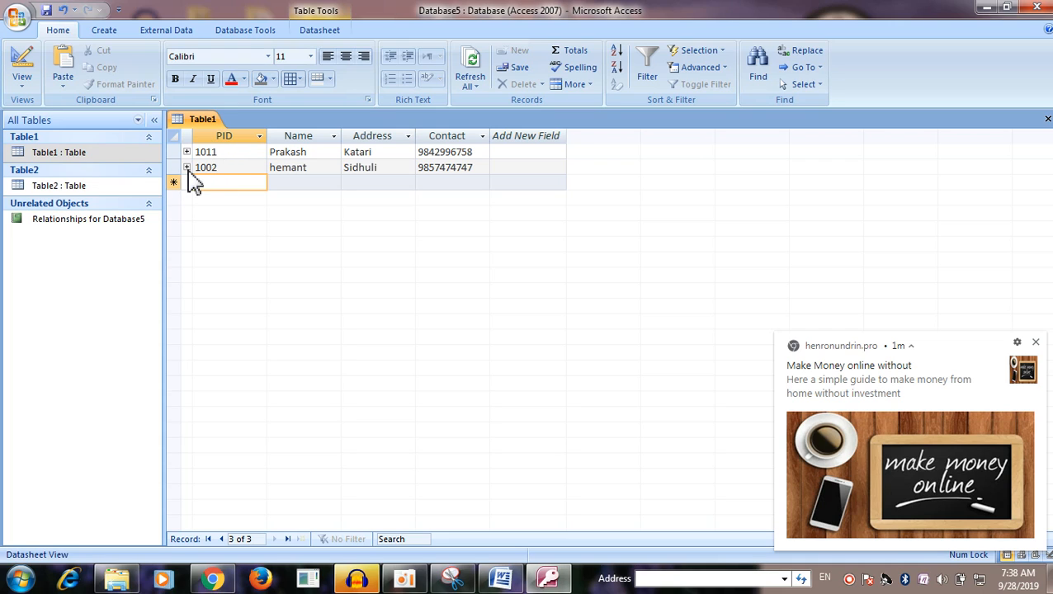
Add hemant's medical record: Taiphaid, Dr.Khadka, Sitamol
left_click(187, 167)
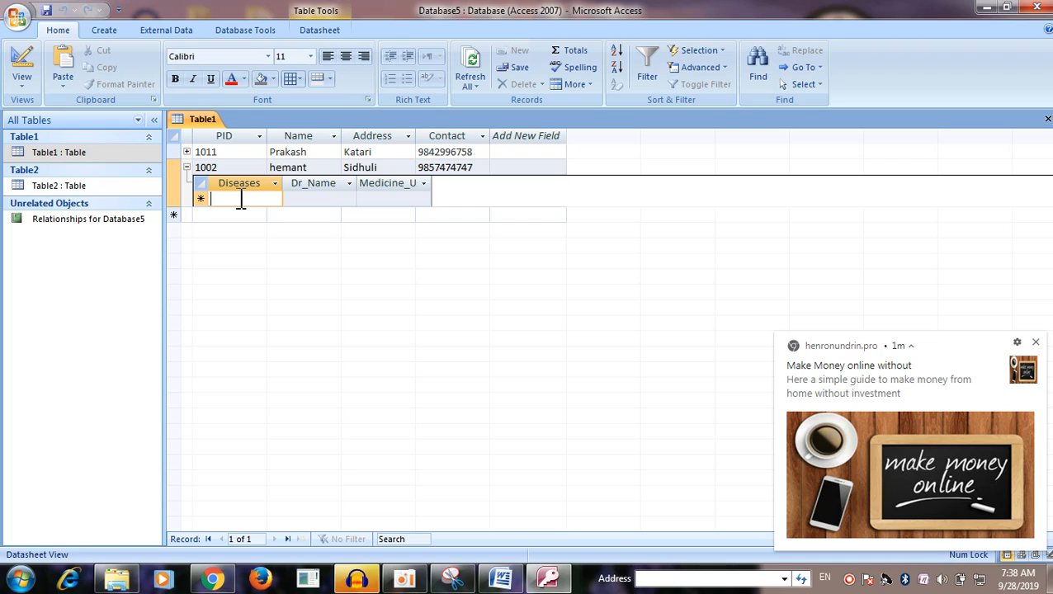
type("Taiphaid")
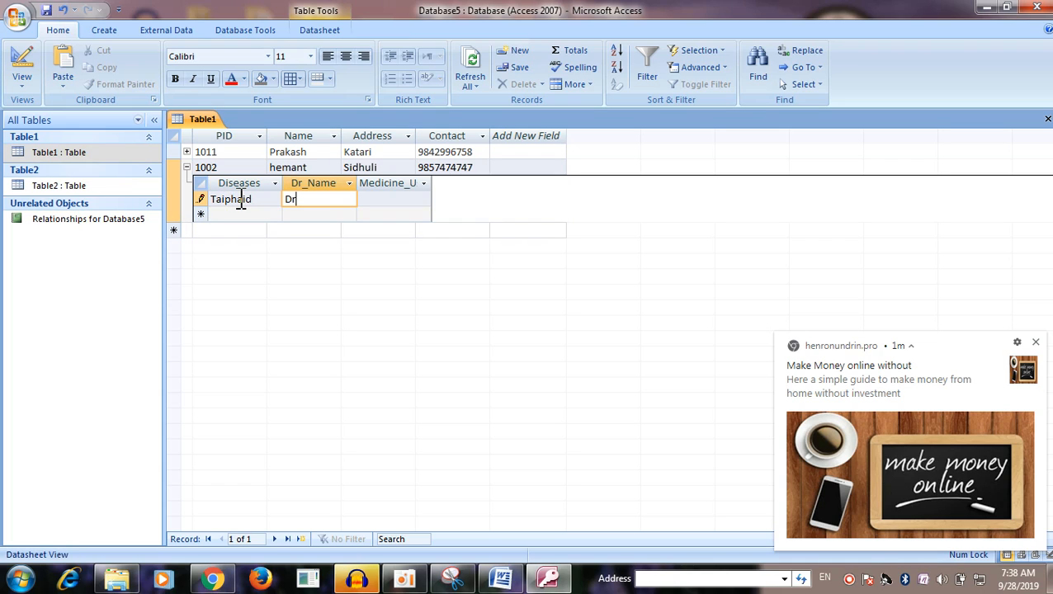
type(".T")
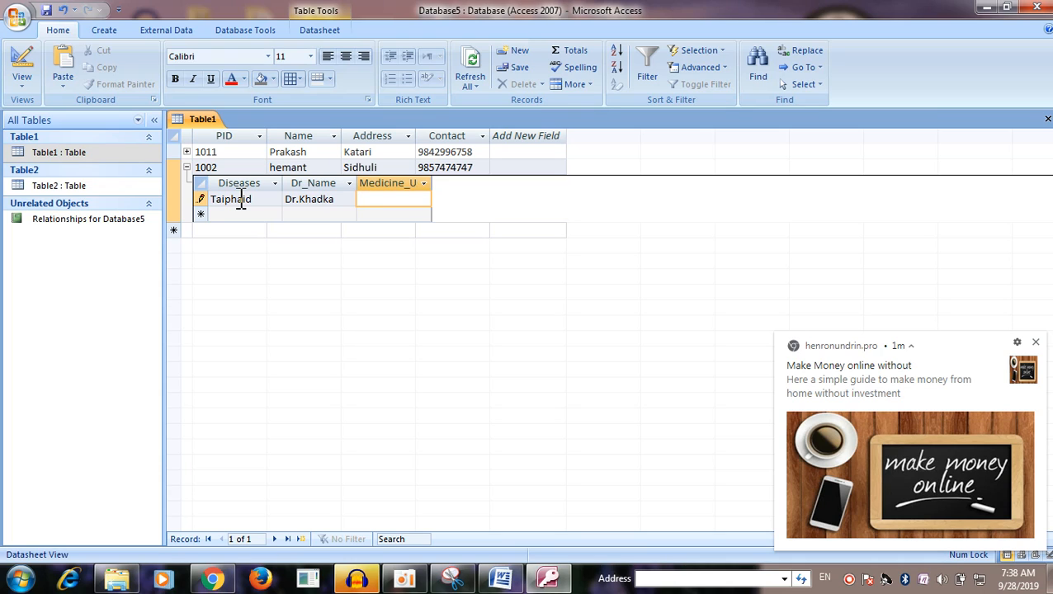
type("S")
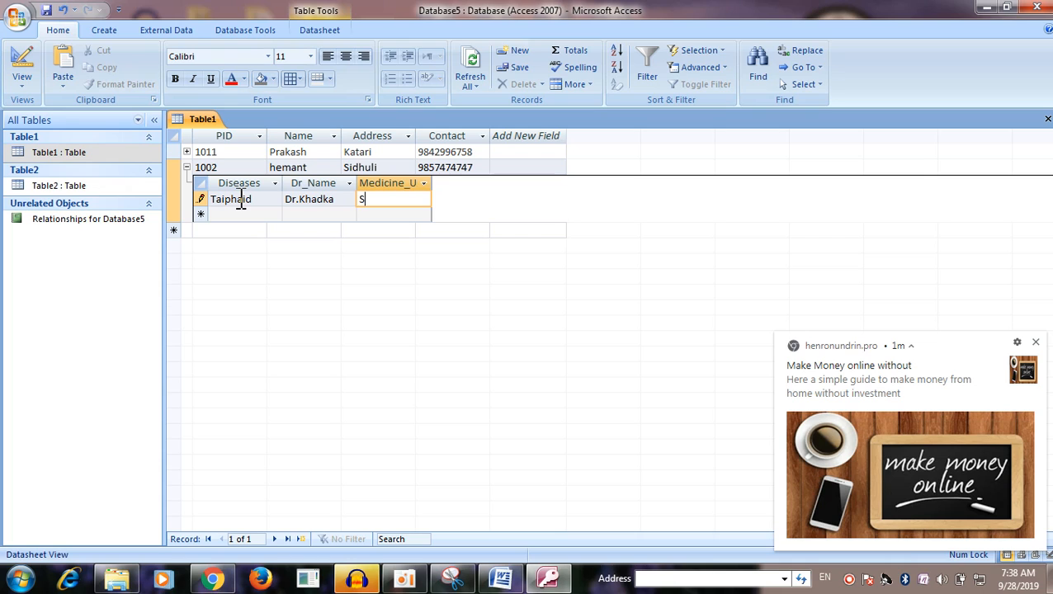
type("itamol")
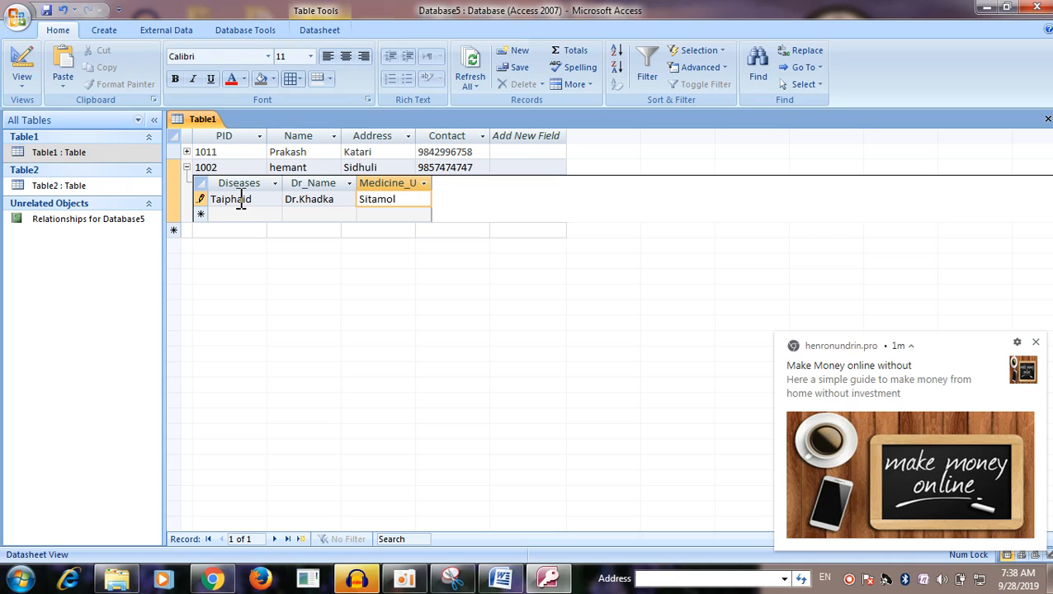
left_click(187, 167)
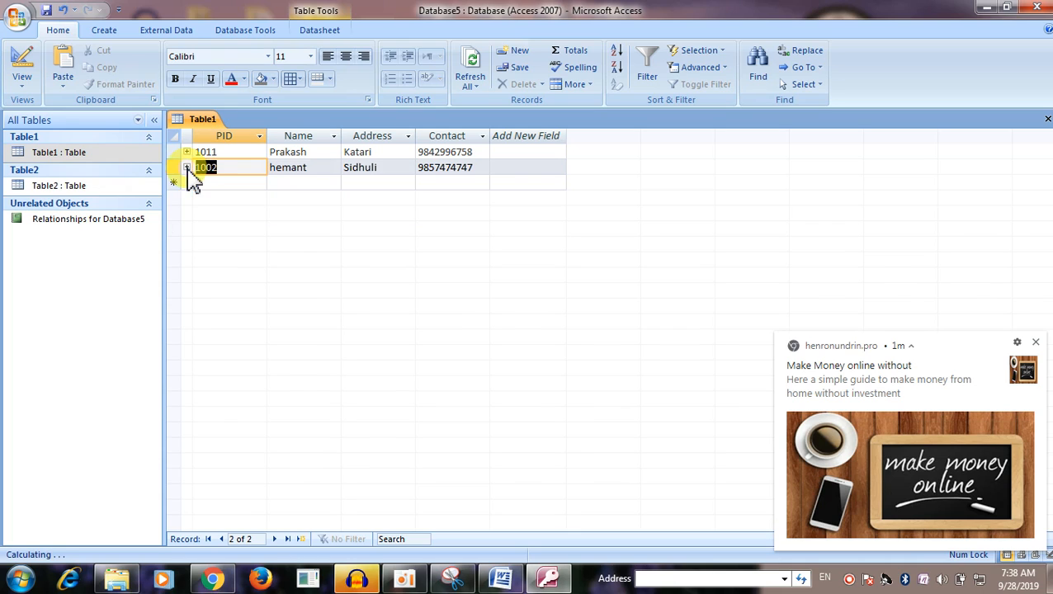
left_click(227, 183)
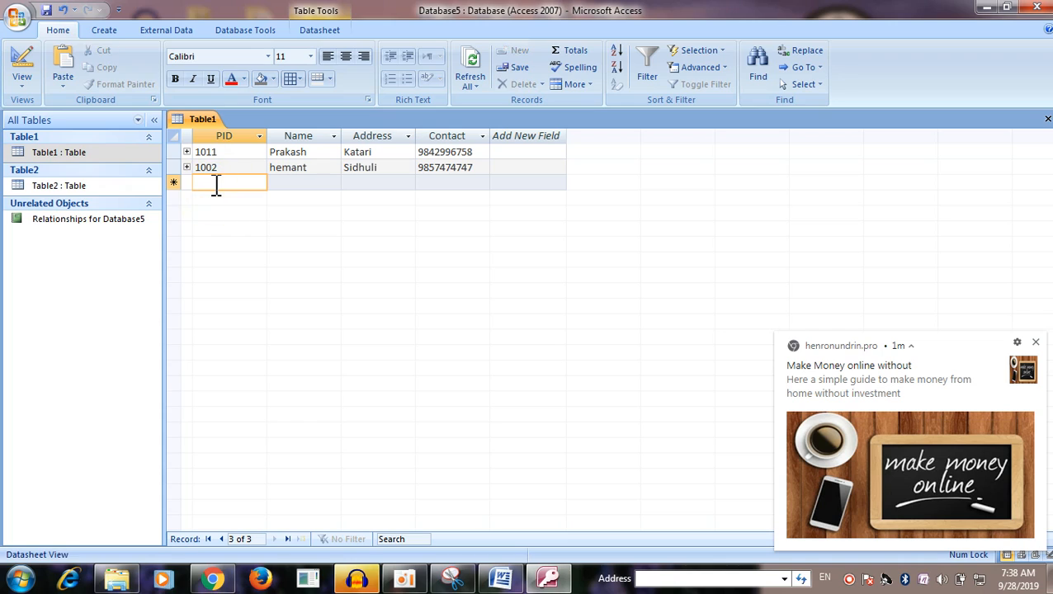
type("1003")
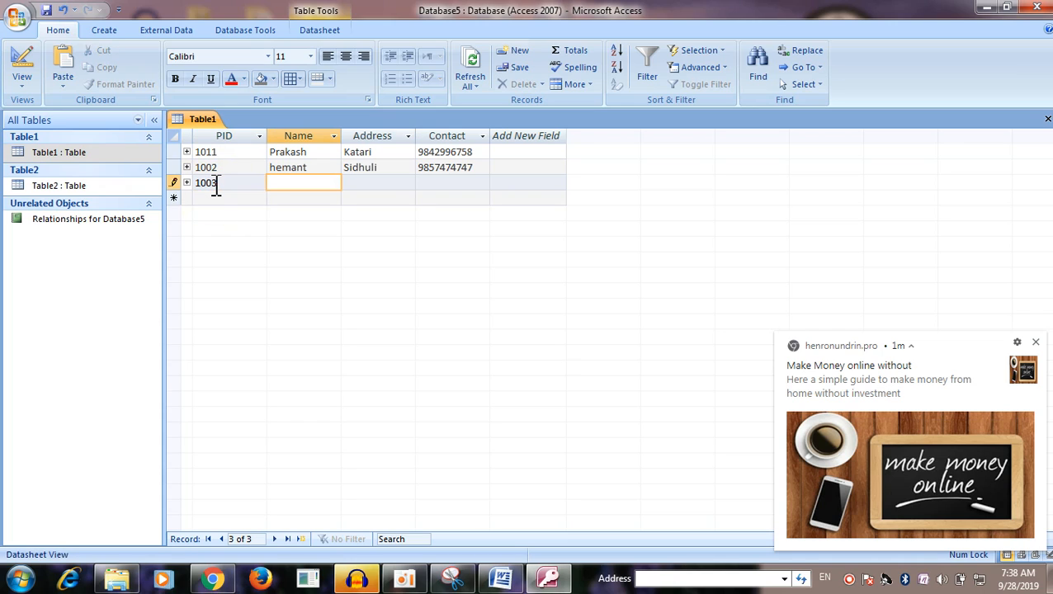
type("Goma")
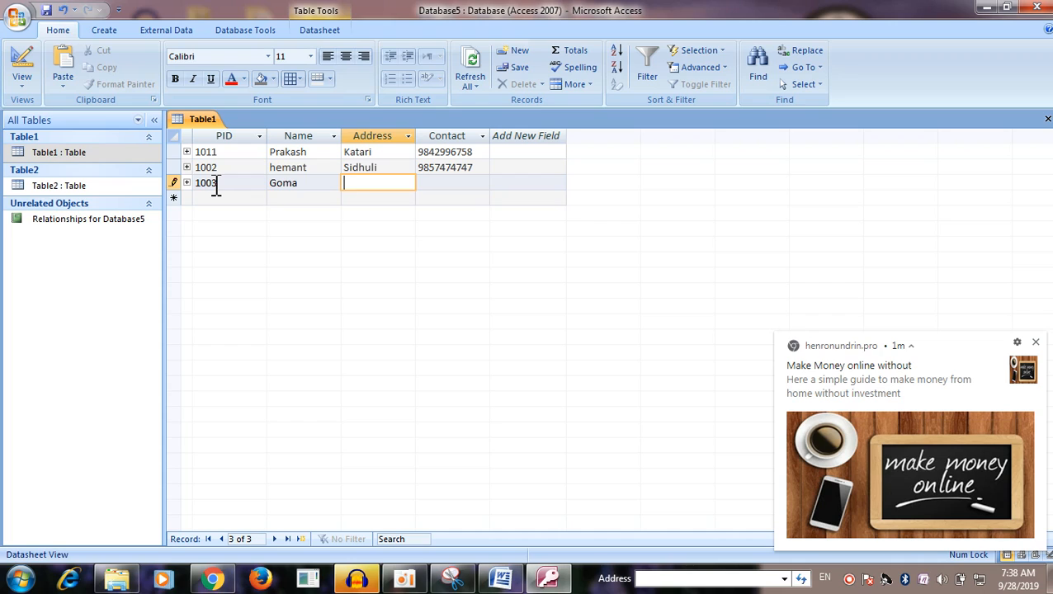
type("Khota")
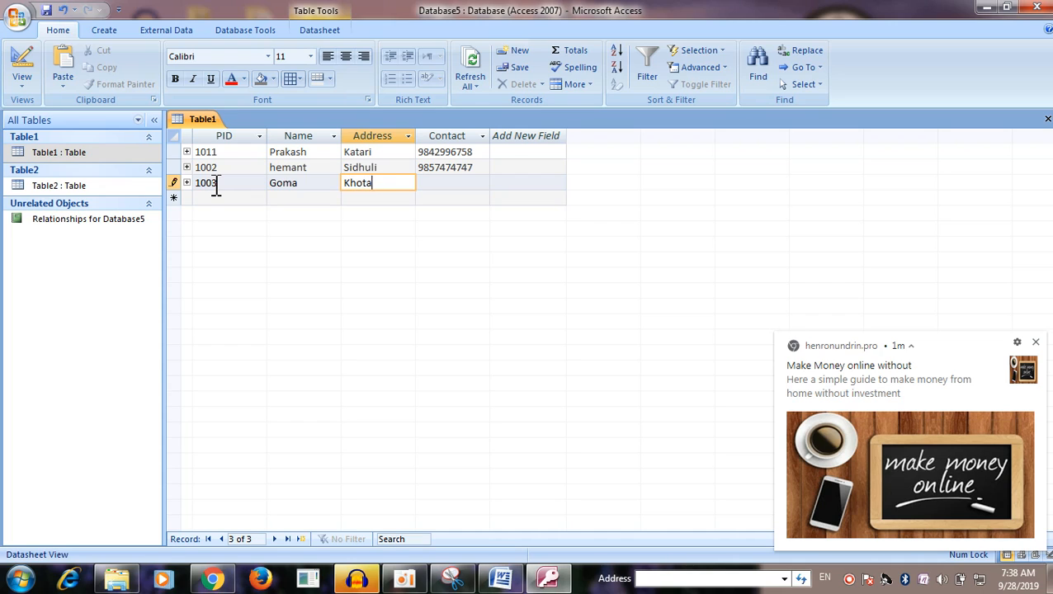
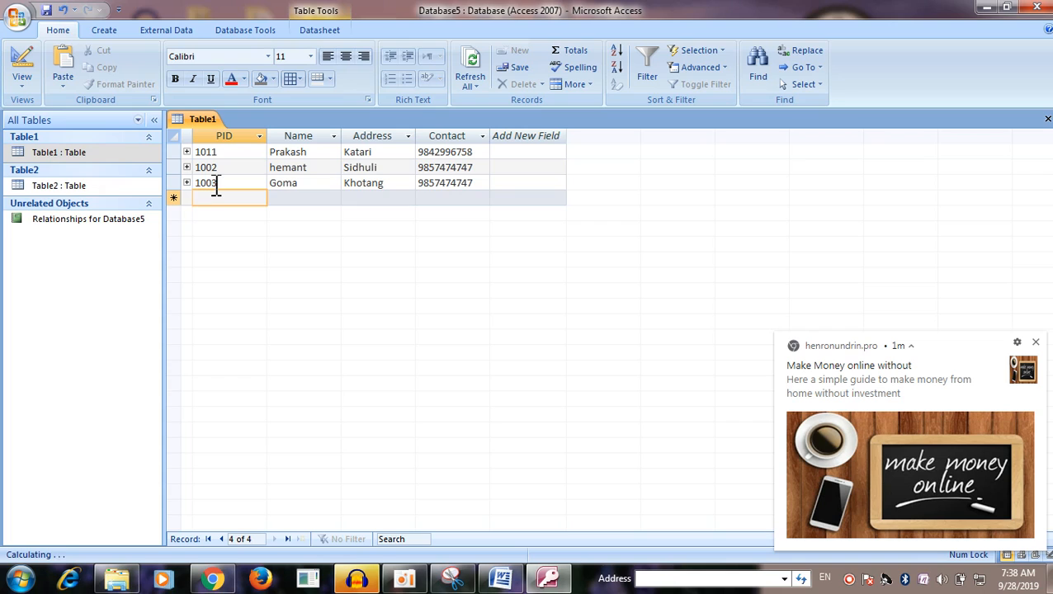
Add Goma's medical record: Taiphaid, Dr.Thapa, Faxtion
left_click(187, 183)
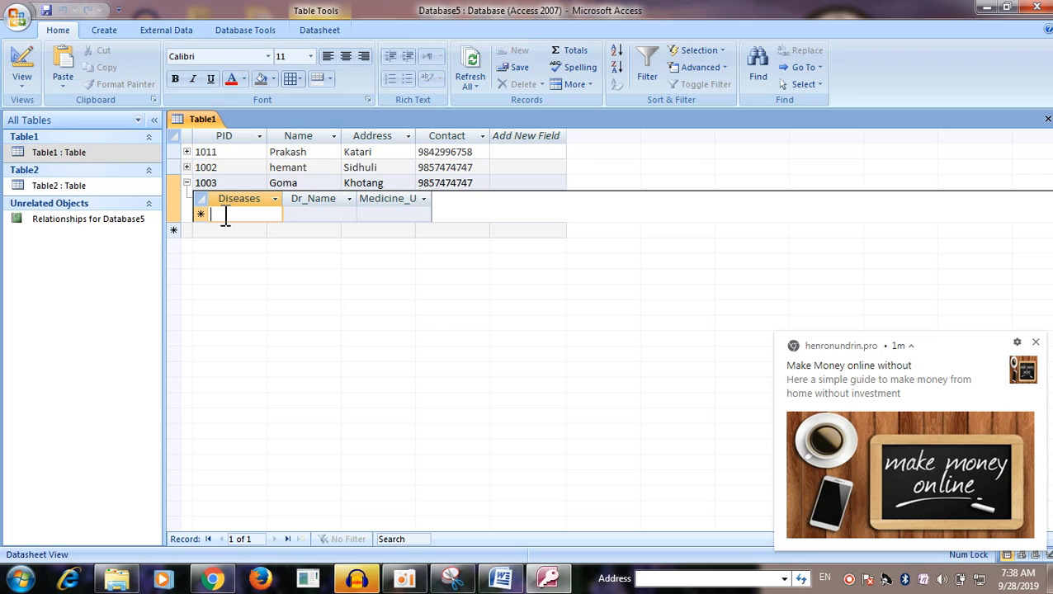
type("c")
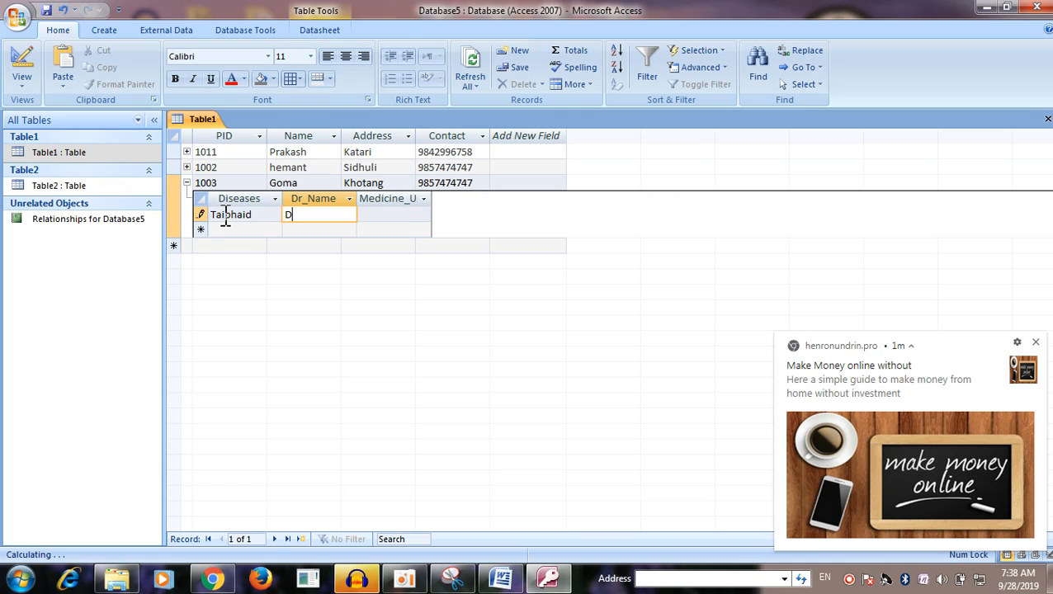
type("r.Thap")
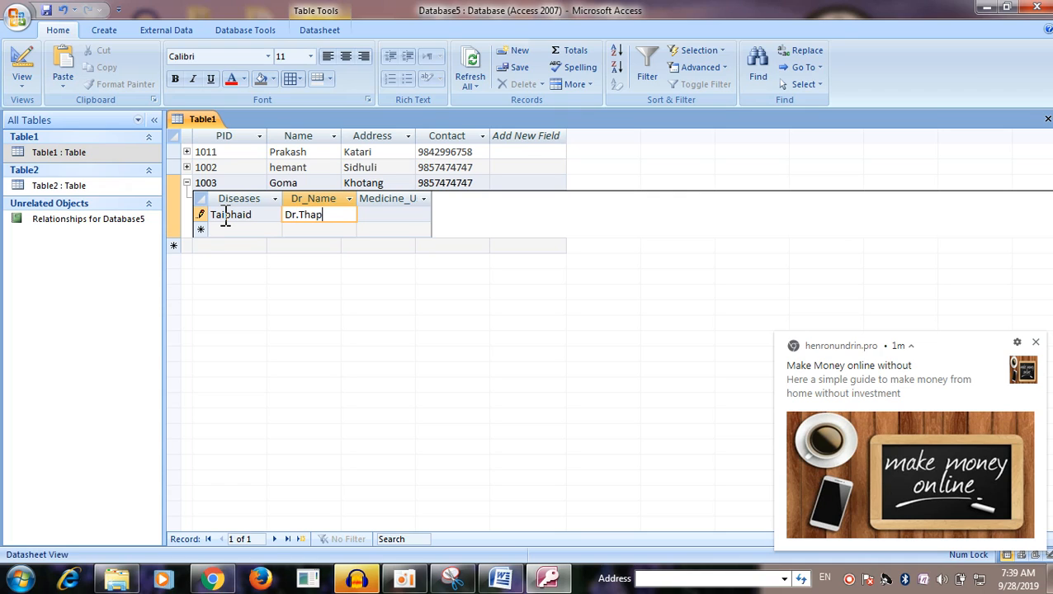
key("Tab")
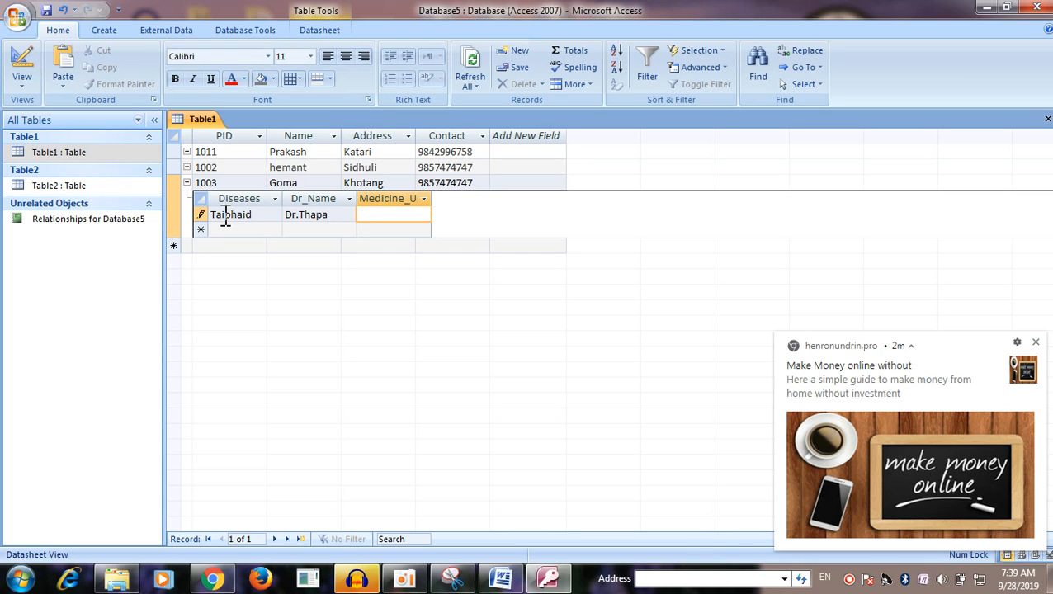
type("Fax")
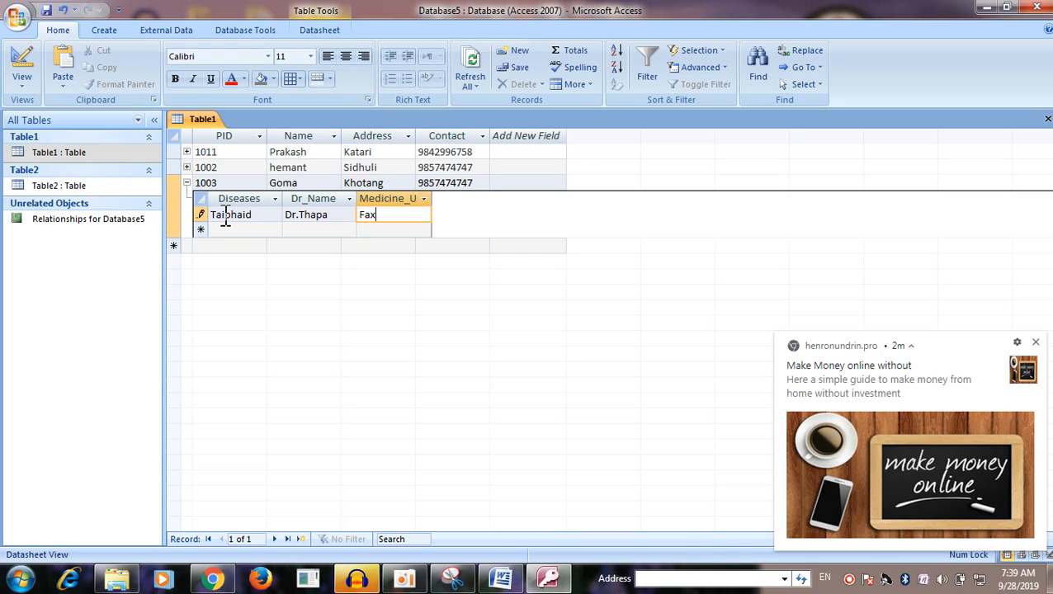
type("tion")
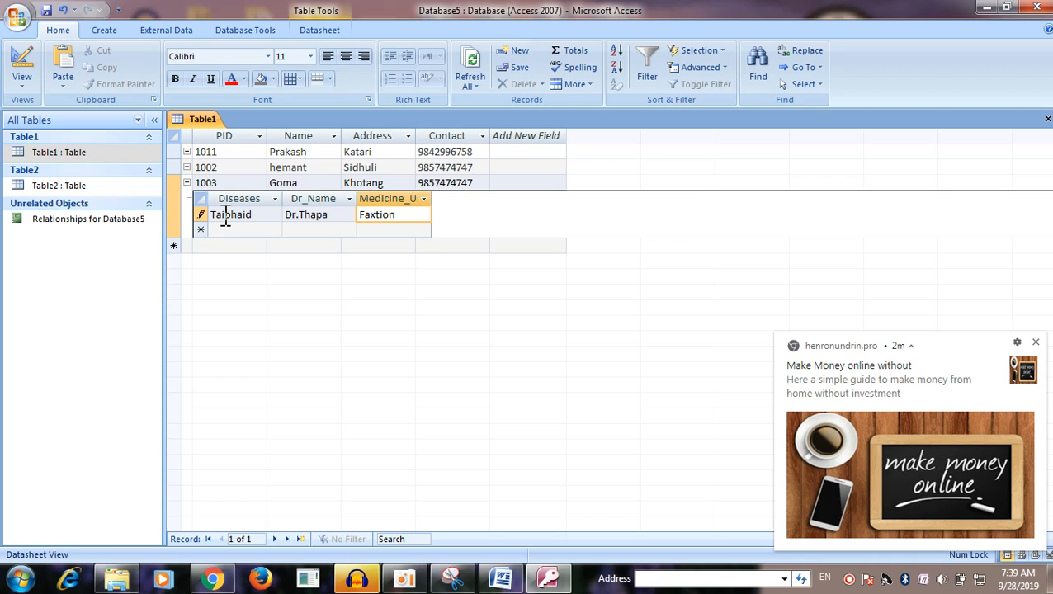
left_click(187, 182)
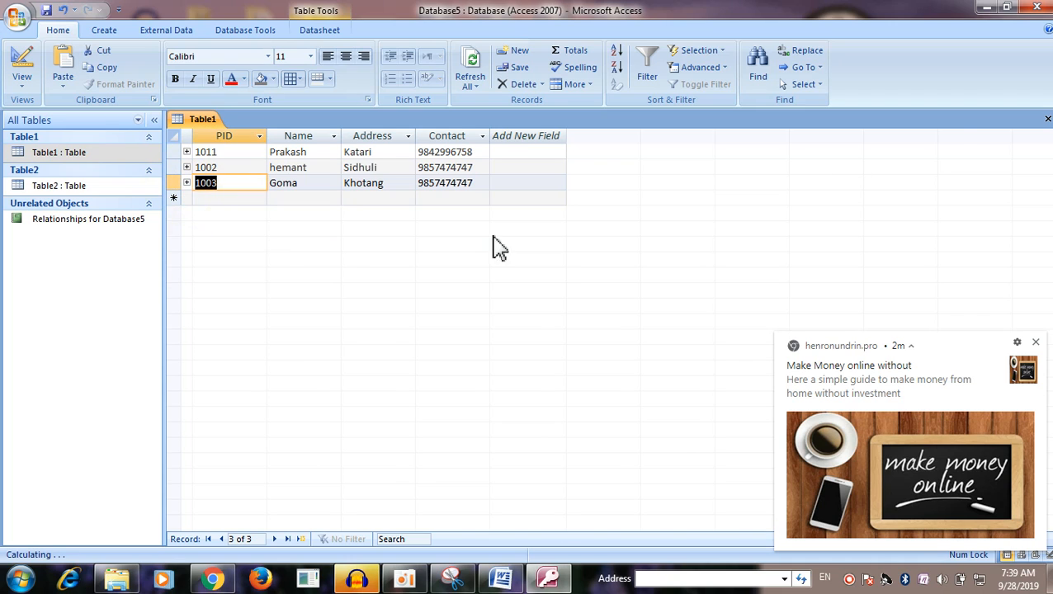
Reopen Table1 listing 1002, 1003, 1011, and expand then collapse hemant's and Goma's medical records
left_click(1047, 118)
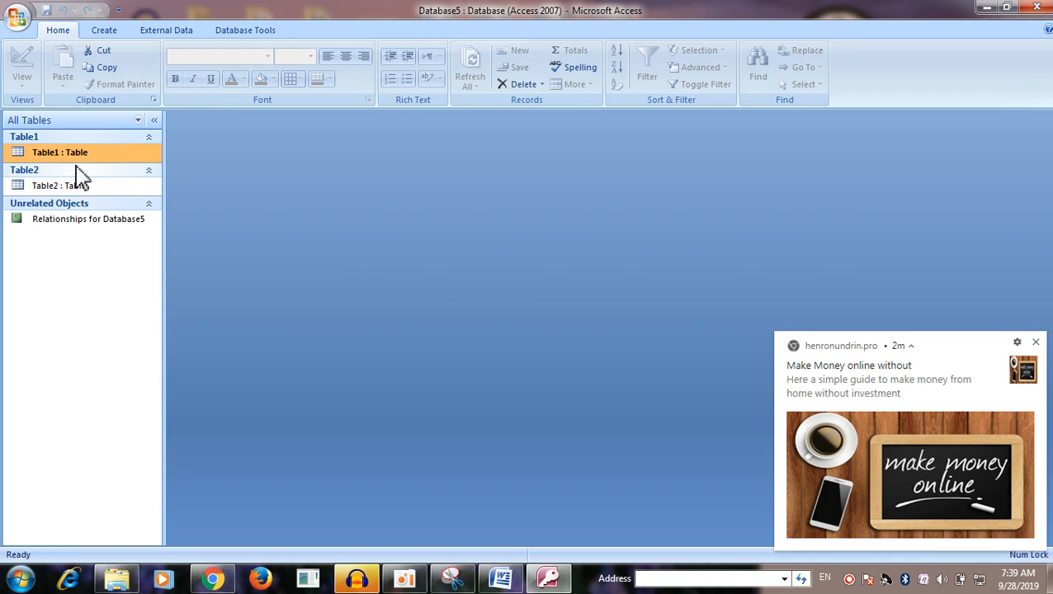
double_click(59, 151)
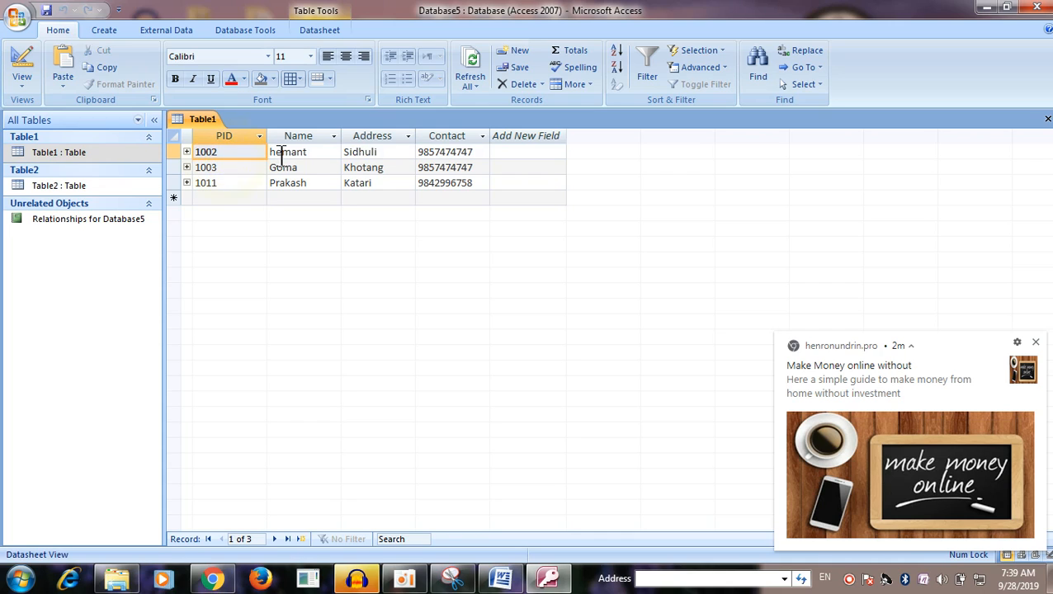
left_click(372, 136)
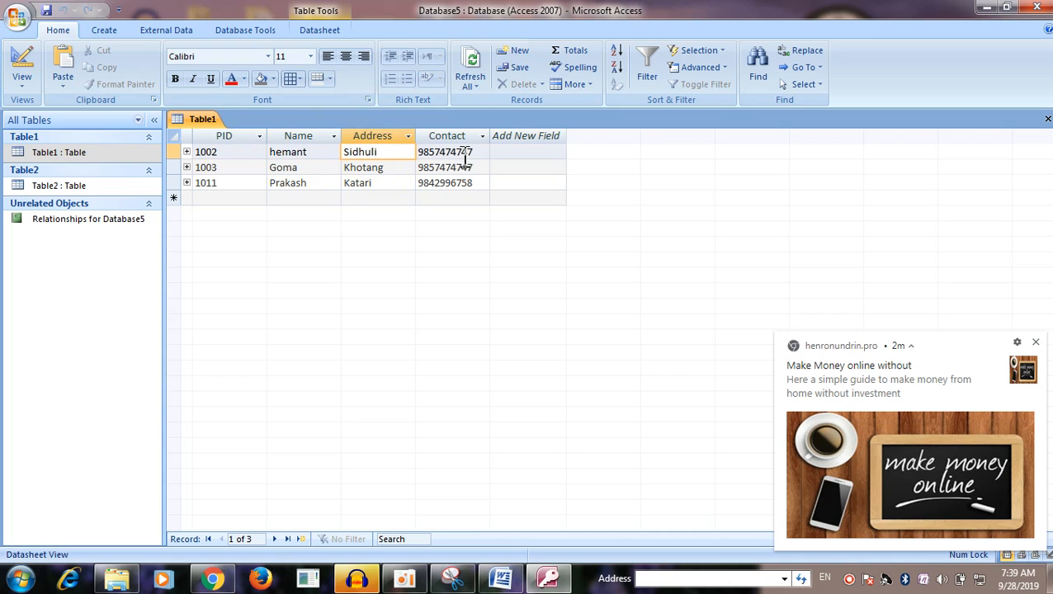
left_click(187, 152)
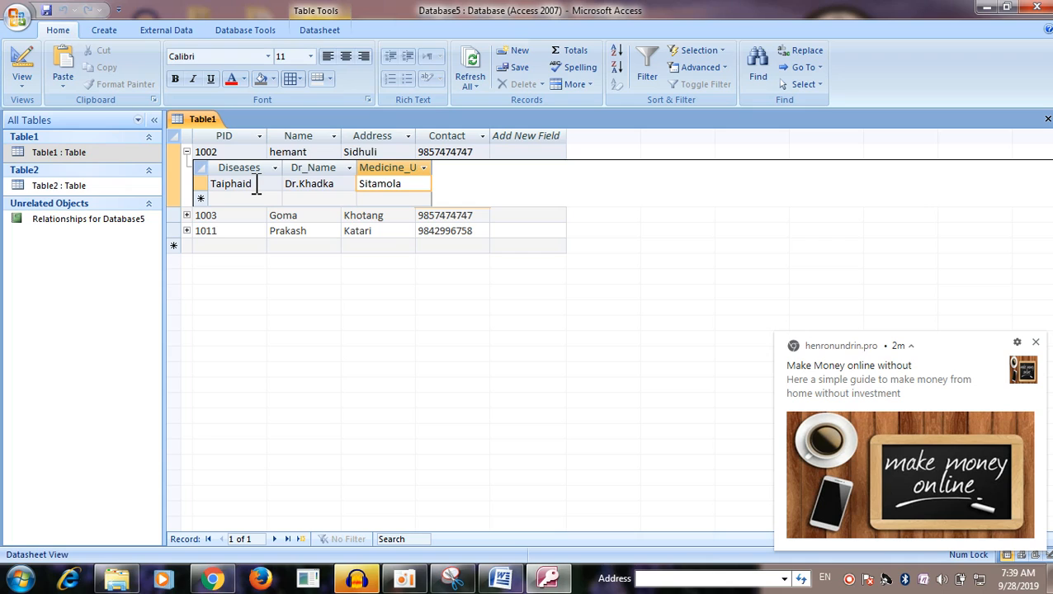
left_click(312, 183)
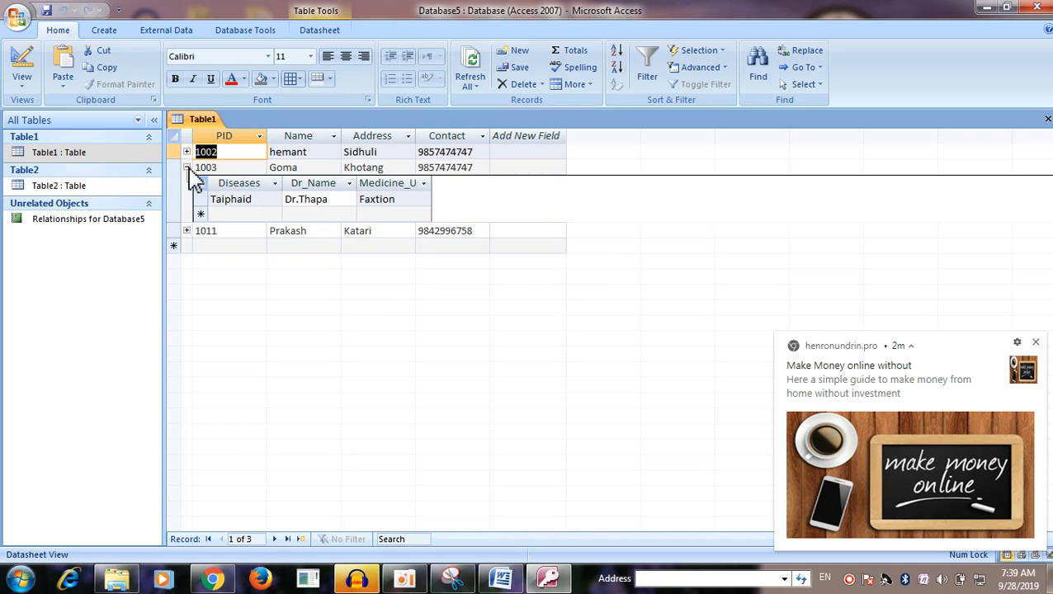
left_click(187, 167)
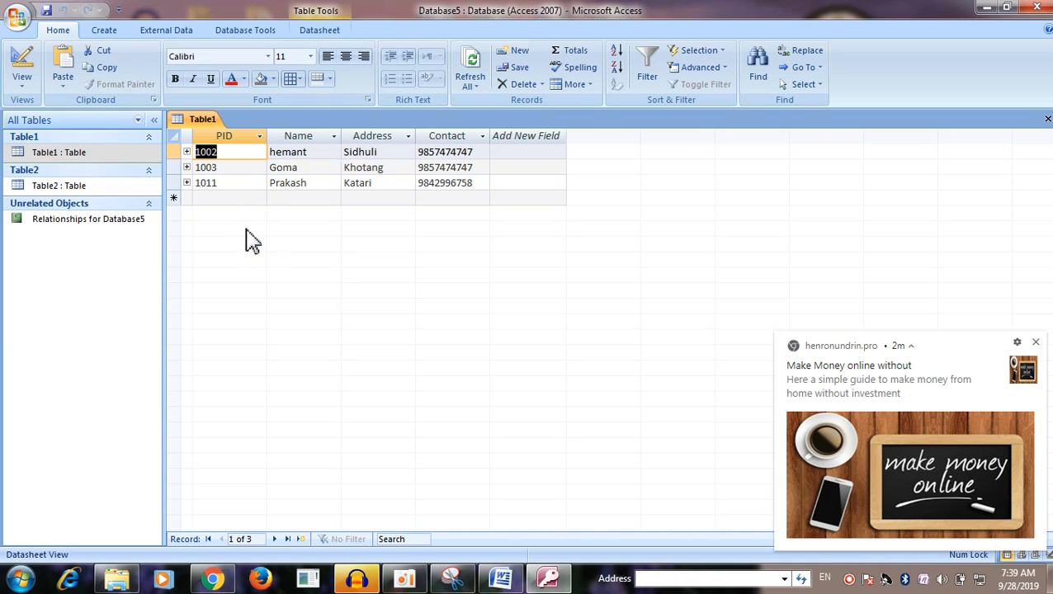
Open and close the Database5 relationships report, open Table2, then return to Table1
right_click(87, 218)
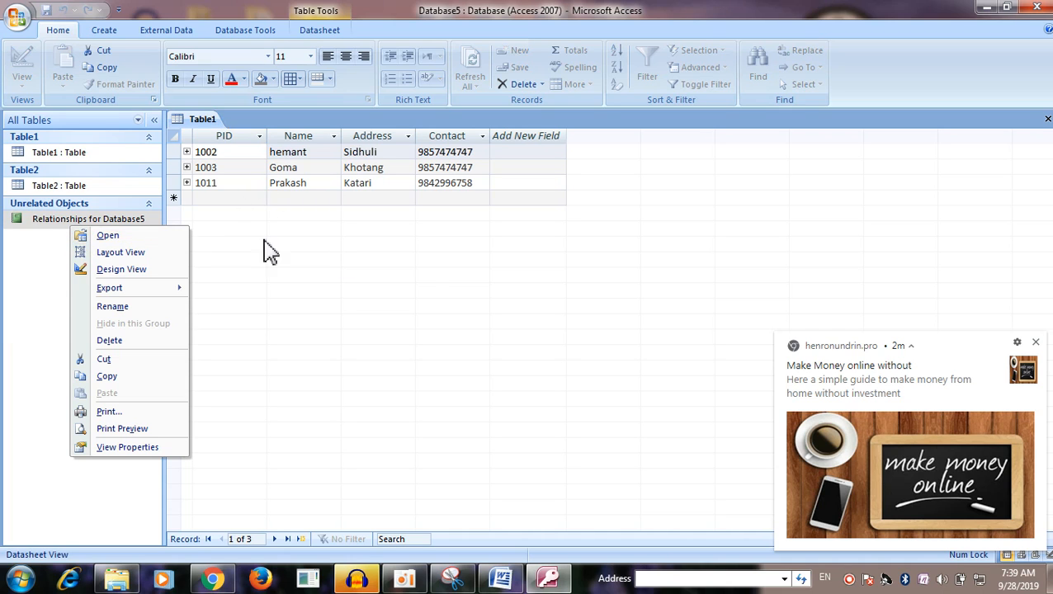
left_click(107, 235)
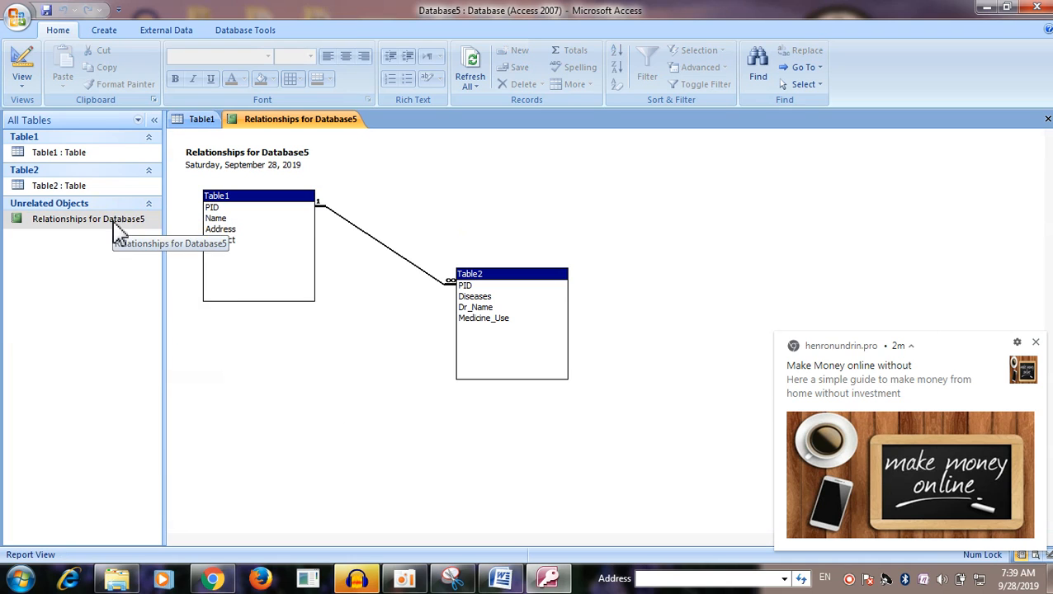
mouse_move(1043, 144)
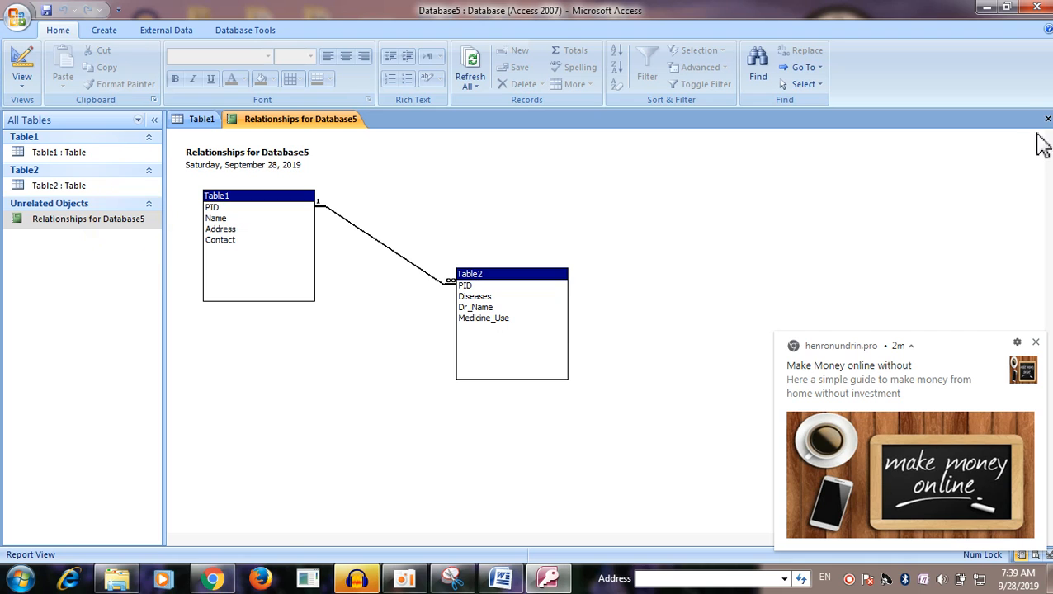
left_click(201, 119)
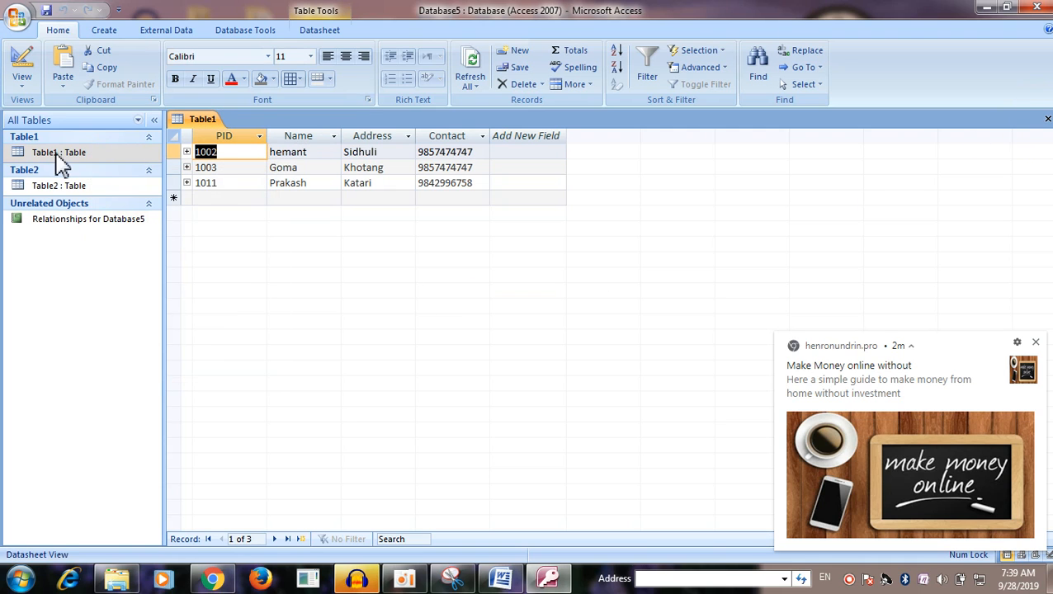
double_click(59, 185)
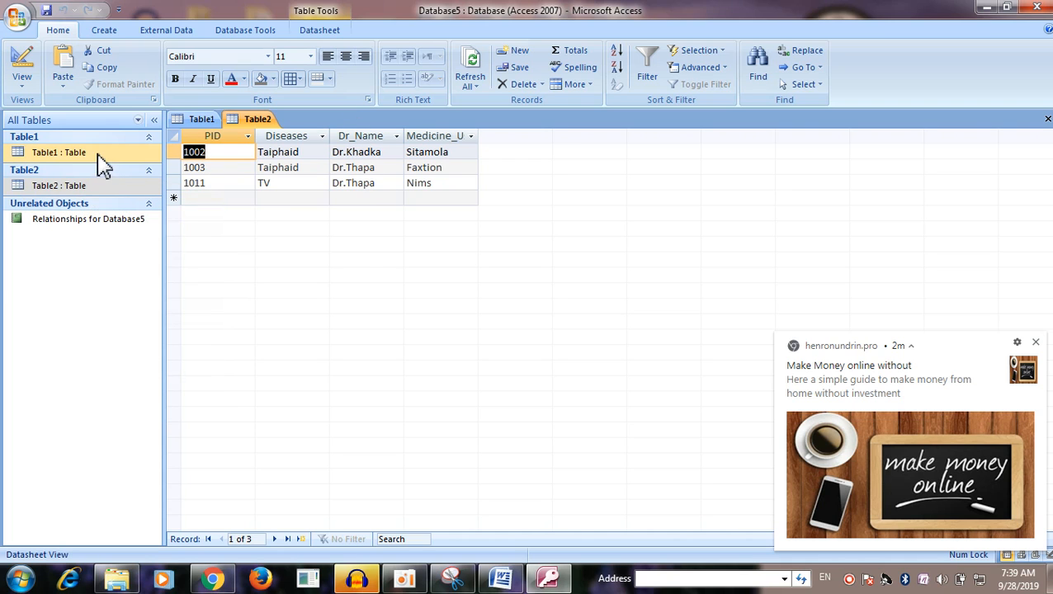
left_click(202, 118)
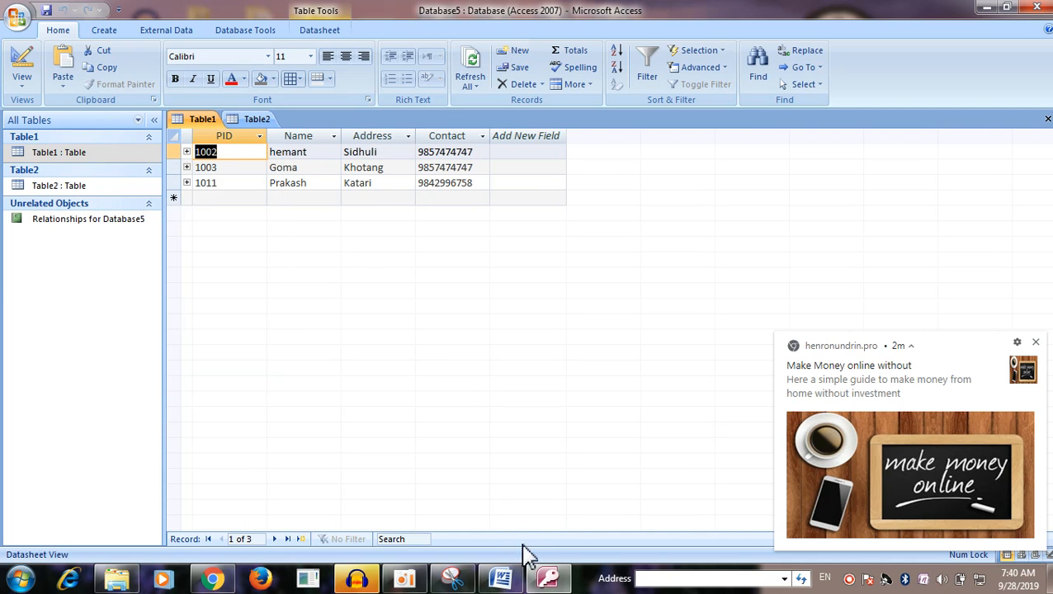